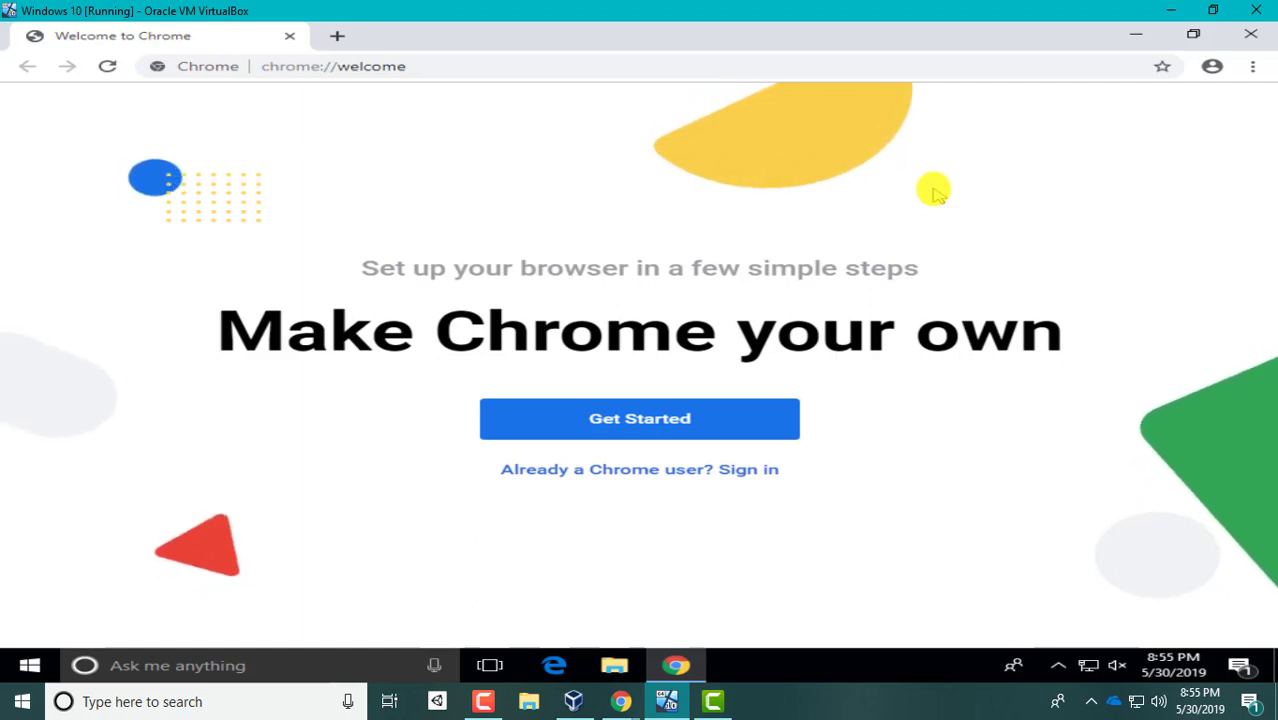
Go to unity.com and browse Products toward the Unity Personal store page.
click(333, 66)
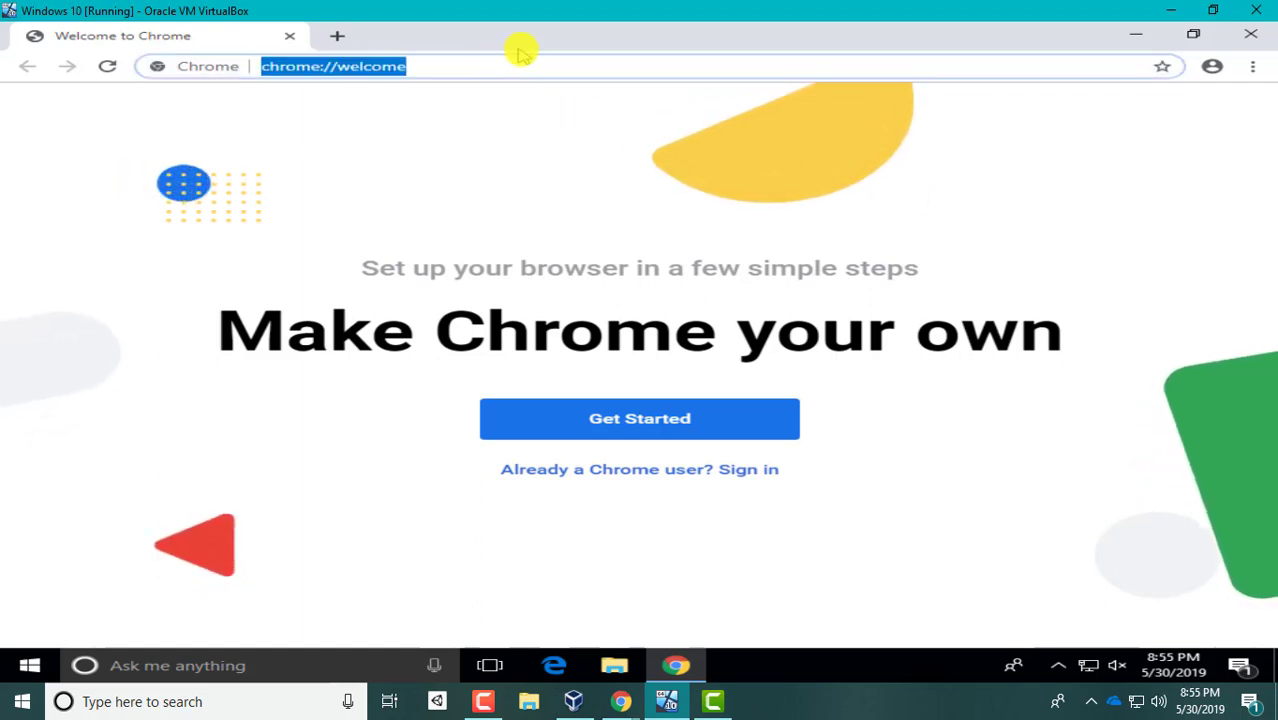
text(unity.com)
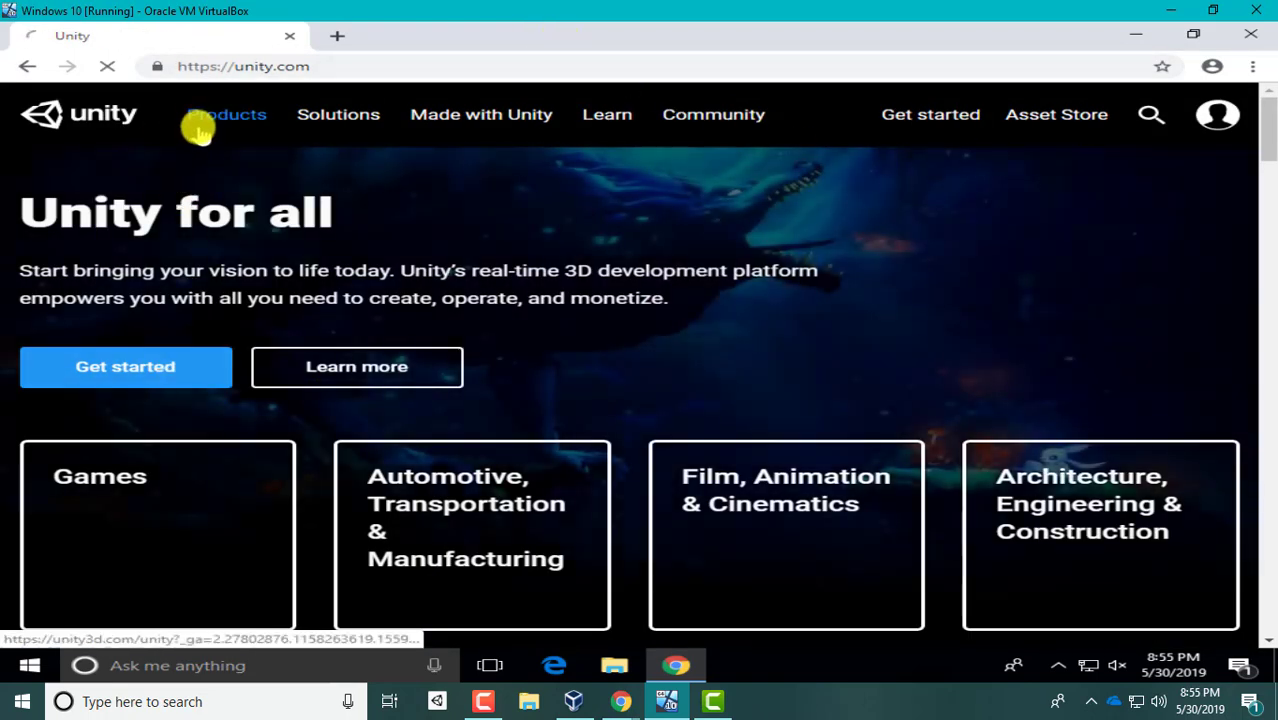
click(230, 114)
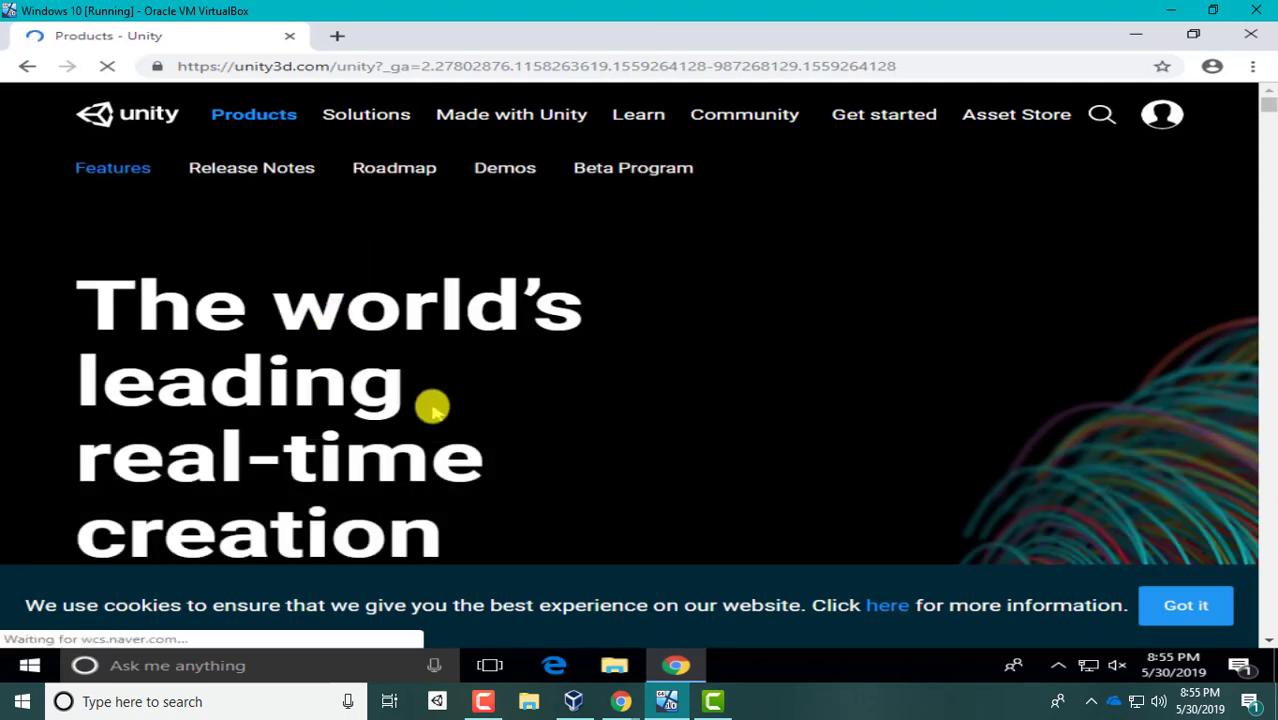
scroll(down, 3)
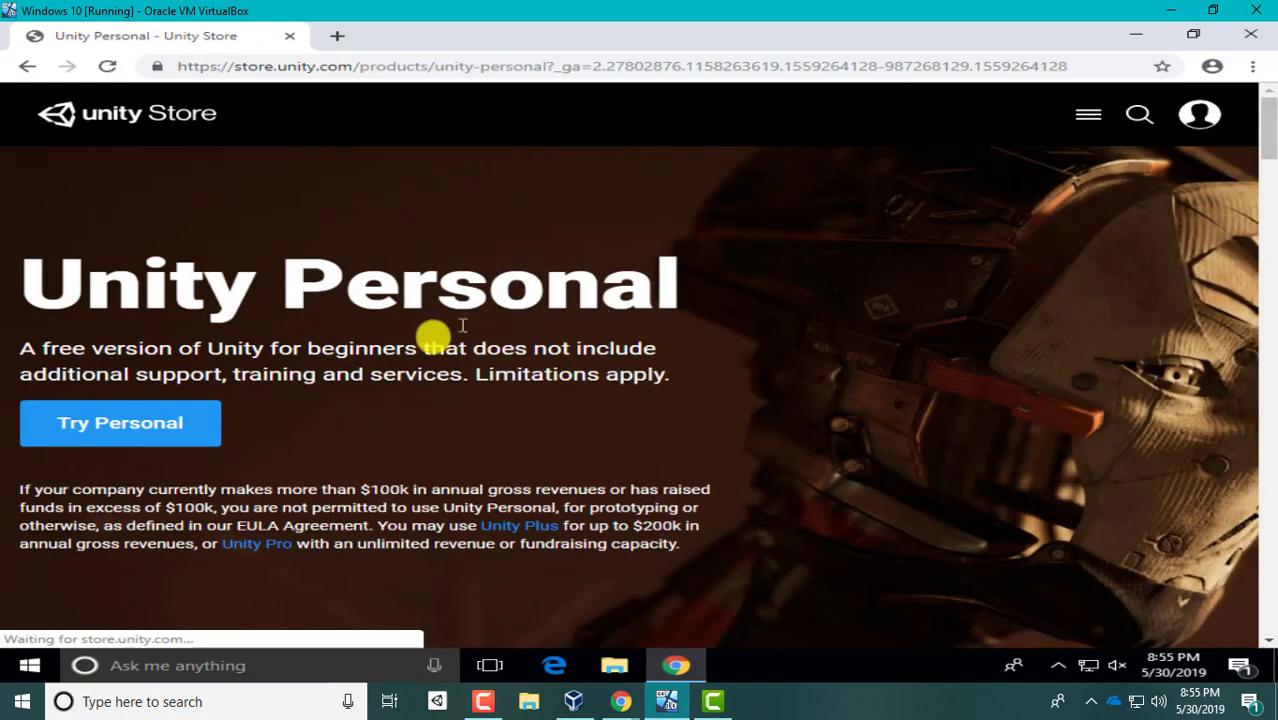
mouse_move(347, 374)
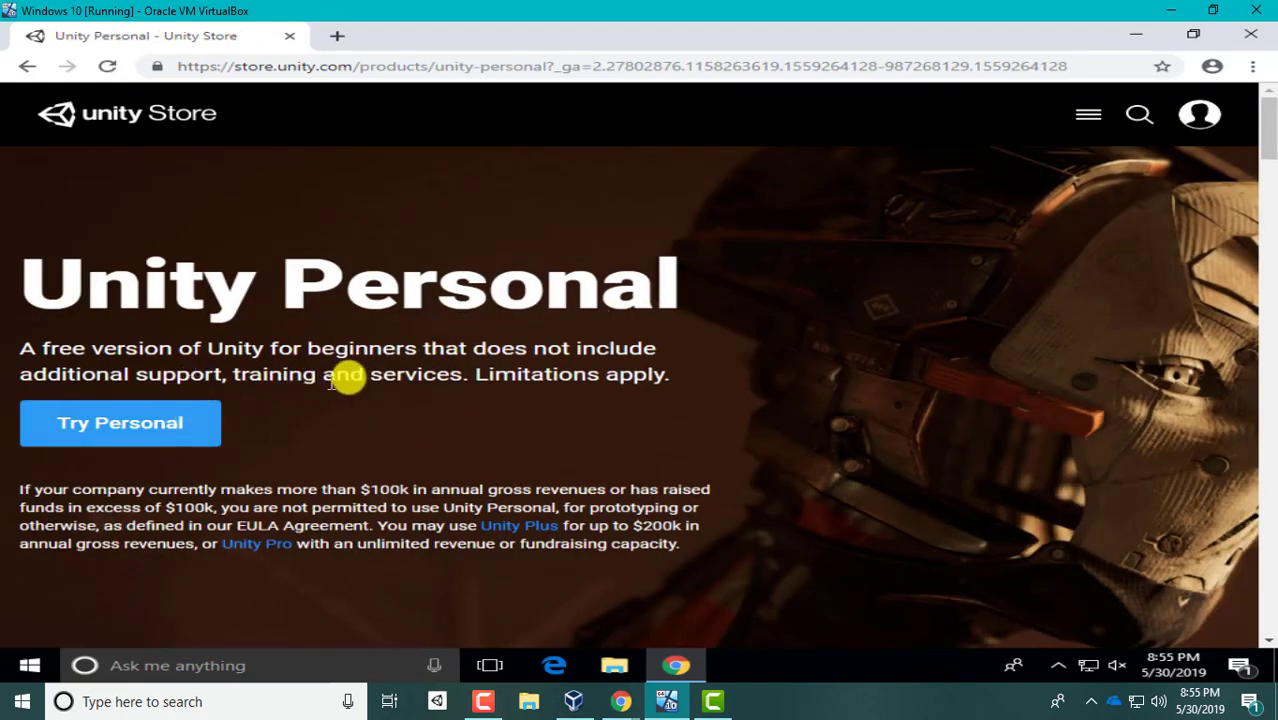
mouse_move(397, 442)
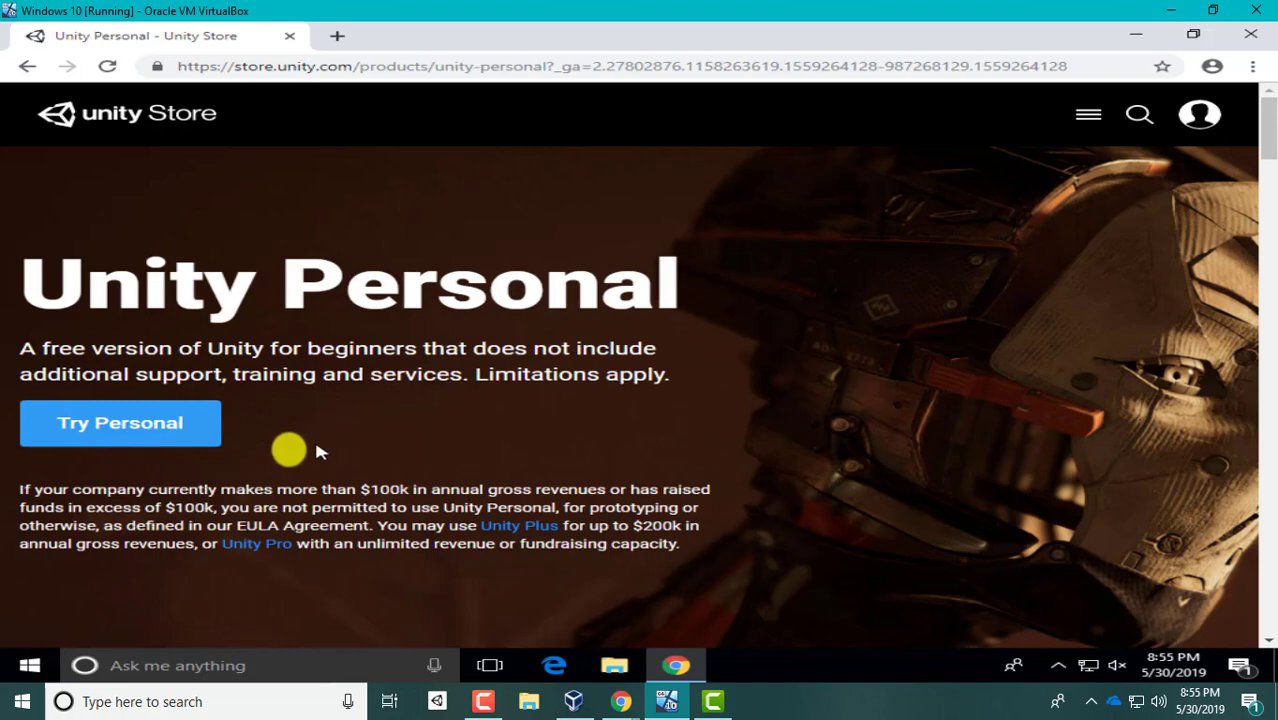
Choose Unity Personal, accept its eligibility terms and download the Unity Hub installer.
click(119, 423)
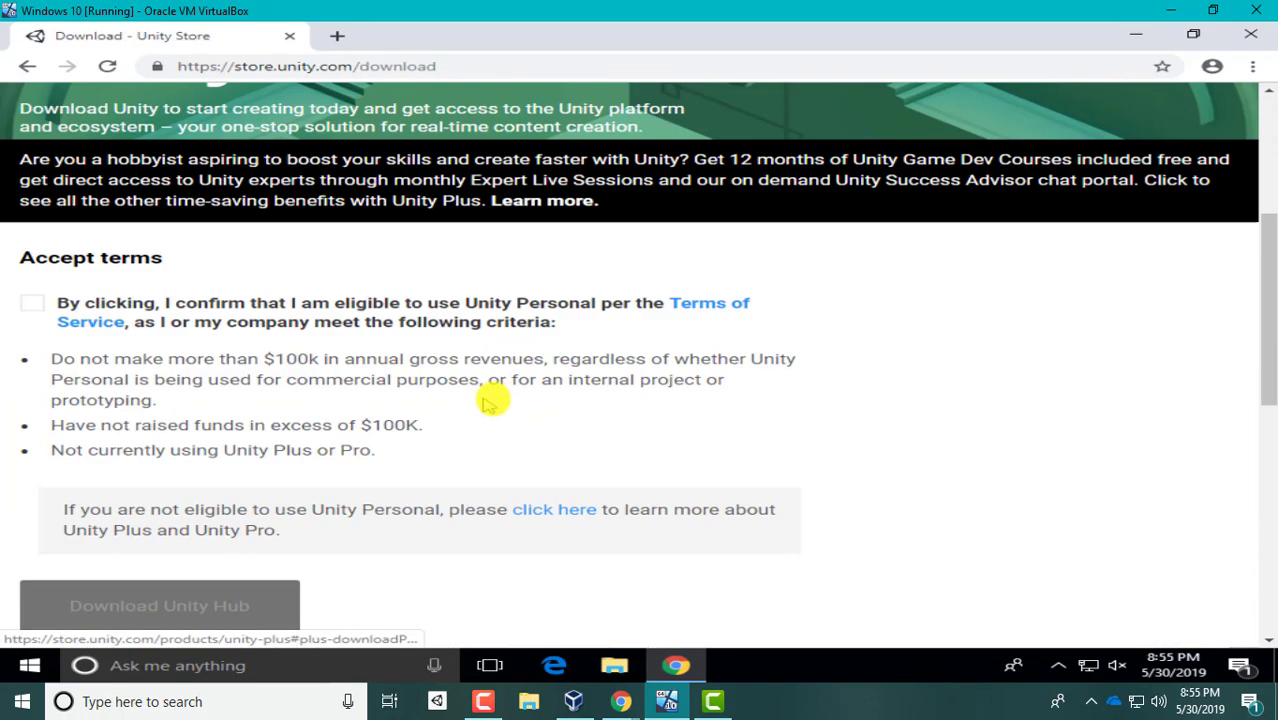
click(34, 303)
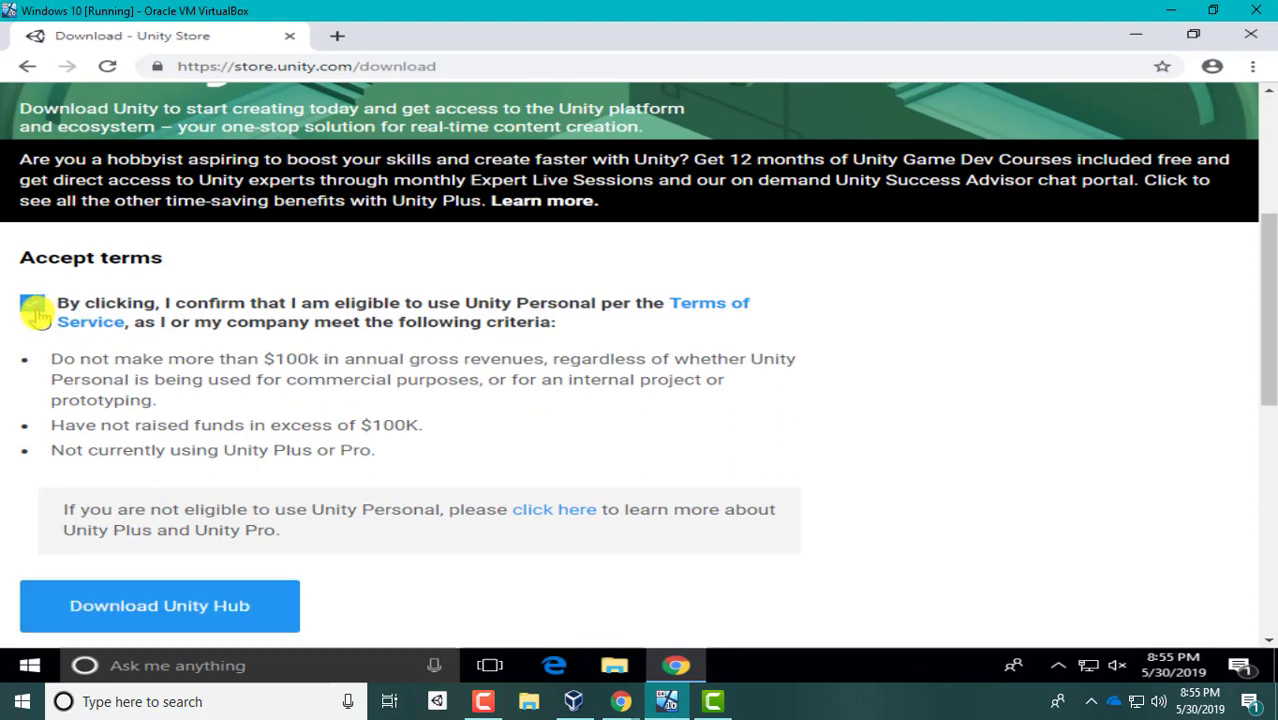
click(33, 302)
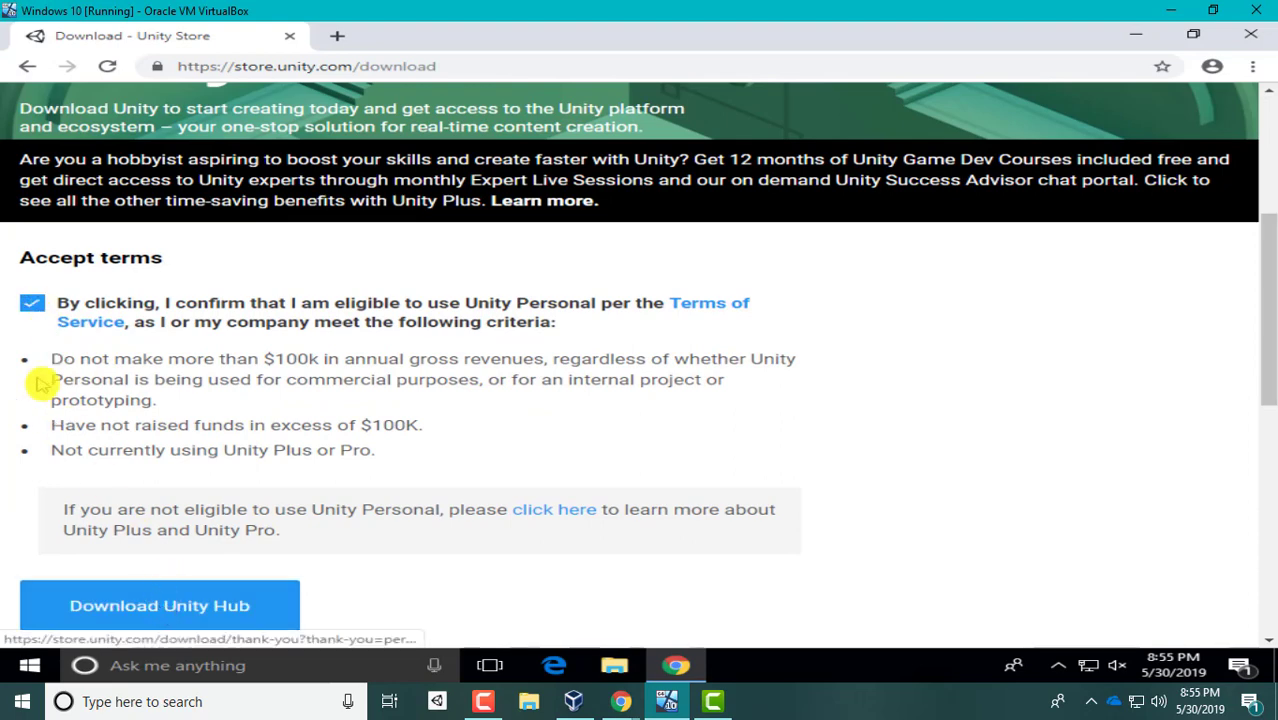
click(158, 605)
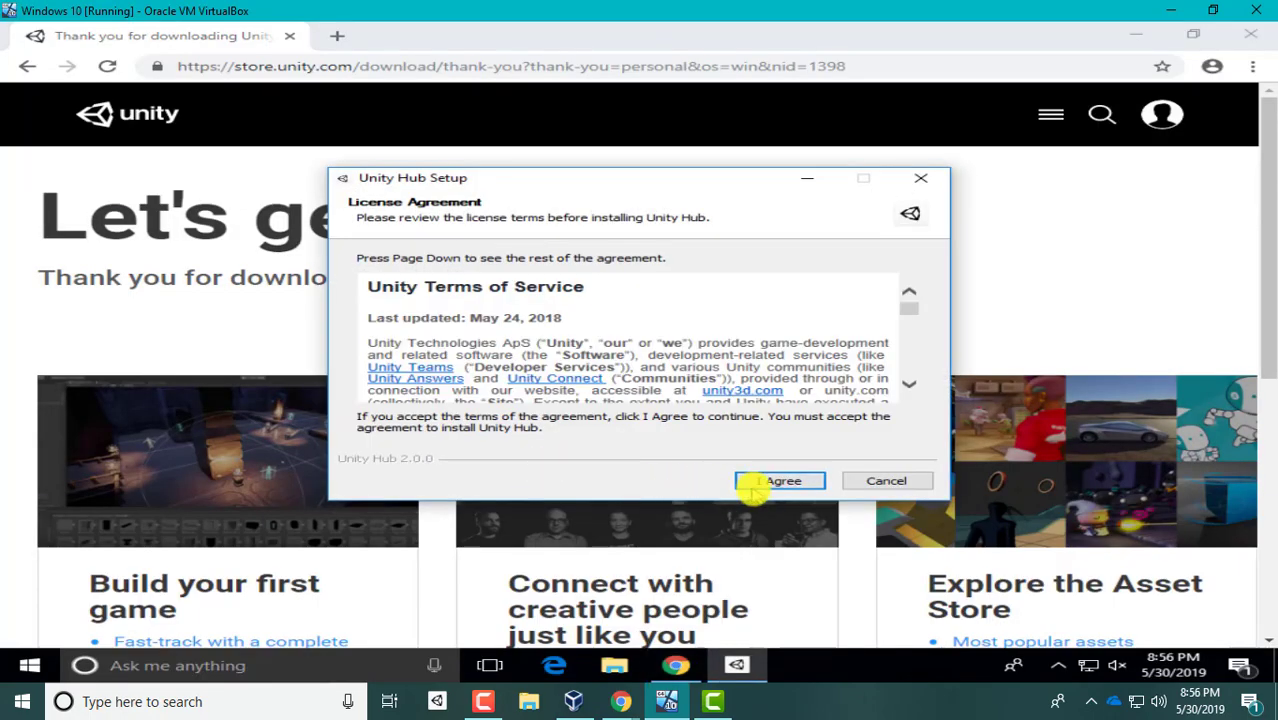
Agree to the license, install Unity Hub to C:\Program Files\Unity Hub and launch it.
click(780, 480)
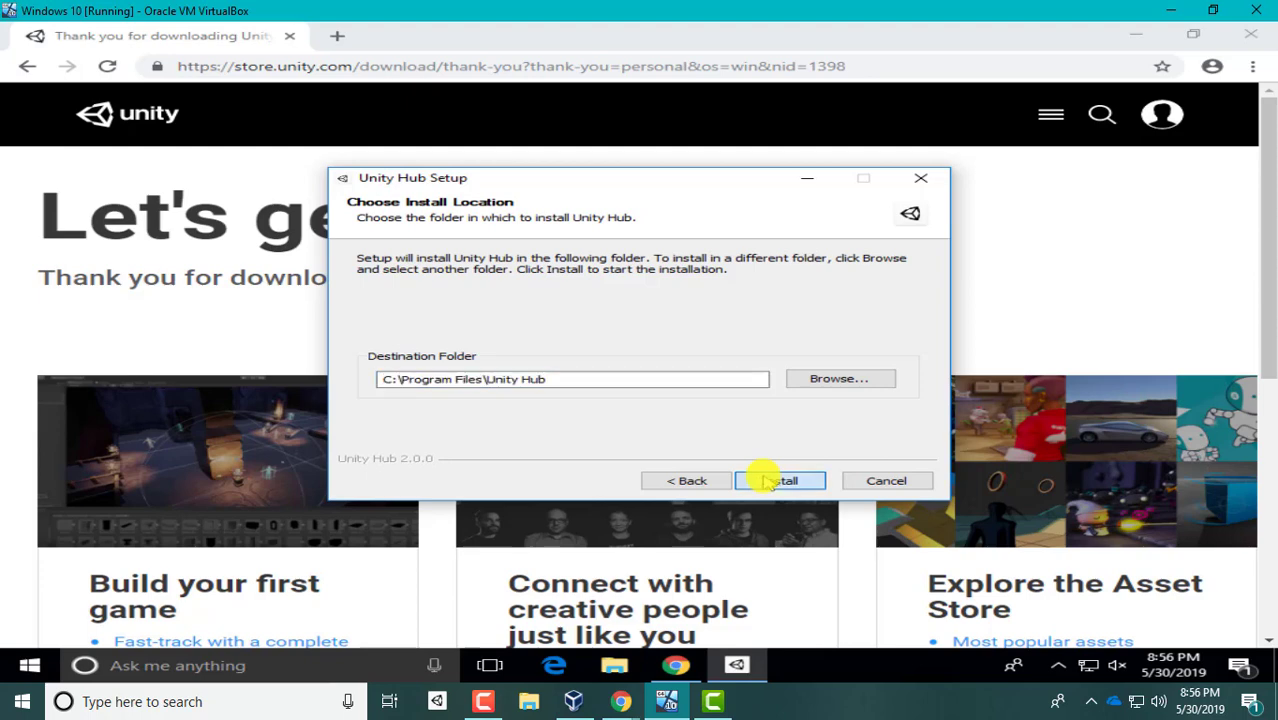
click(781, 480)
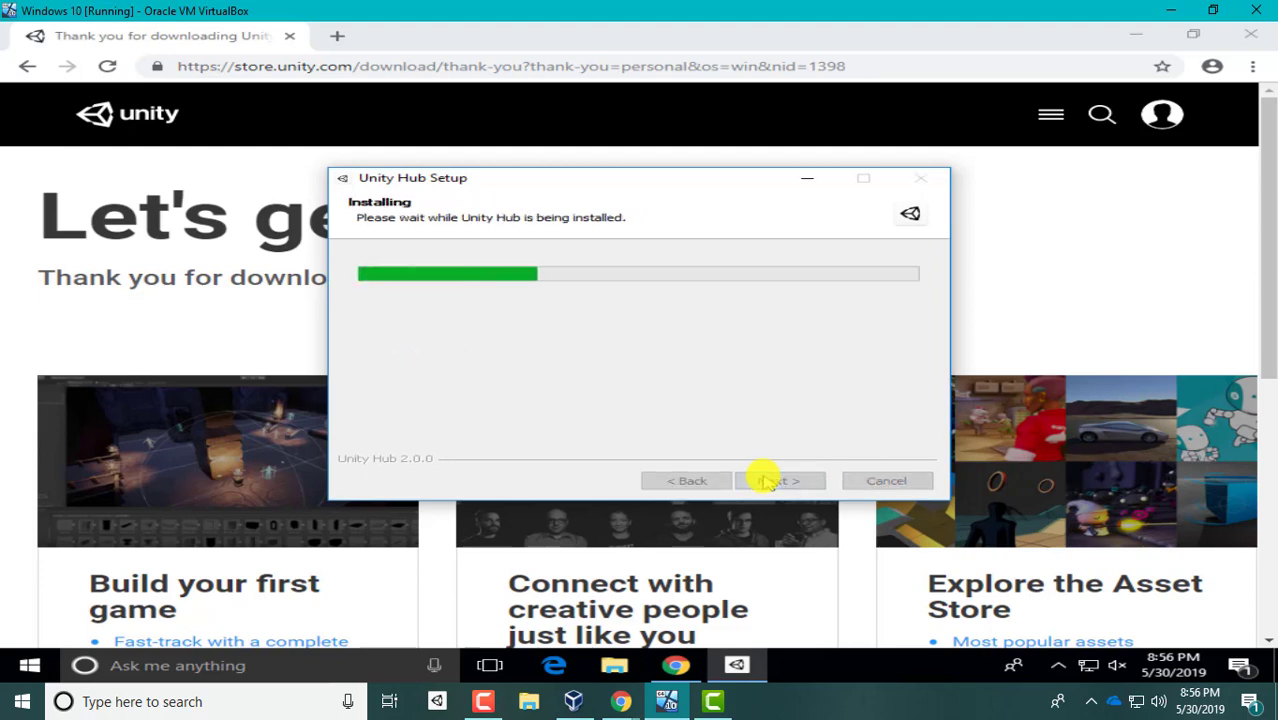
mouse_move(749, 457)
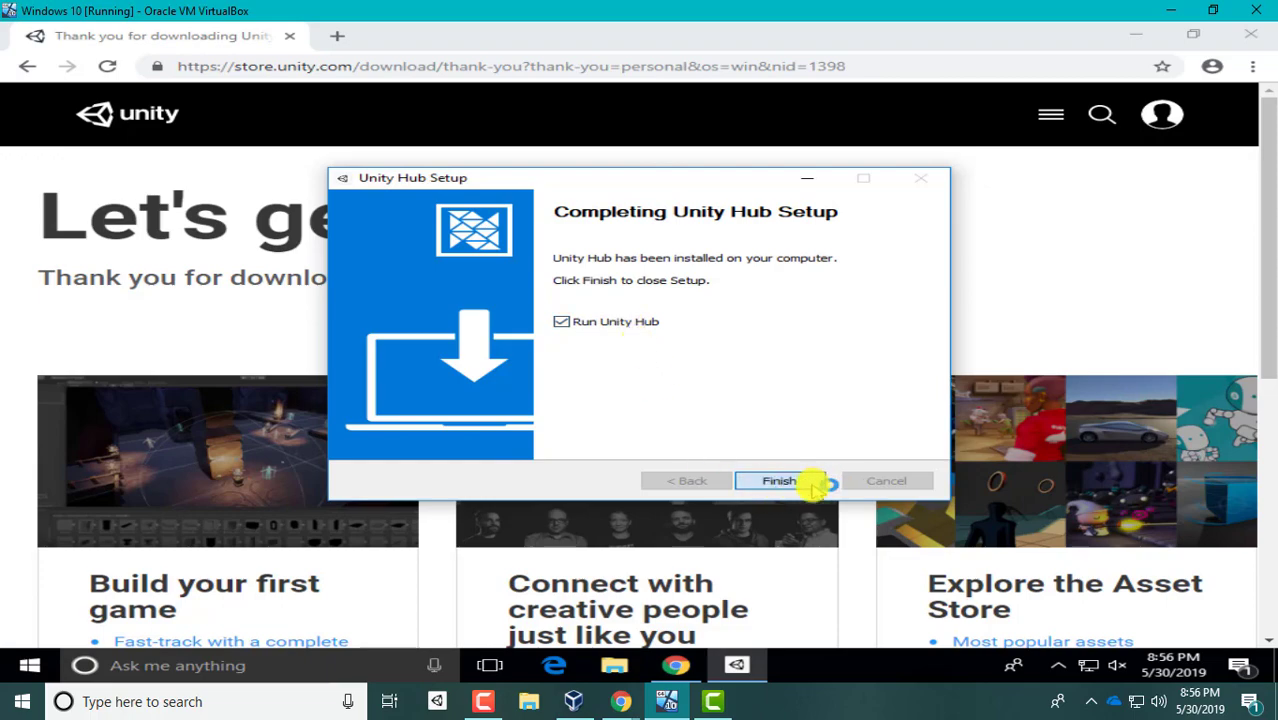
click(779, 481)
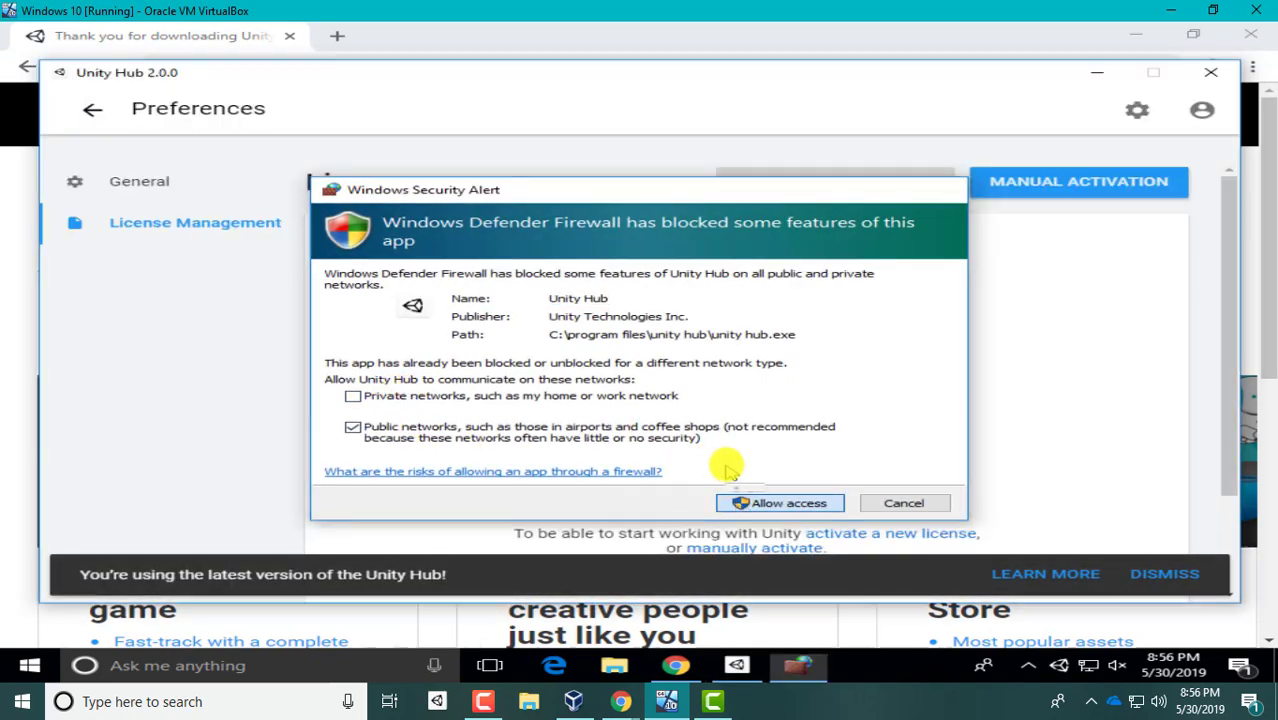
Allow Unity Hub through the firewall and open the Add Unity Version list under Installs.
click(779, 503)
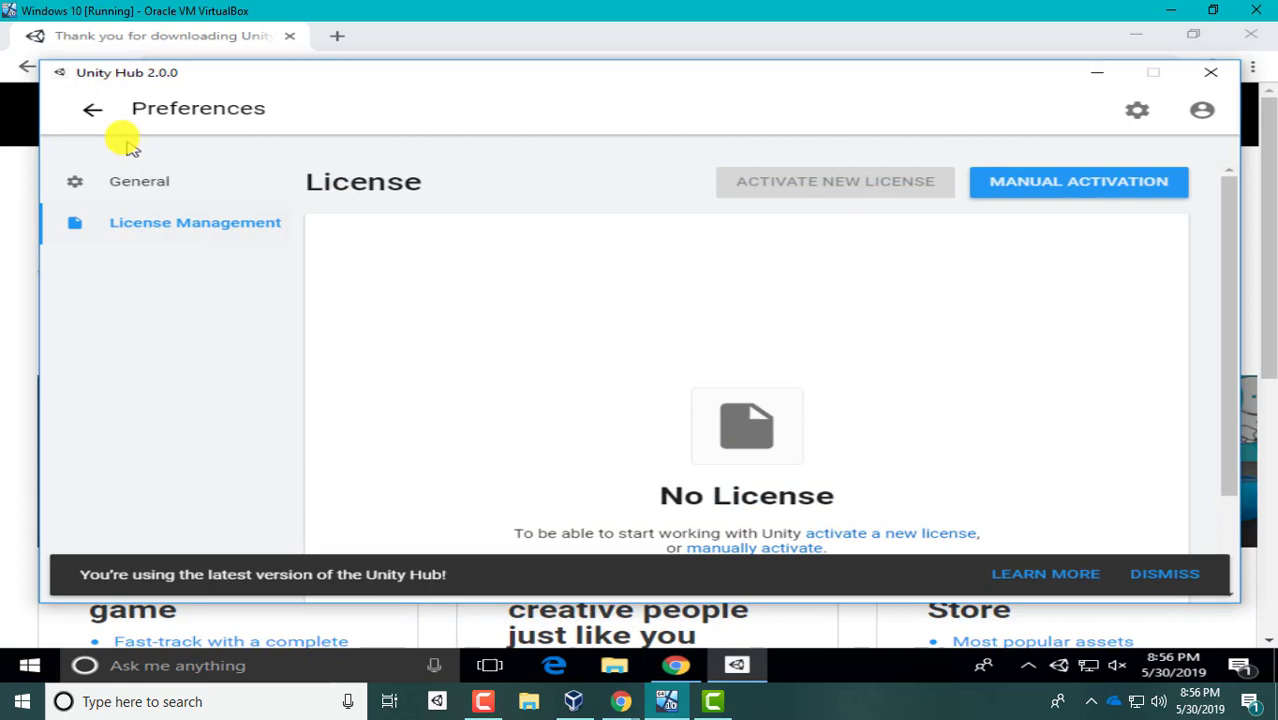
click(89, 110)
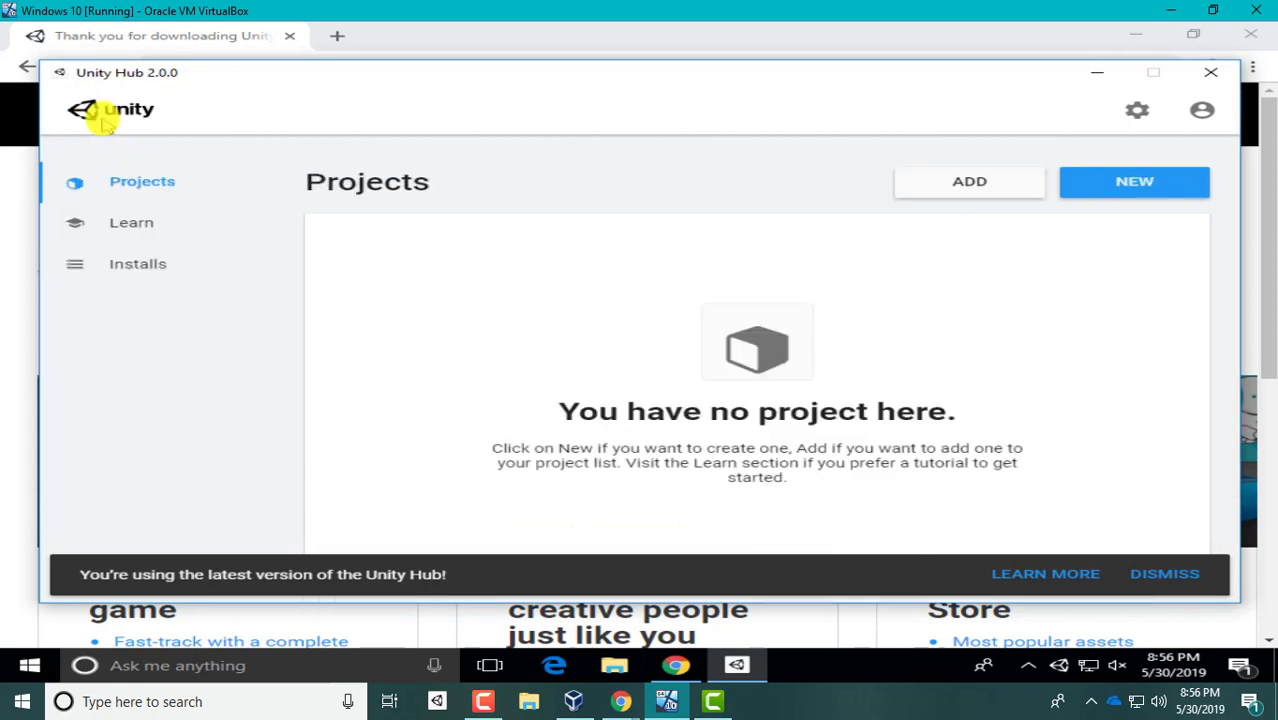
mouse_move(121, 263)
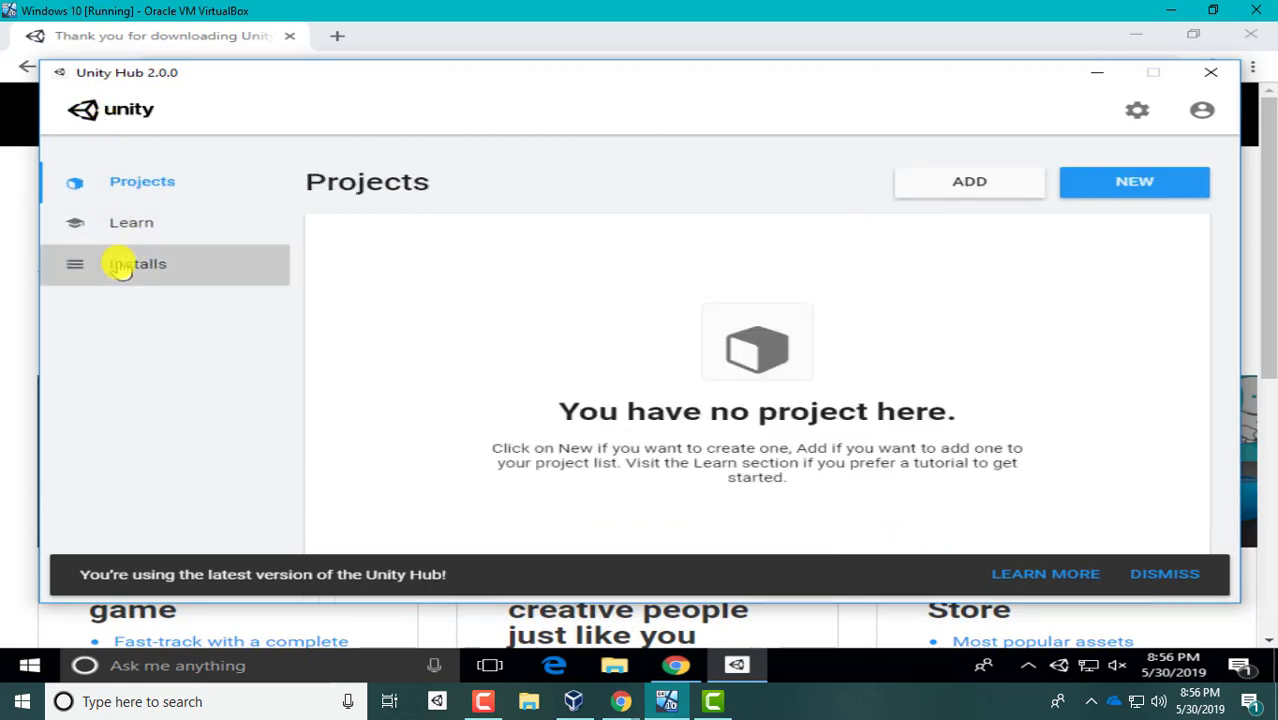
click(137, 263)
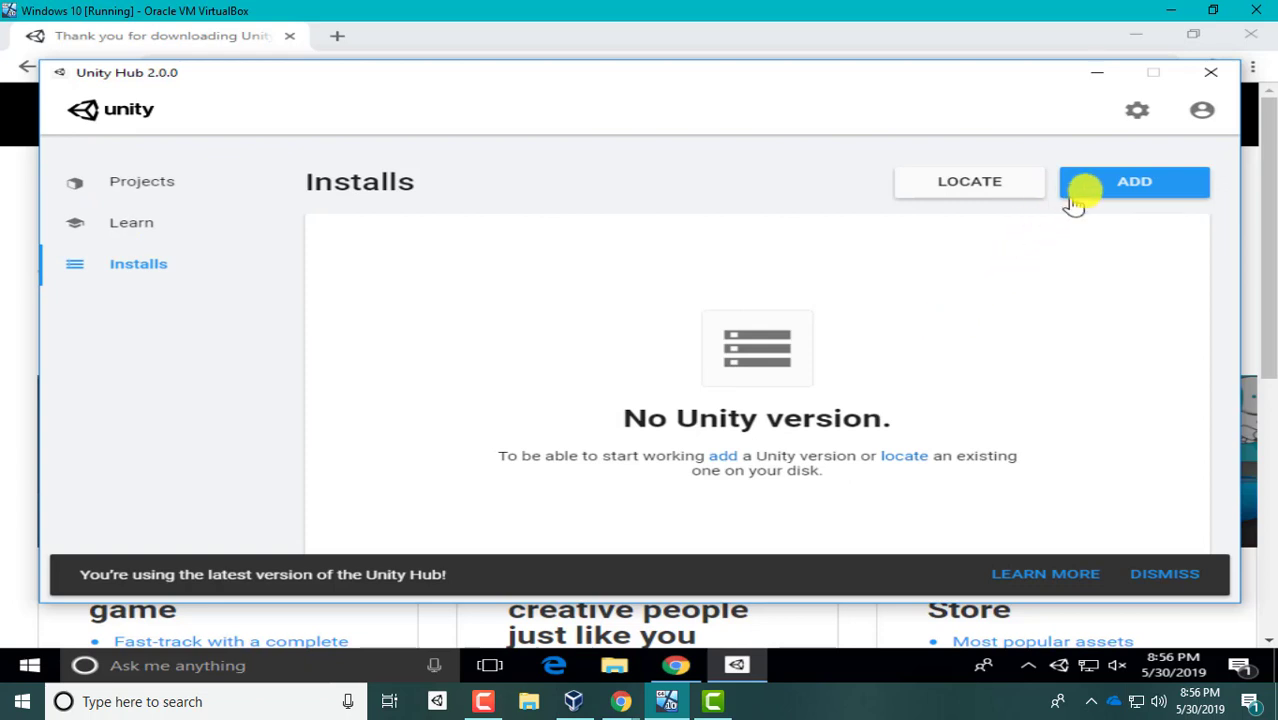
click(1133, 181)
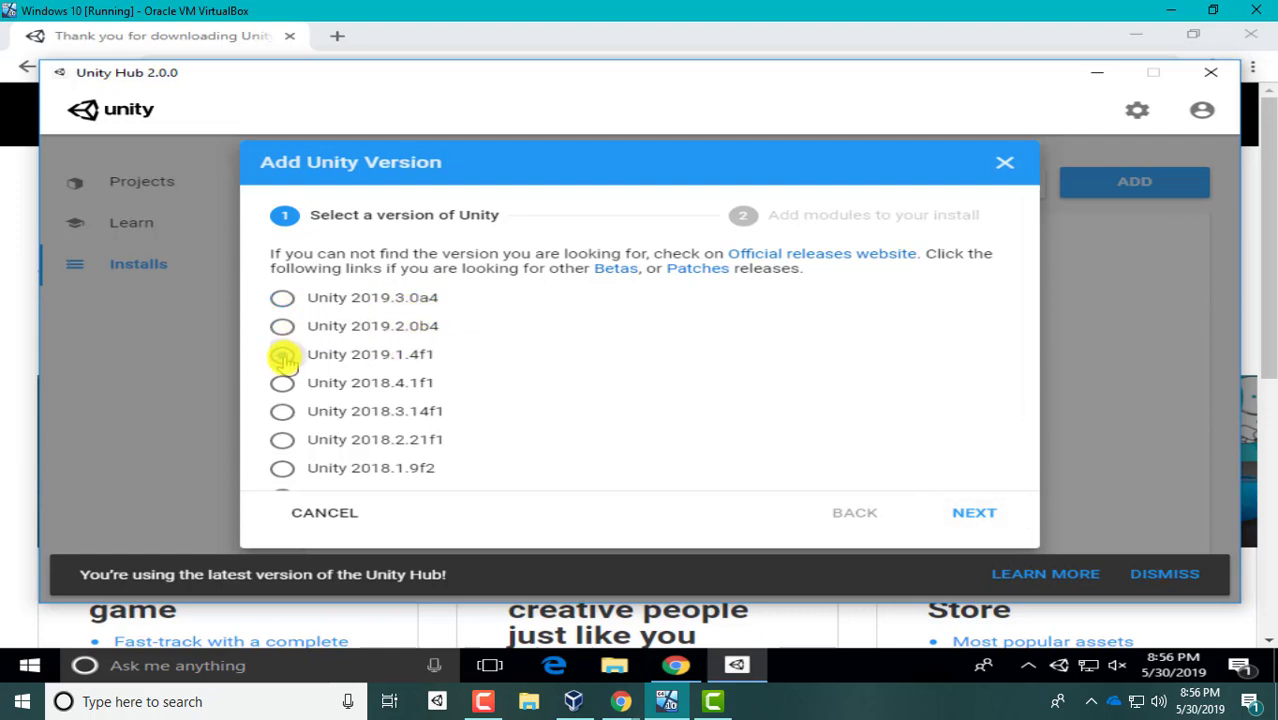
Select Unity 2019.1.4f1 and continue to module selection.
click(282, 354)
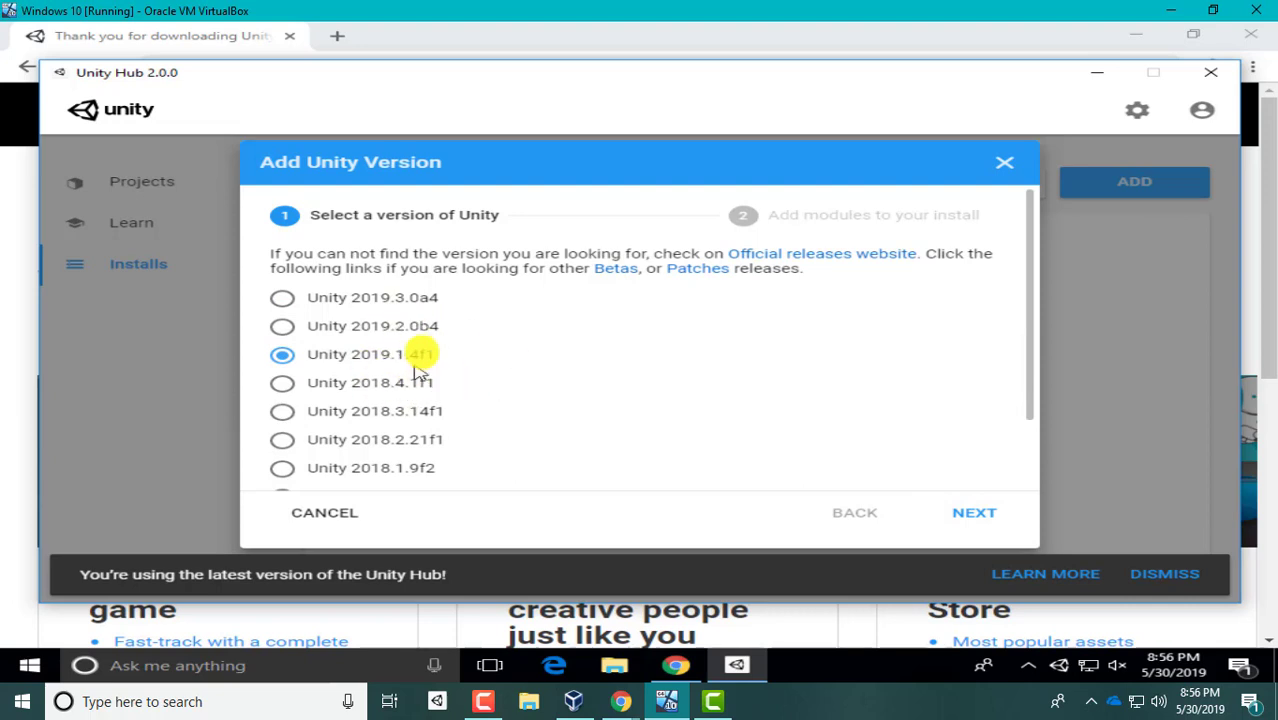
mouse_move(390, 360)
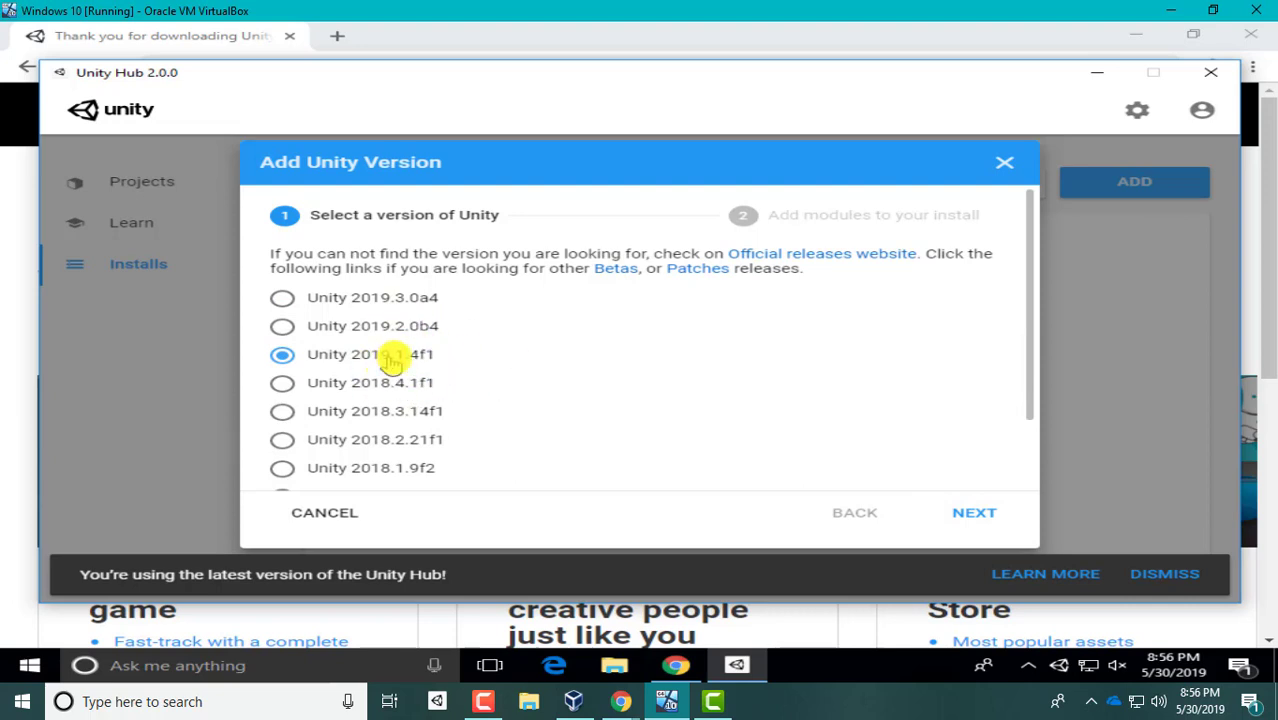
mouse_move(465, 338)
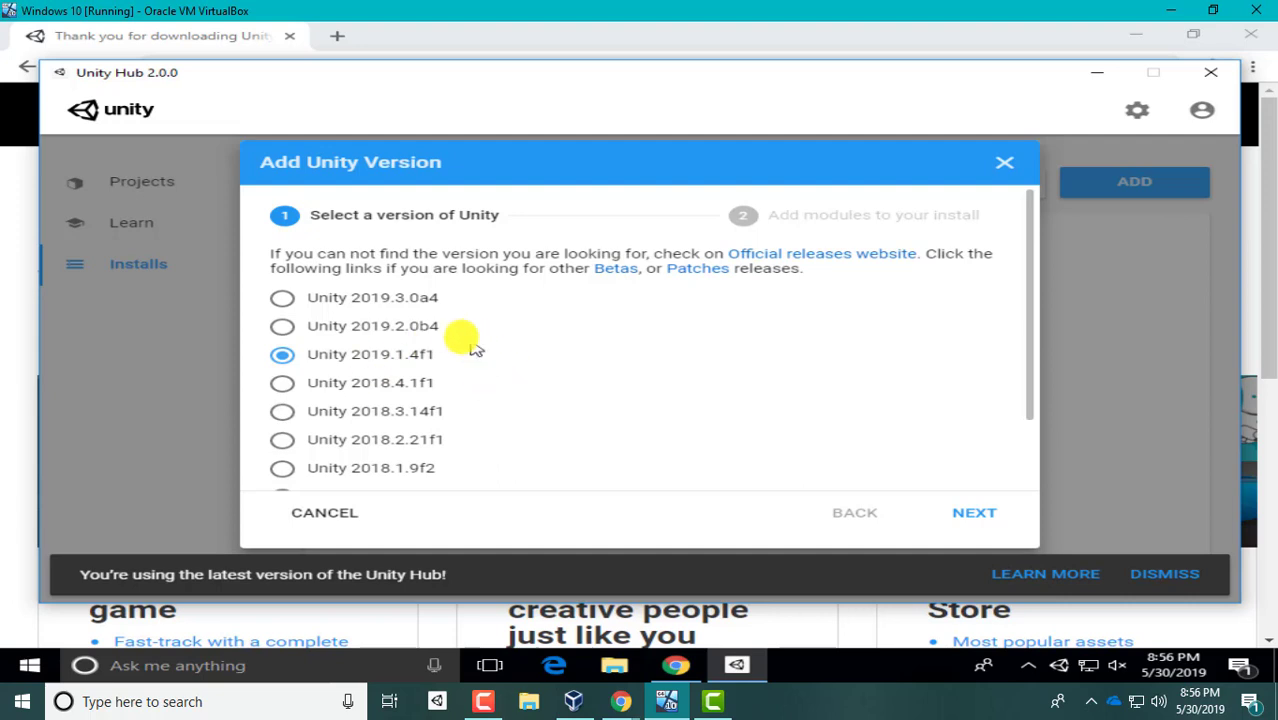
mouse_move(388, 369)
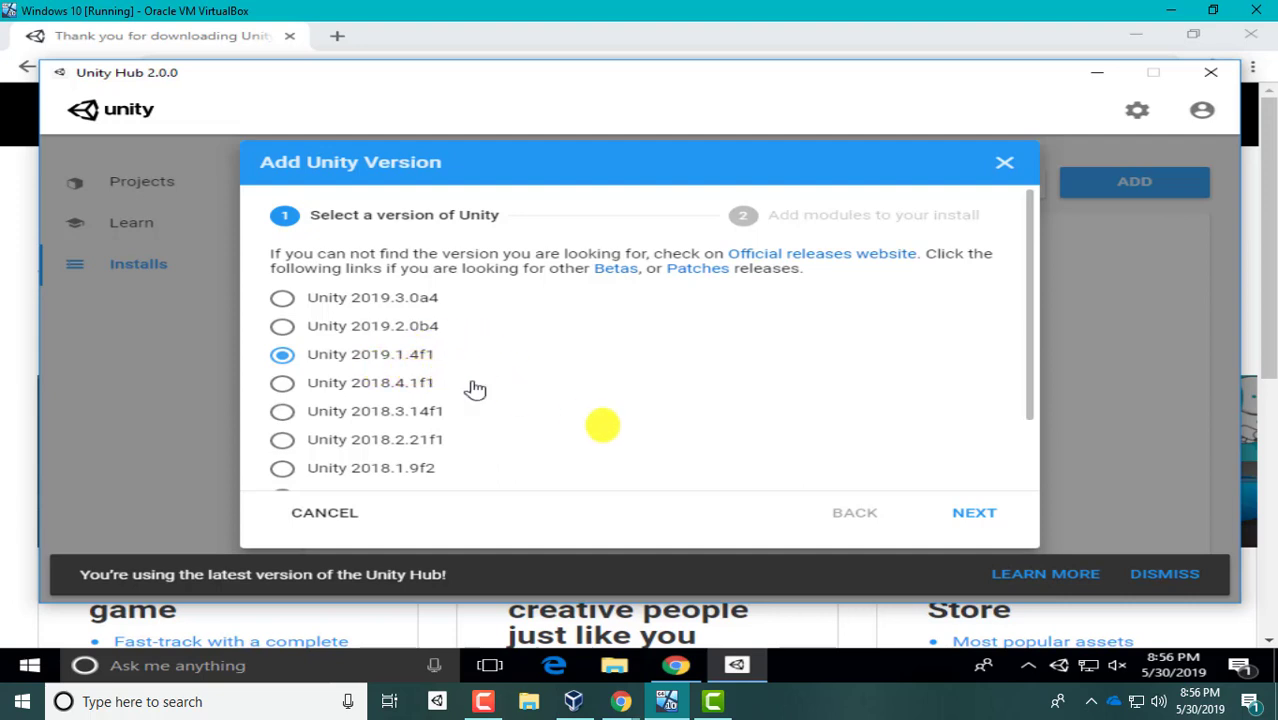
click(973, 512)
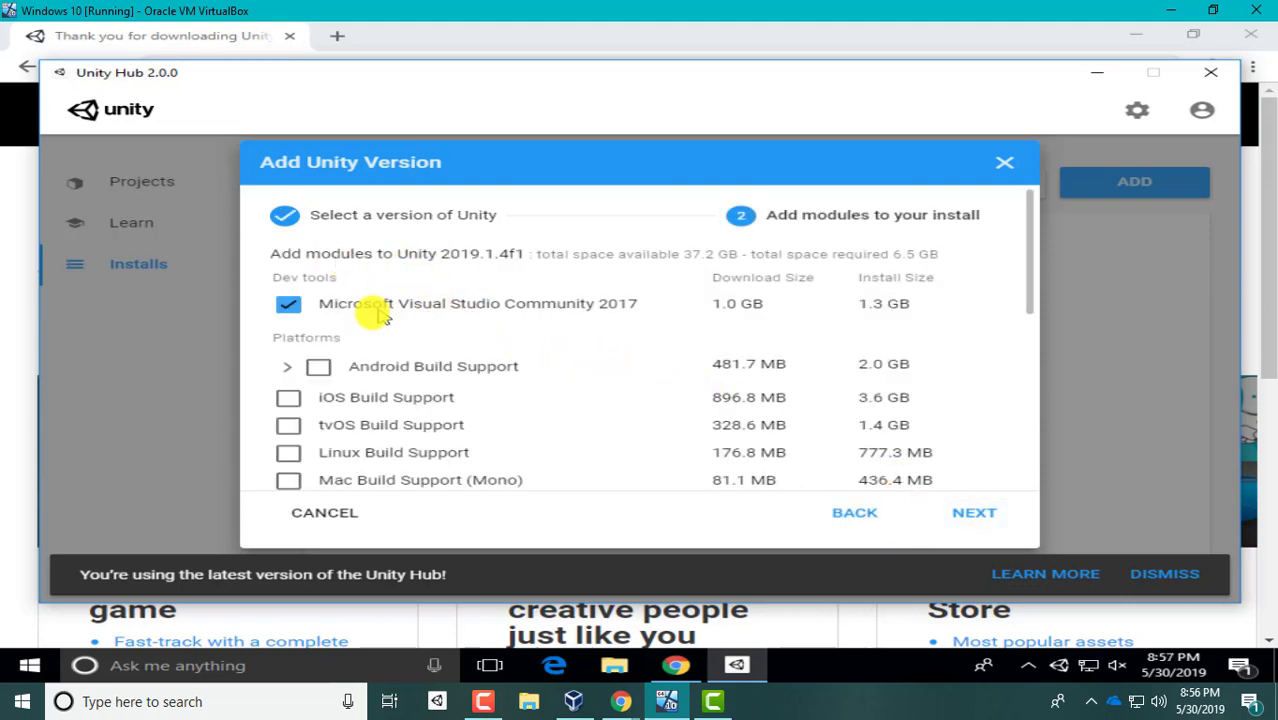
mouse_move(468, 318)
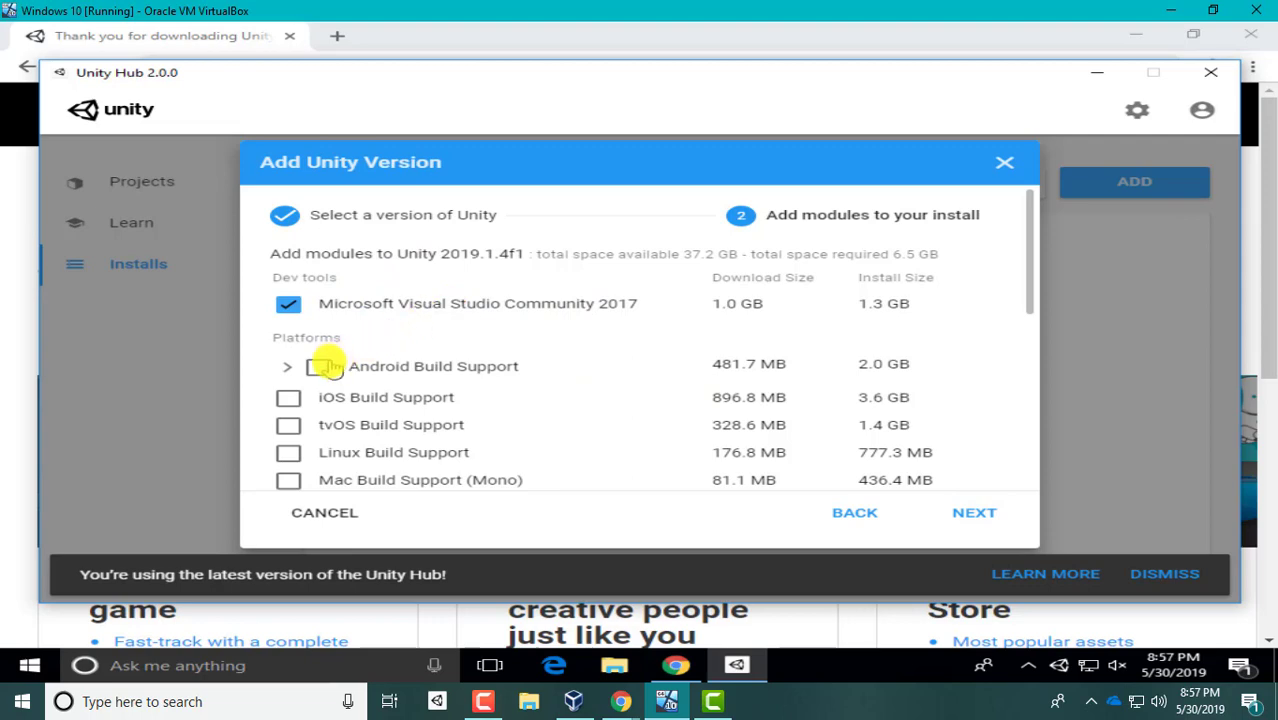
Include Android Build Support and Vuforia AR Support, and exclude Documentation.
click(289, 366)
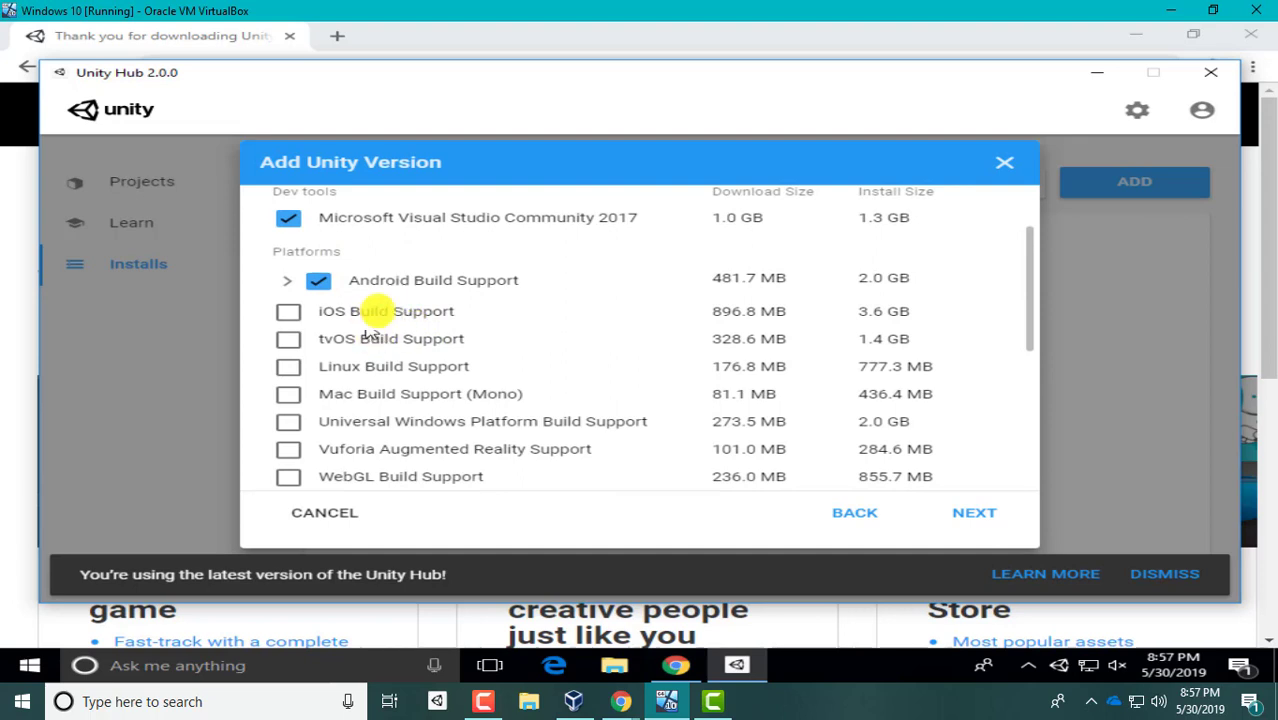
mouse_move(340, 359)
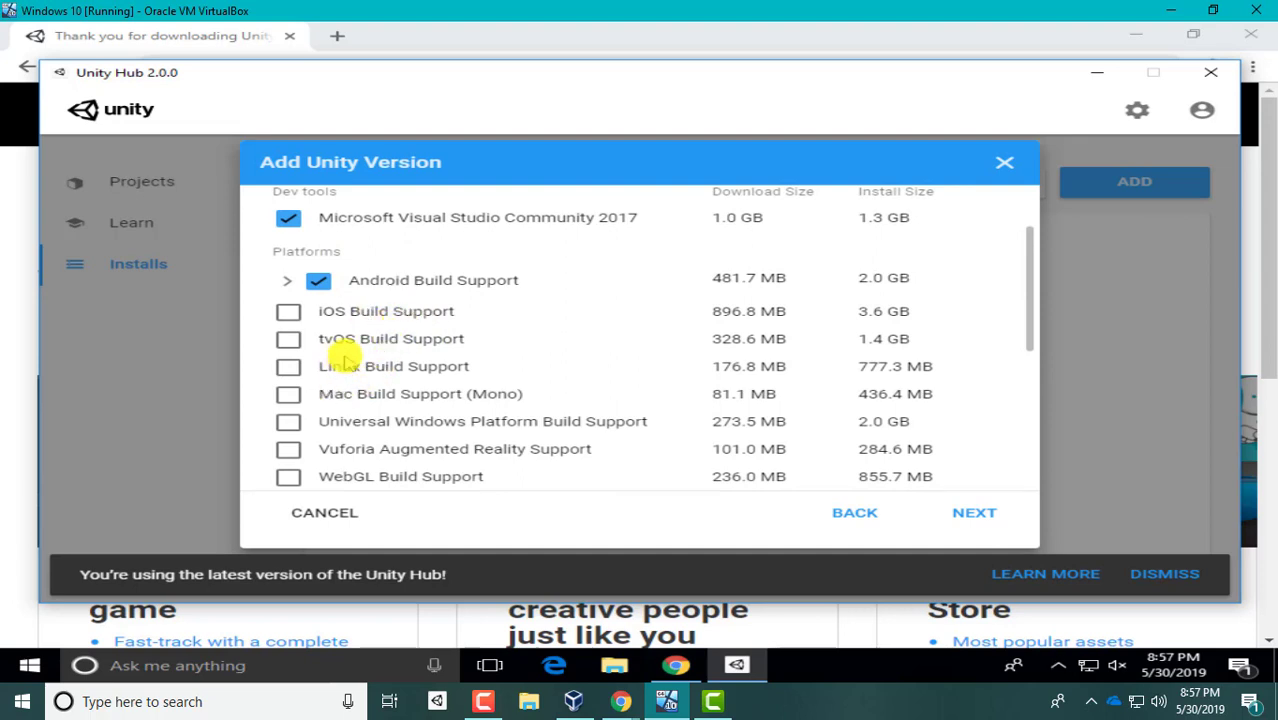
scroll(down, 3)
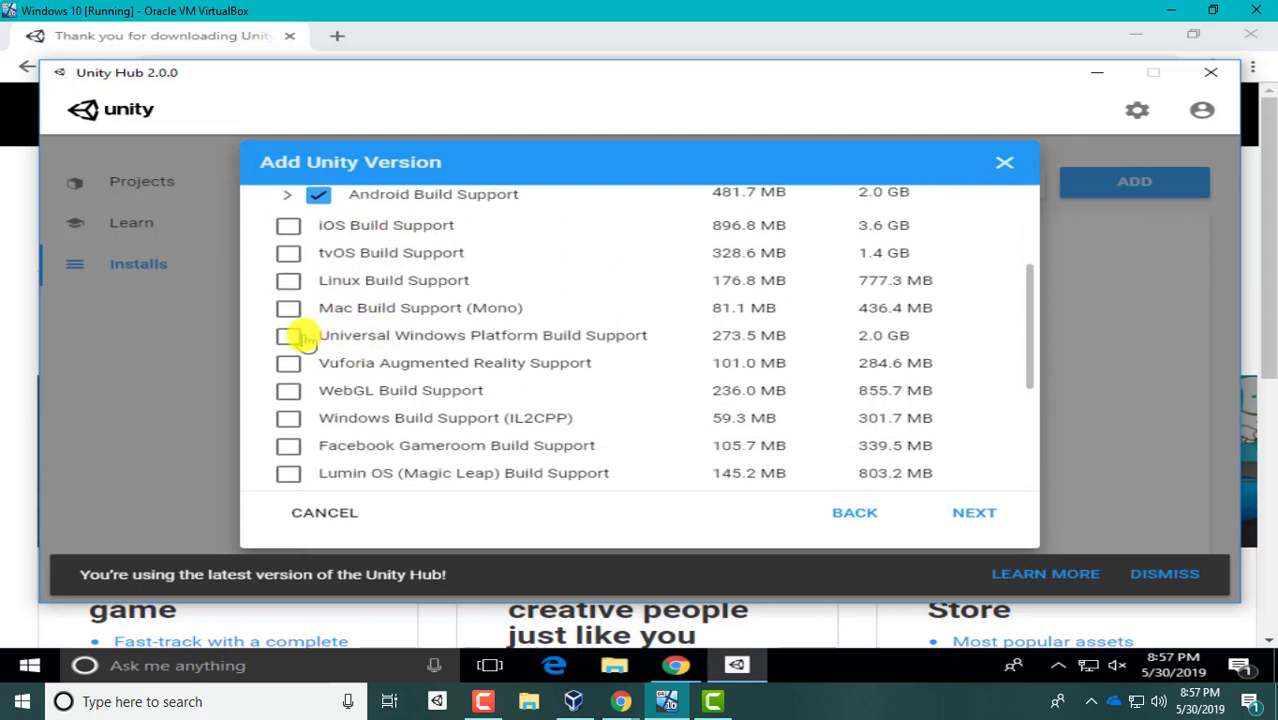
click(288, 363)
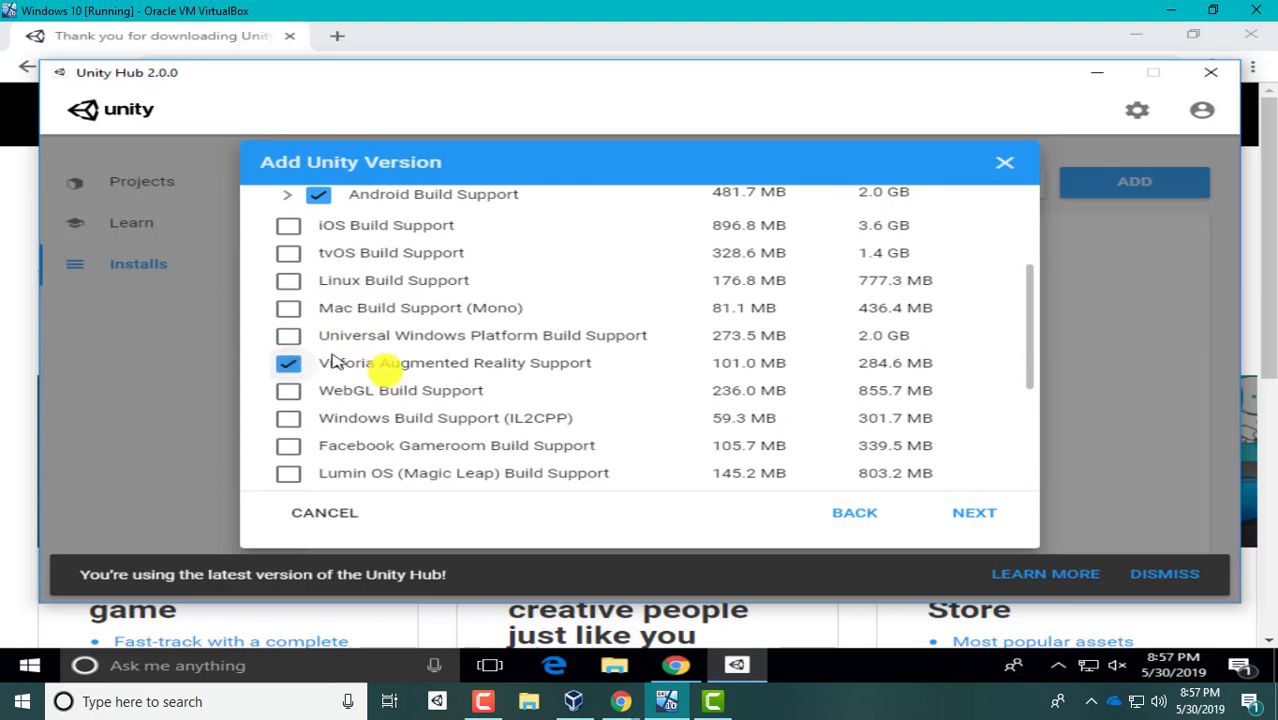
scroll(down, 3)
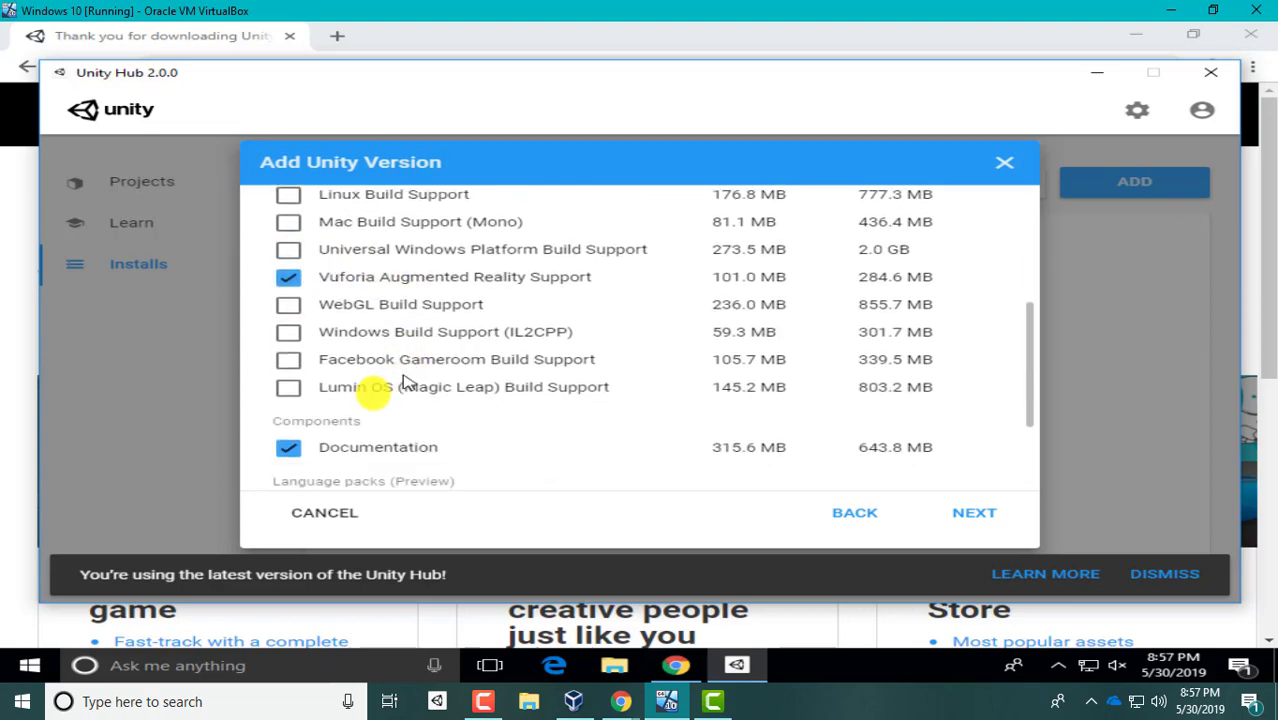
click(288, 447)
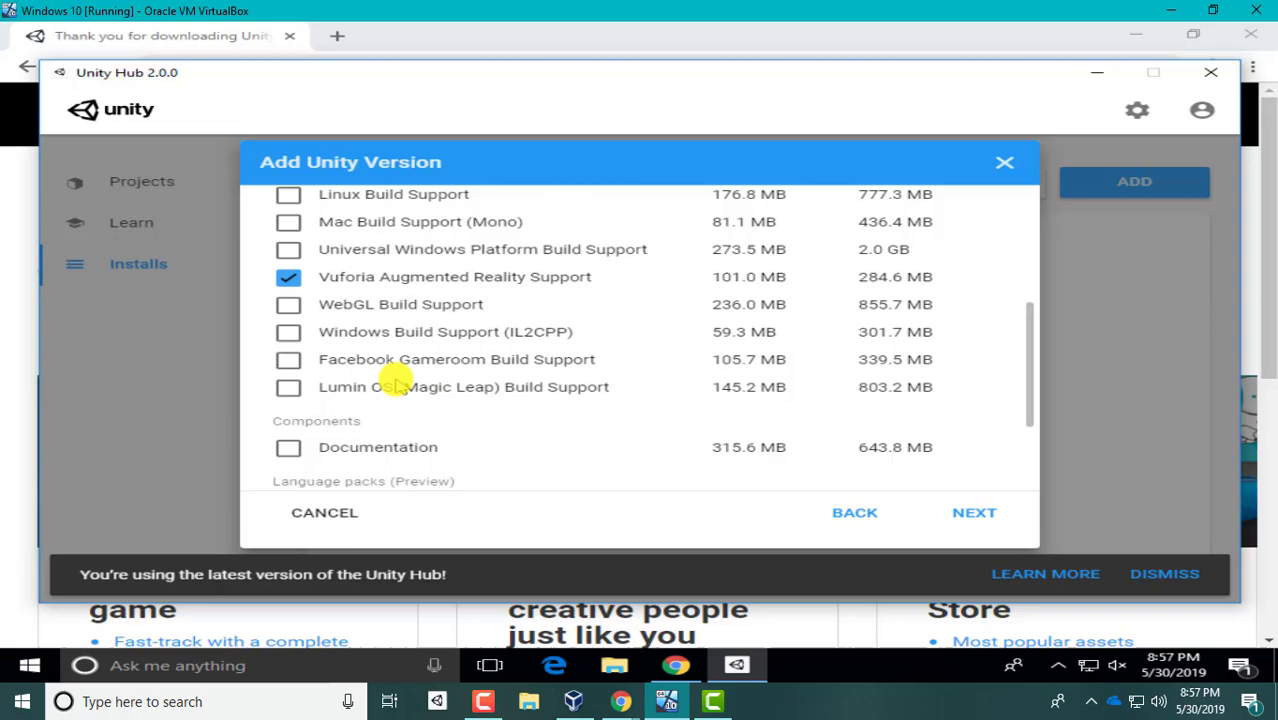
scroll(up, 3)
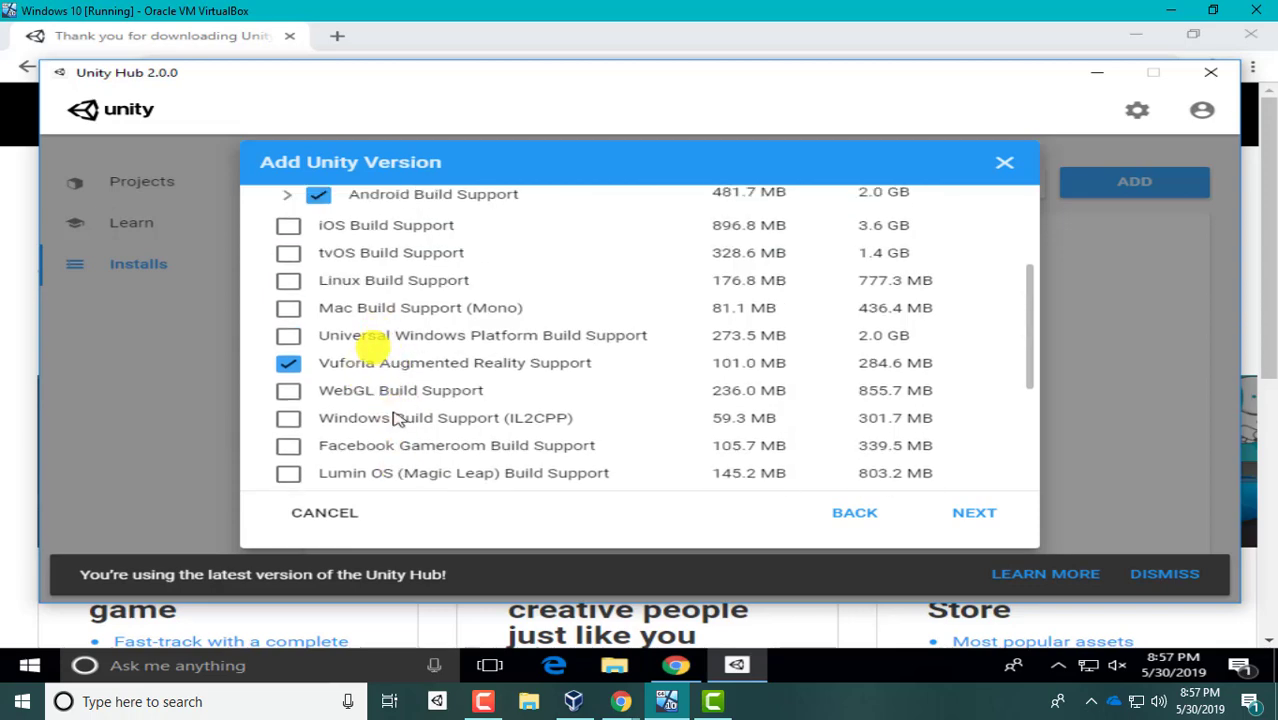
mouse_move(300, 402)
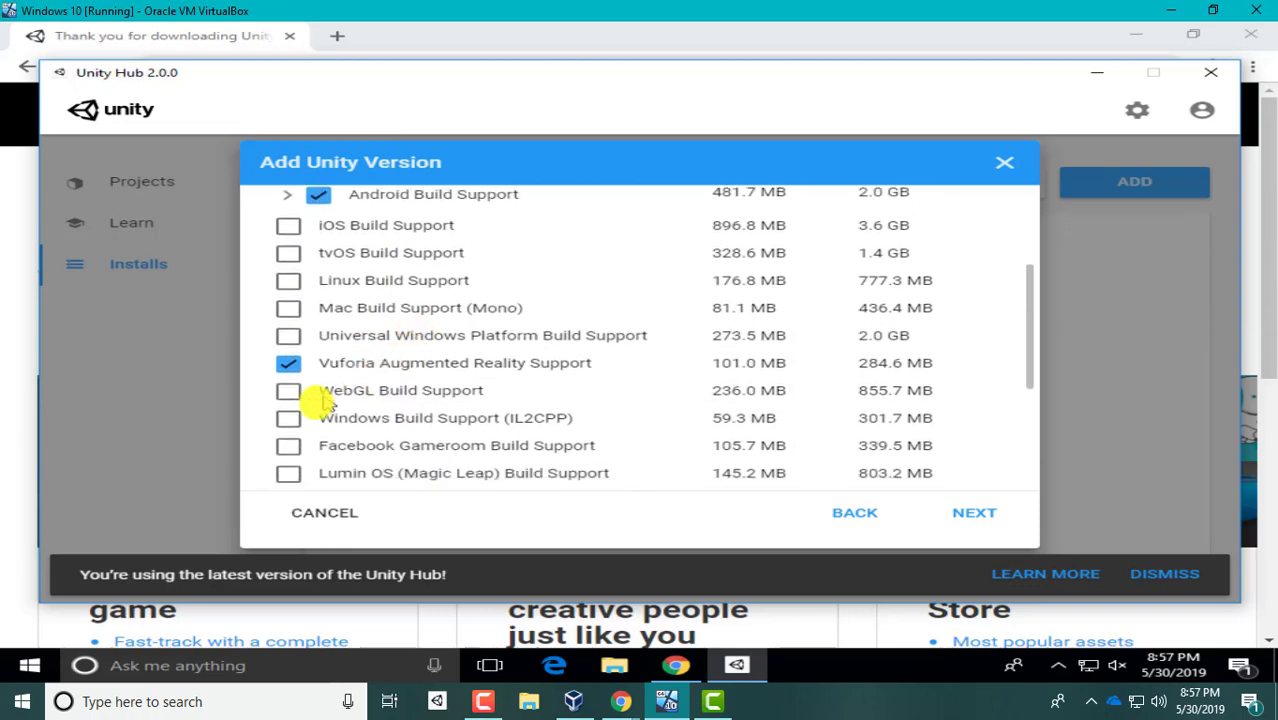
click(288, 418)
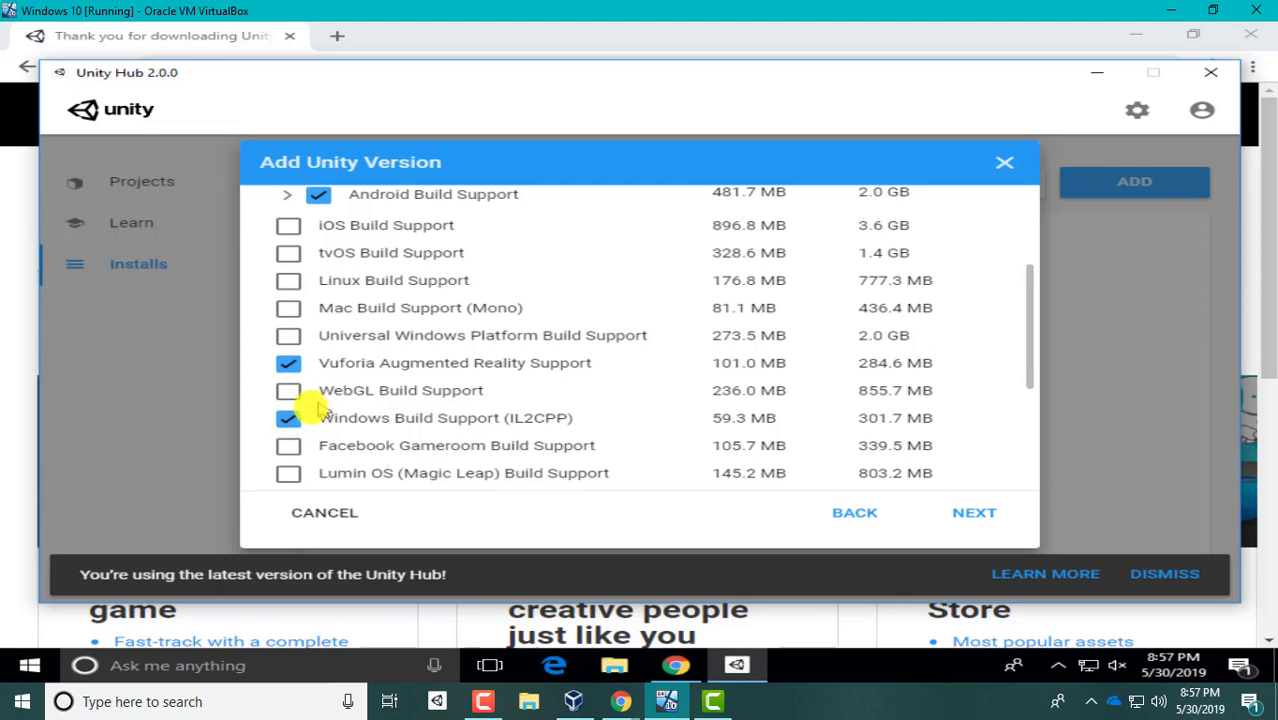
click(288, 418)
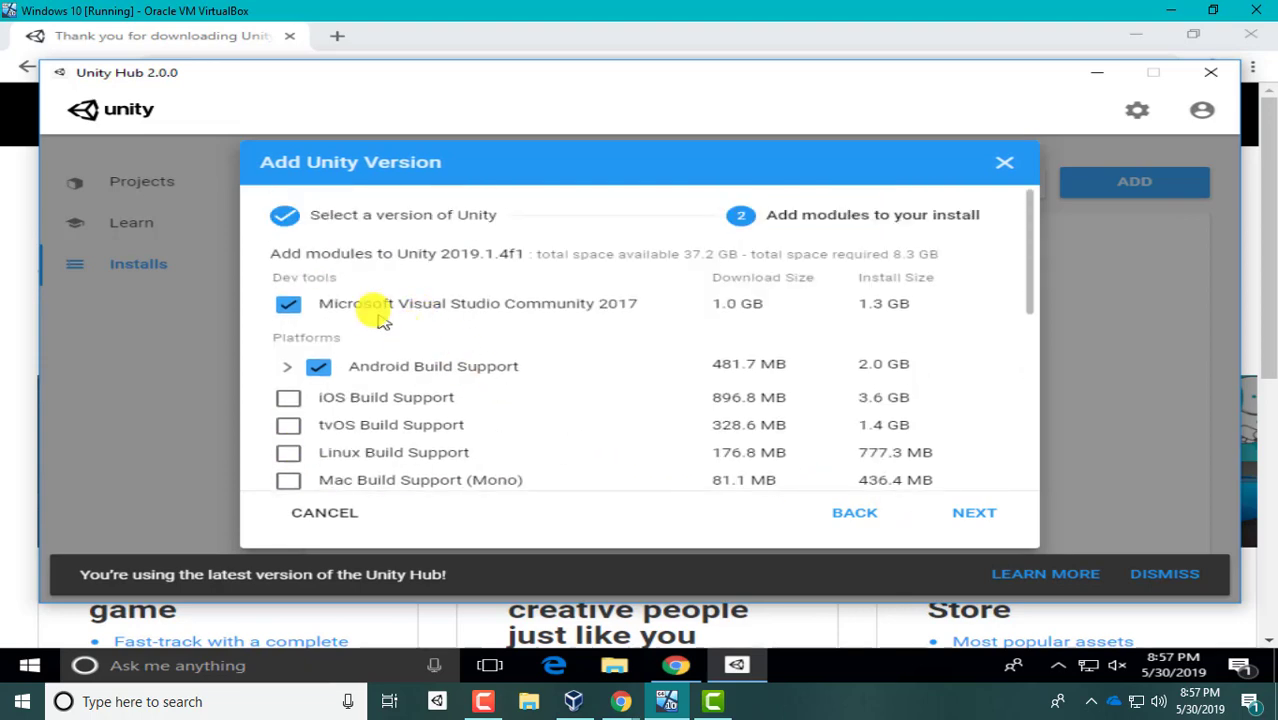
mouse_move(323, 308)
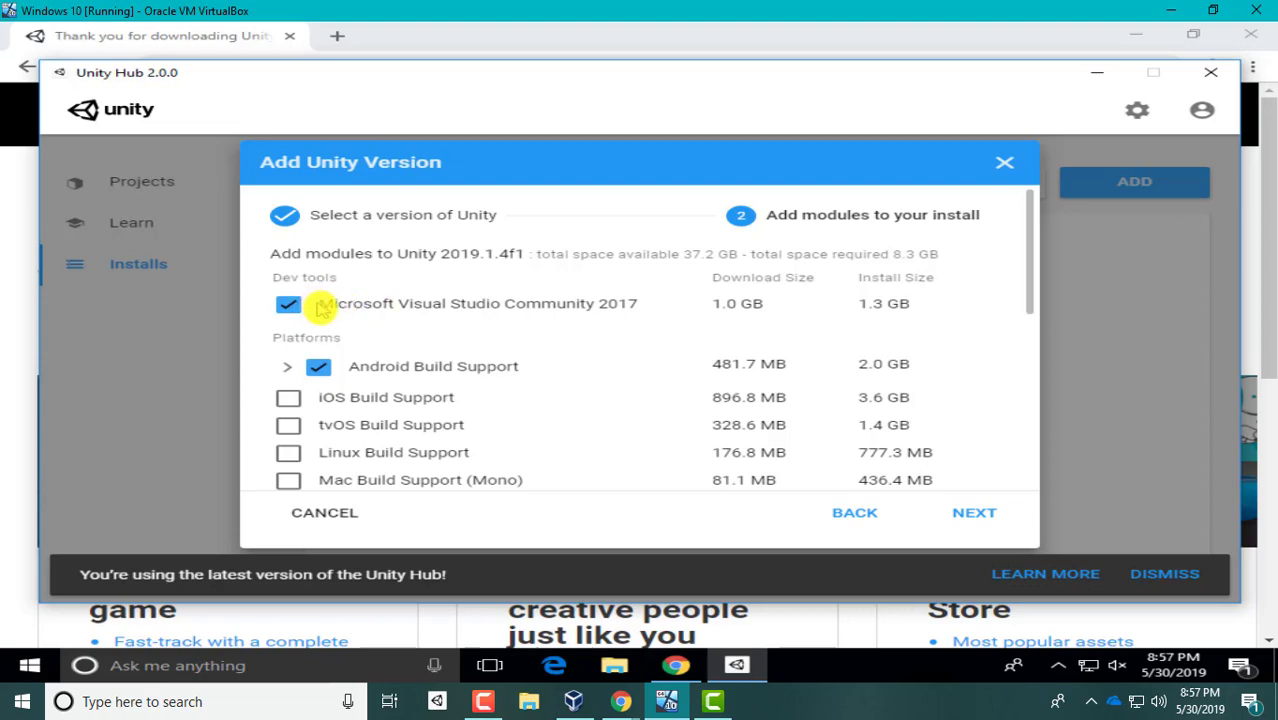
mouse_move(397, 366)
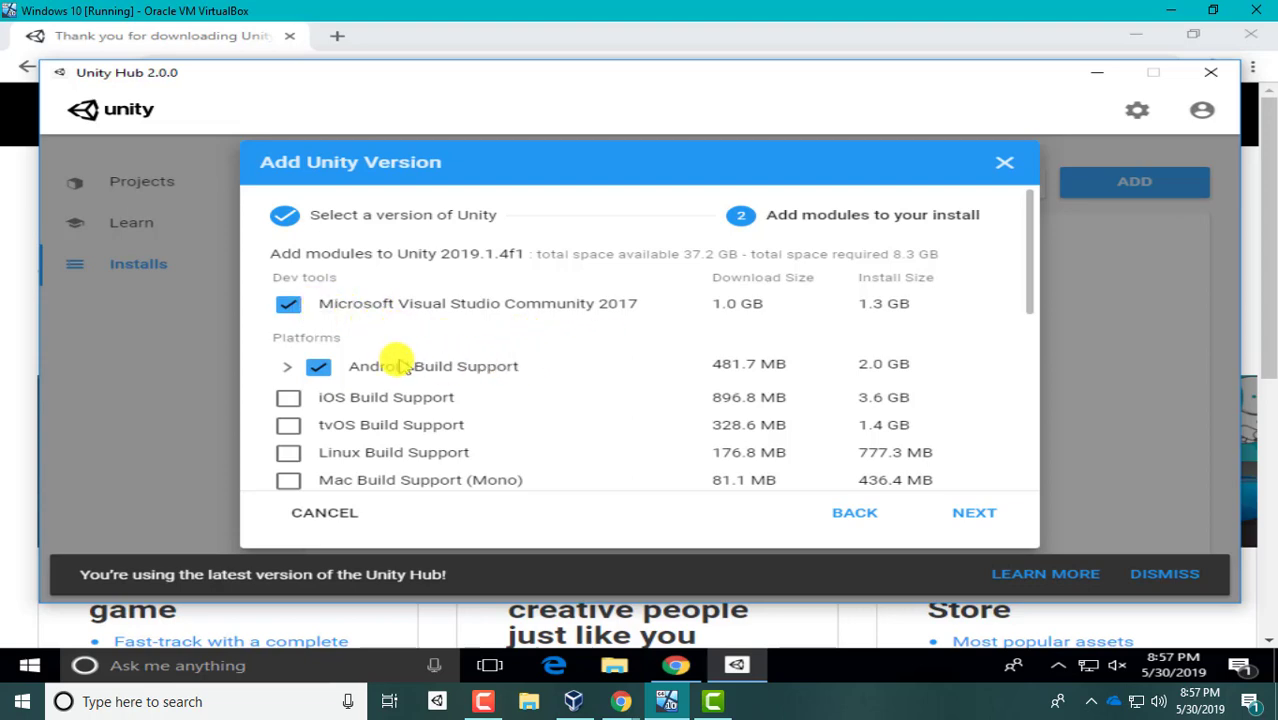
scroll(down, 3)
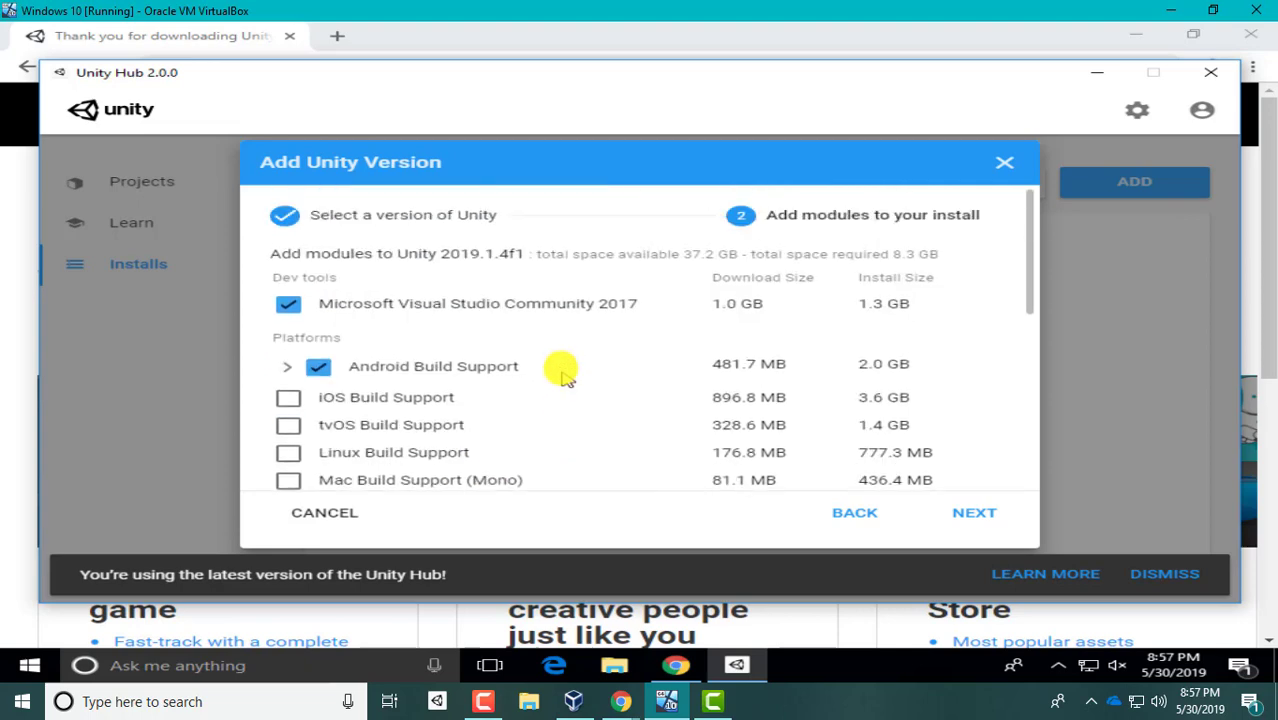
mouse_move(673, 258)
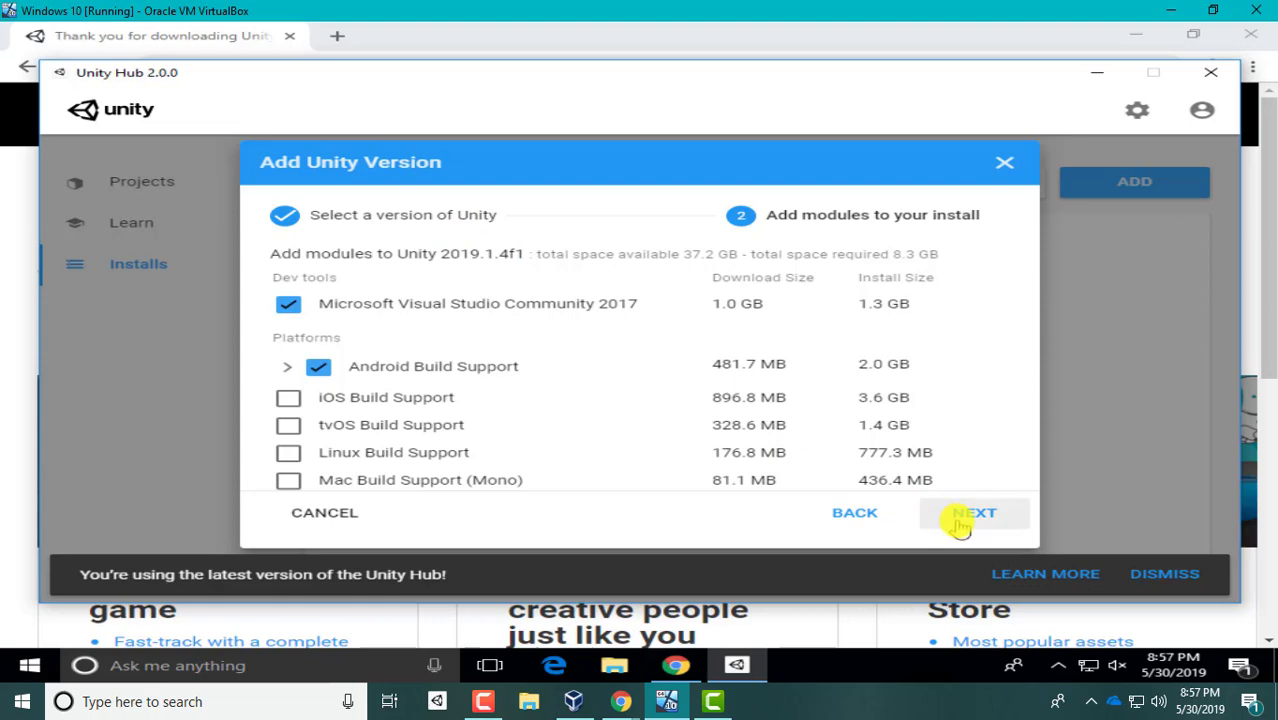
Accept the Visual Studio 2017 license terms and approve the Windows permission prompt.
click(975, 513)
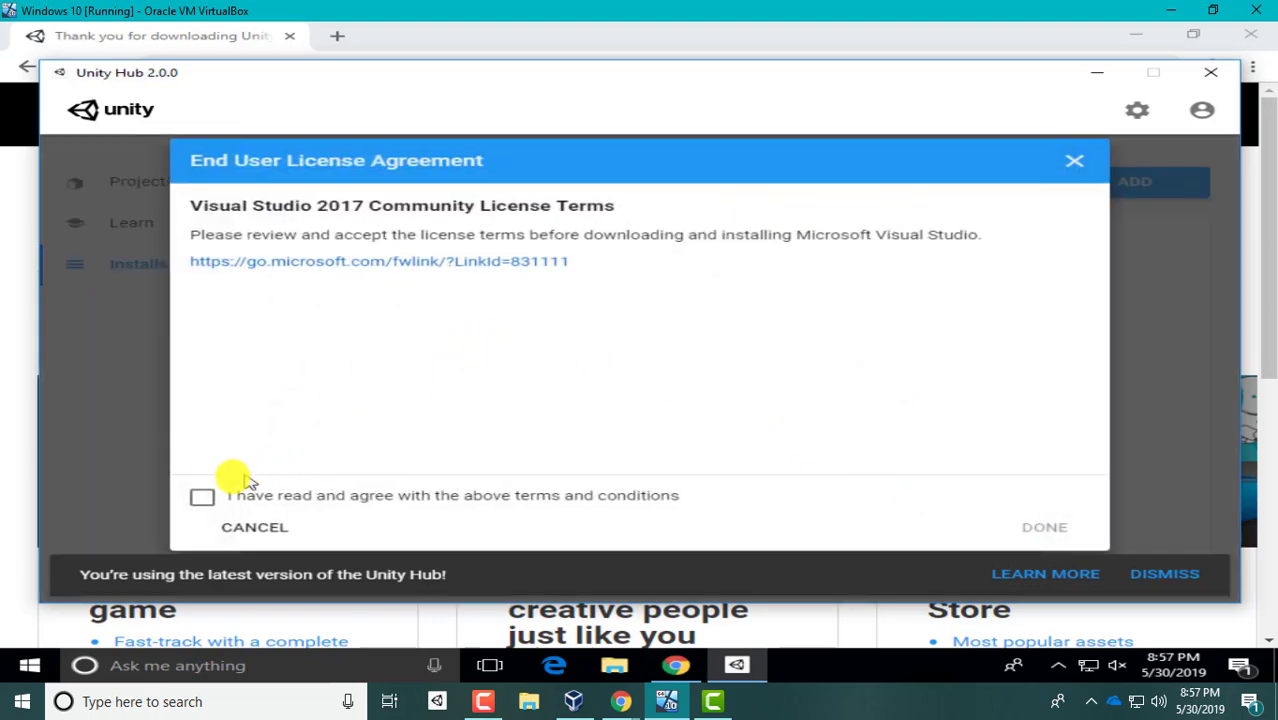
click(203, 497)
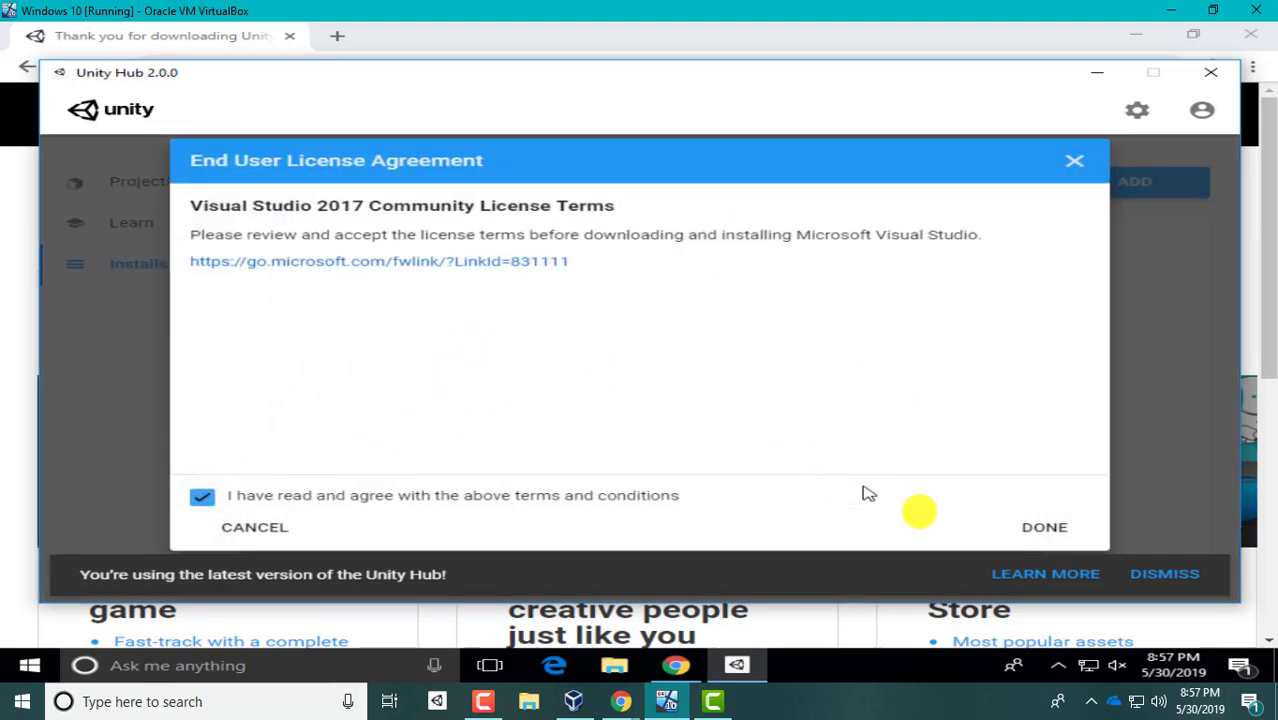
click(1043, 526)
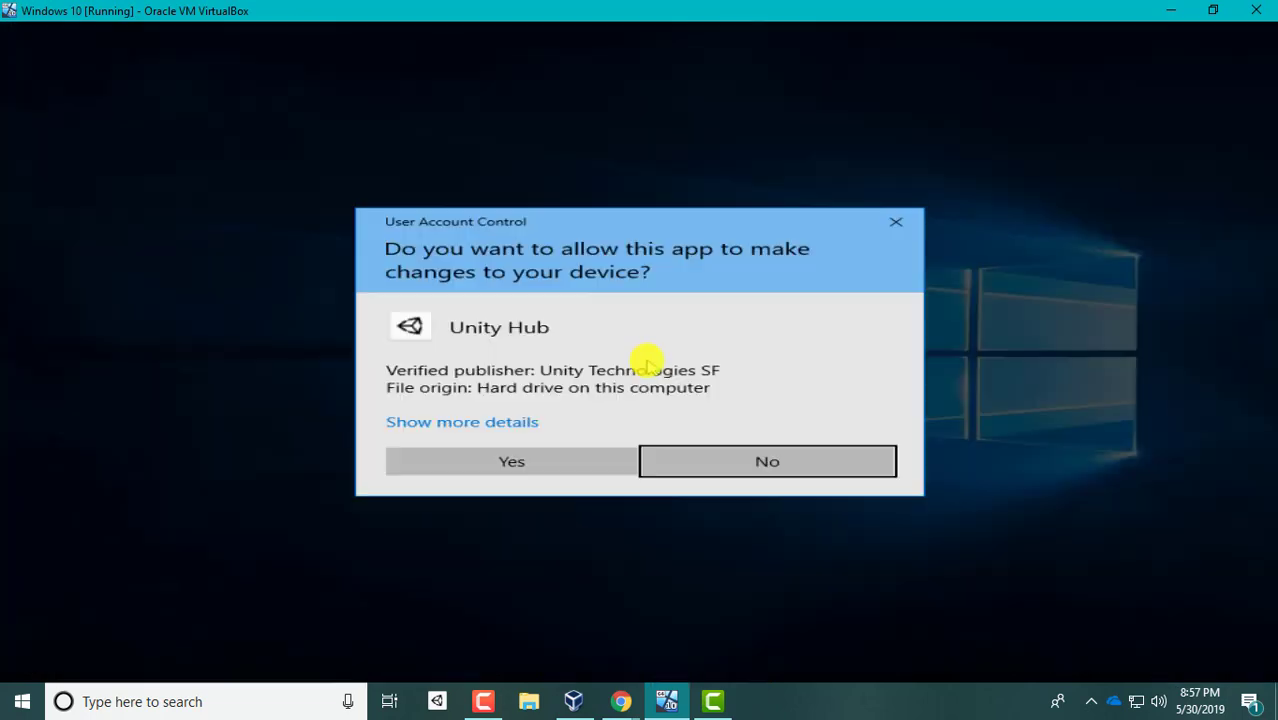
click(510, 461)
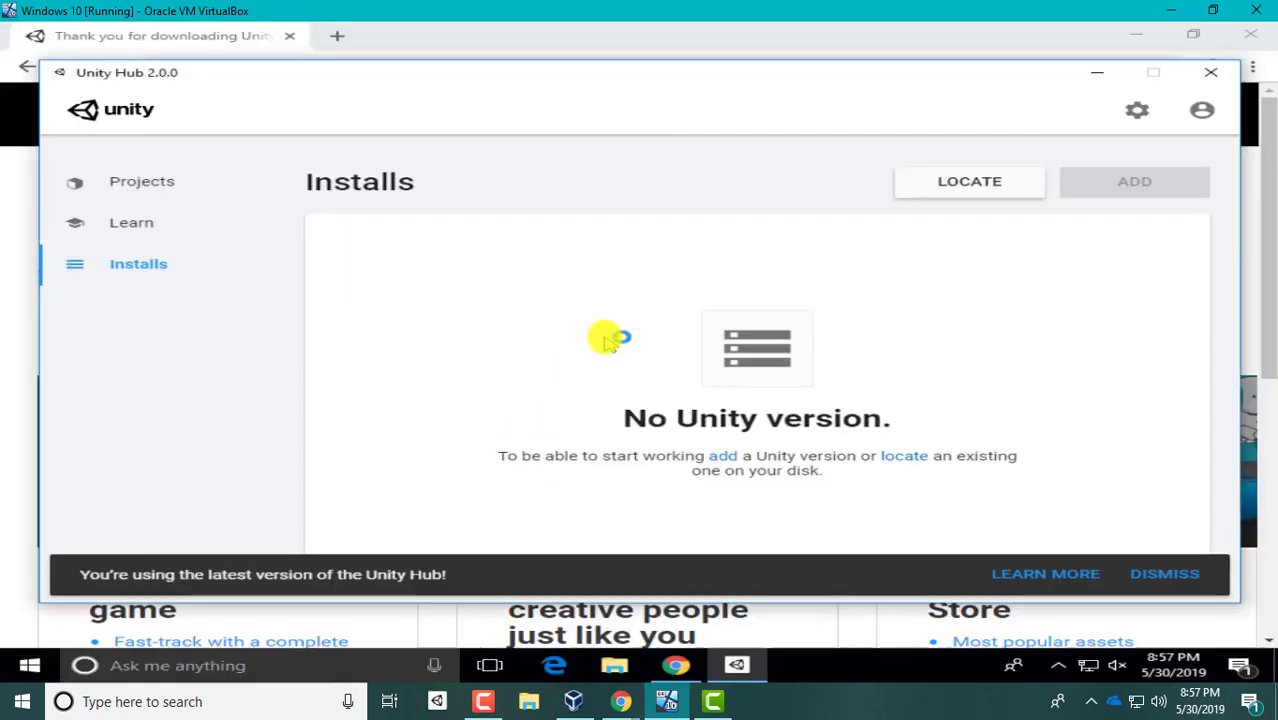
mouse_move(655, 340)
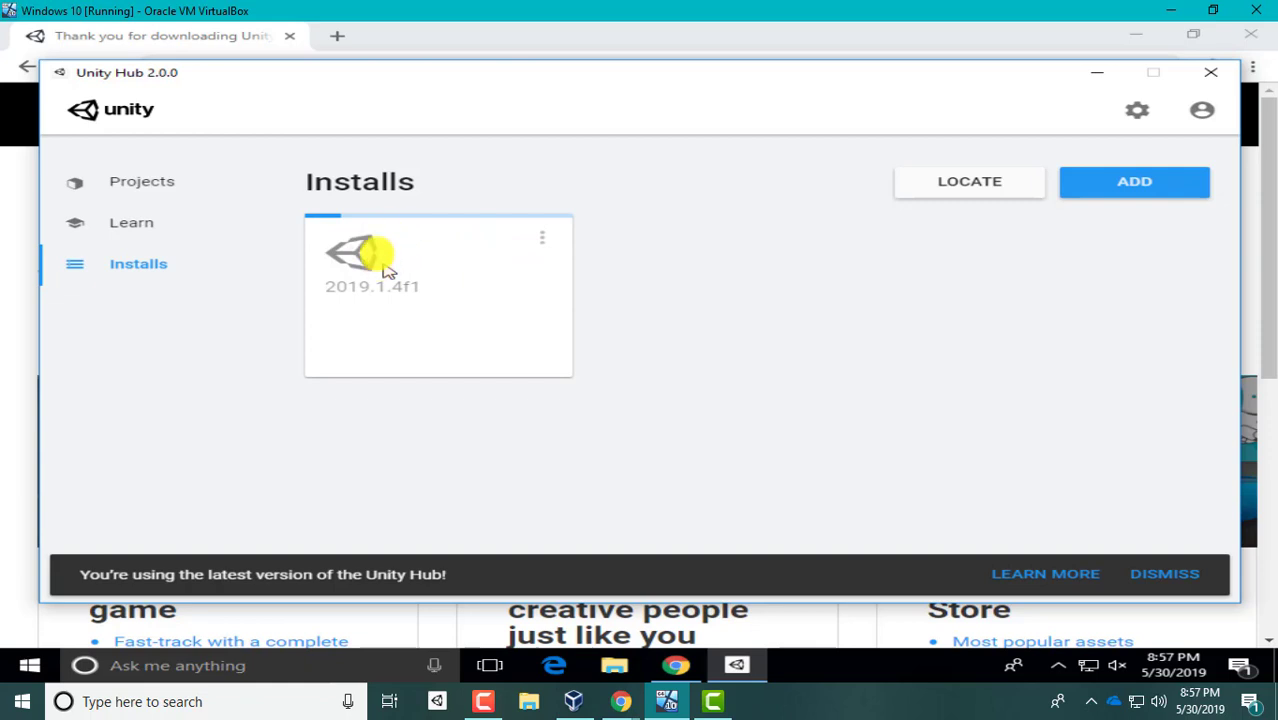
mouse_move(515, 272)
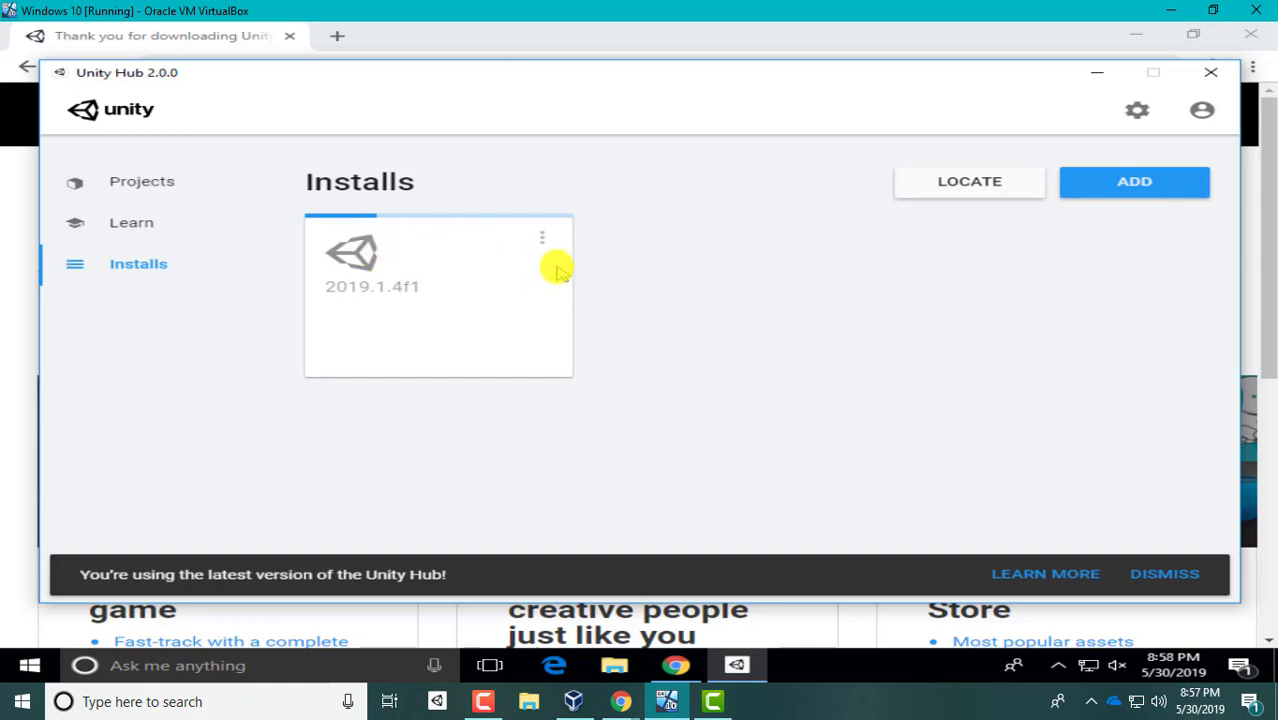
mouse_move(665, 294)
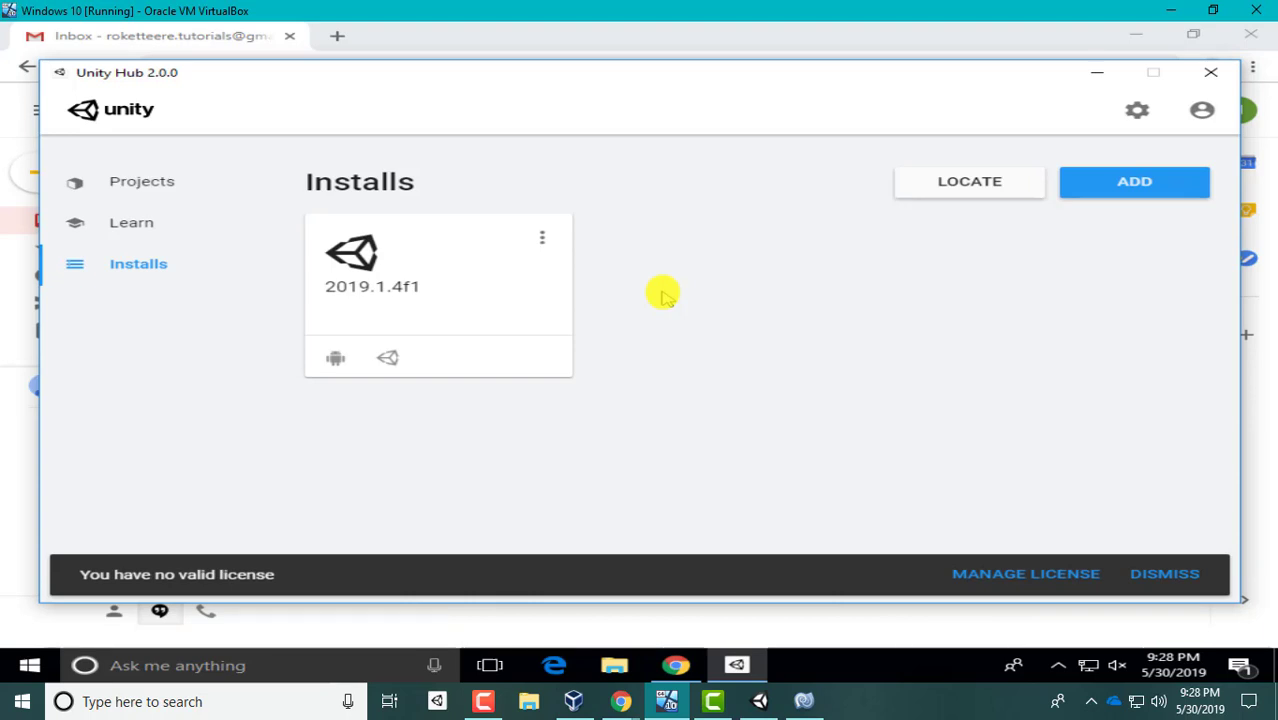
mouse_move(389, 357)
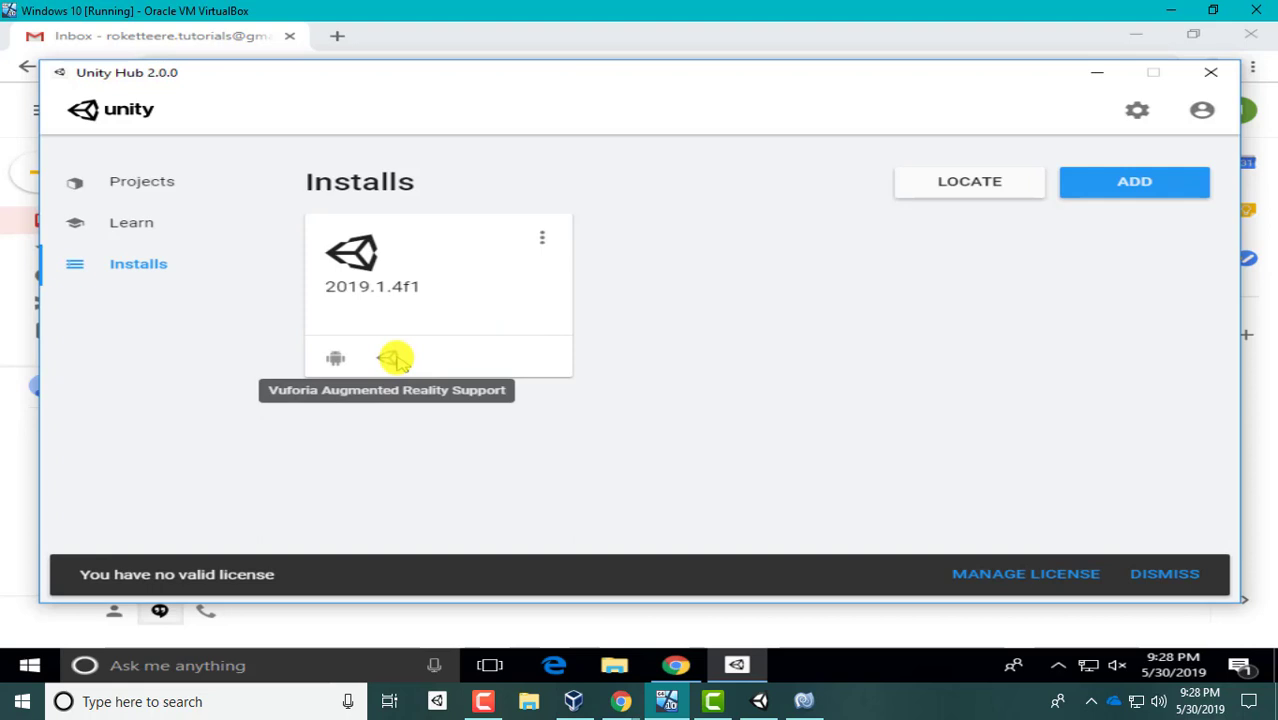
mouse_move(340, 357)
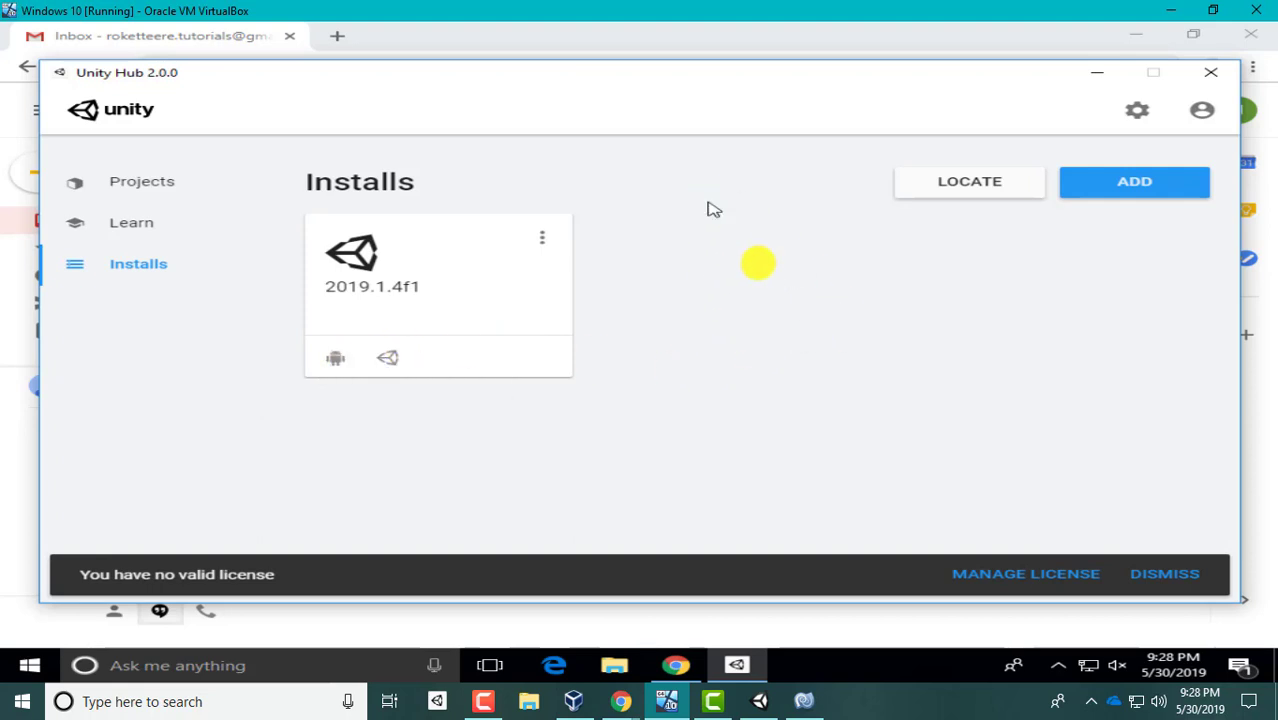
mouse_move(1090, 145)
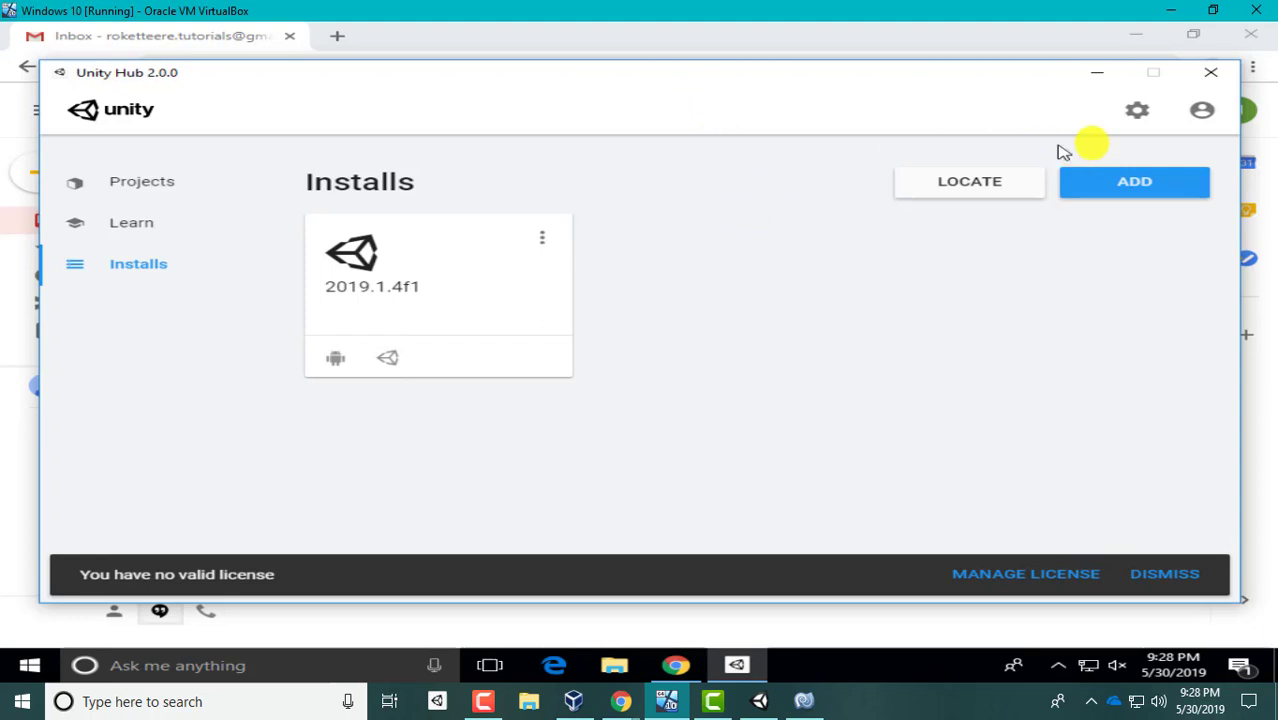
Open the Unity ID sign-in window, switch to account creation and enter the email.
click(1199, 111)
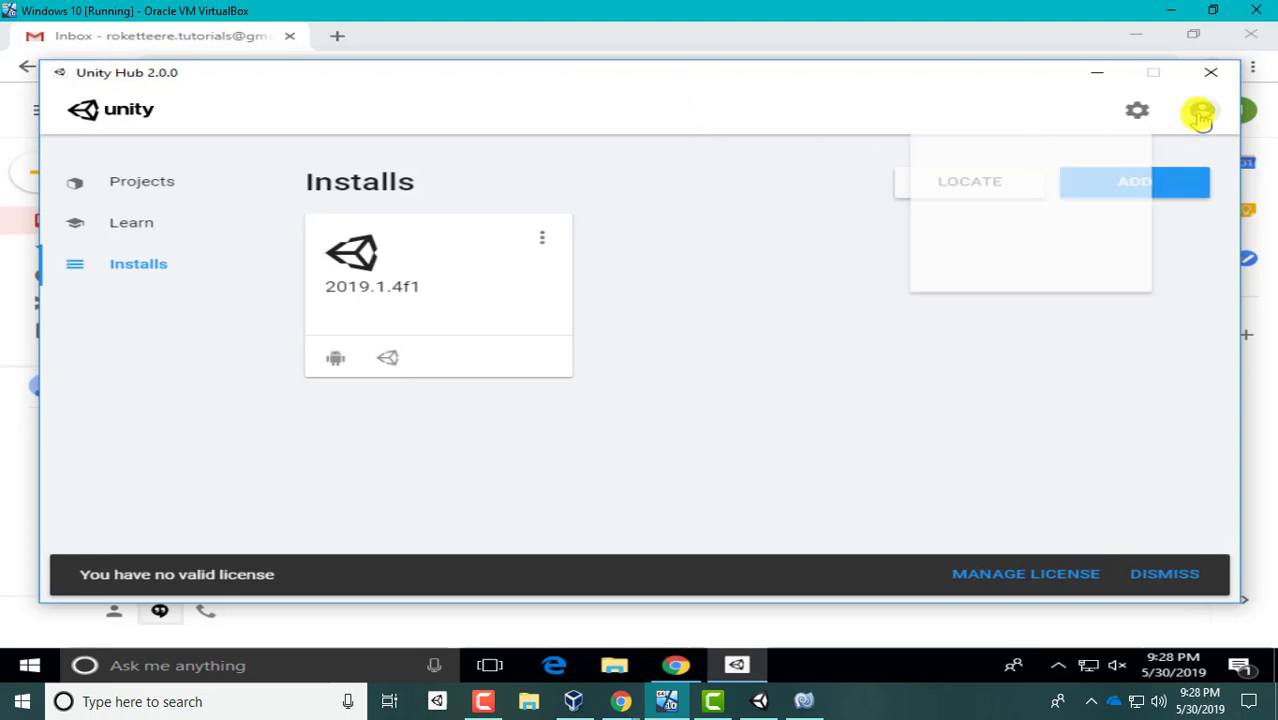
click(1199, 110)
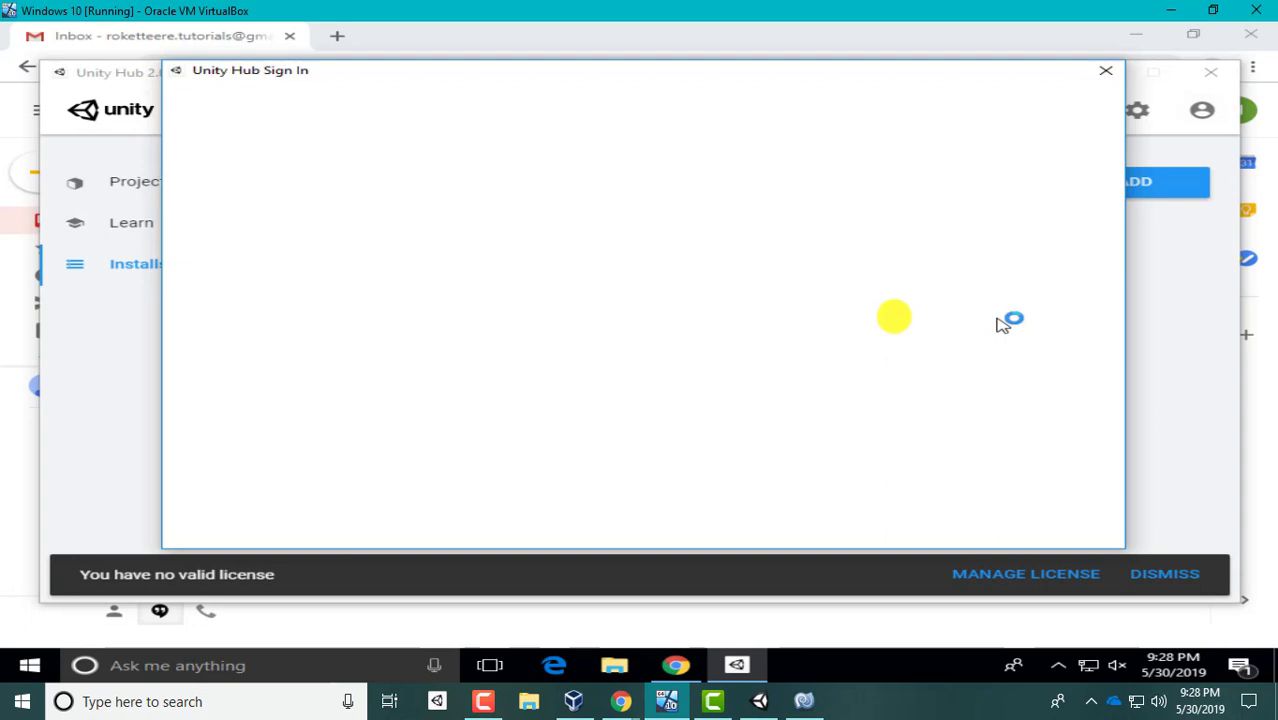
mouse_move(468, 219)
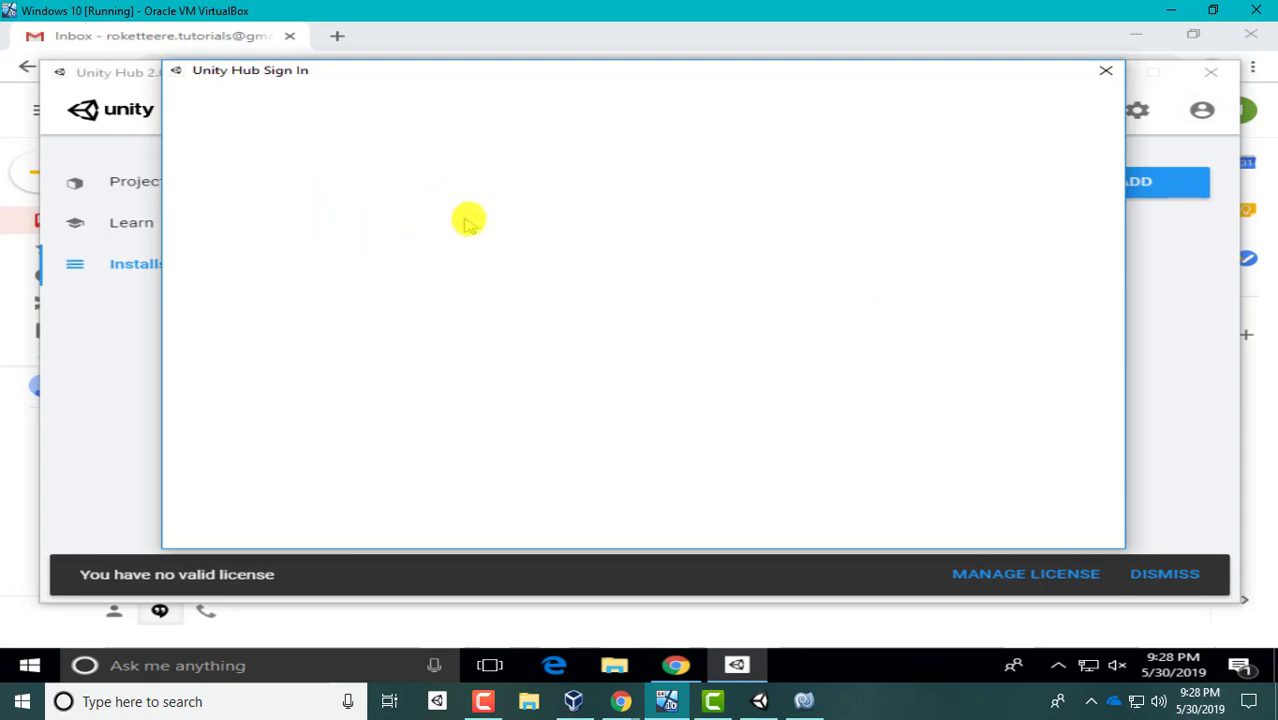
mouse_move(474, 227)
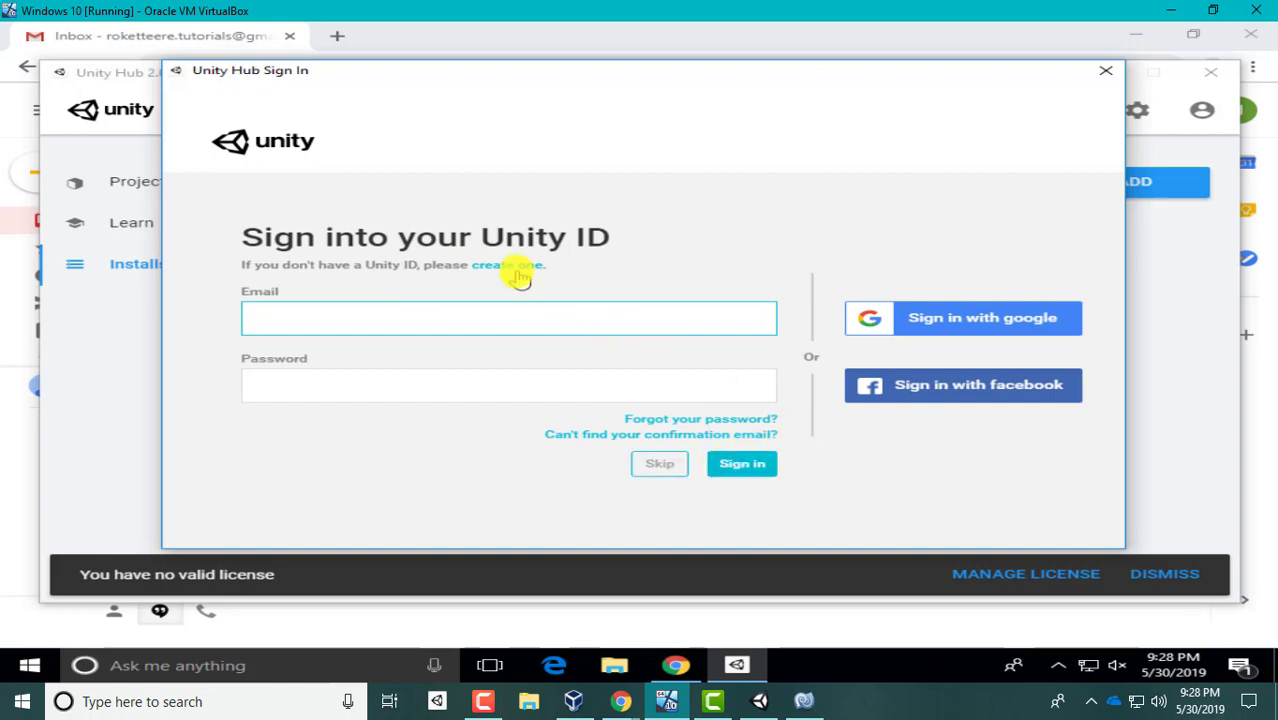
click(504, 265)
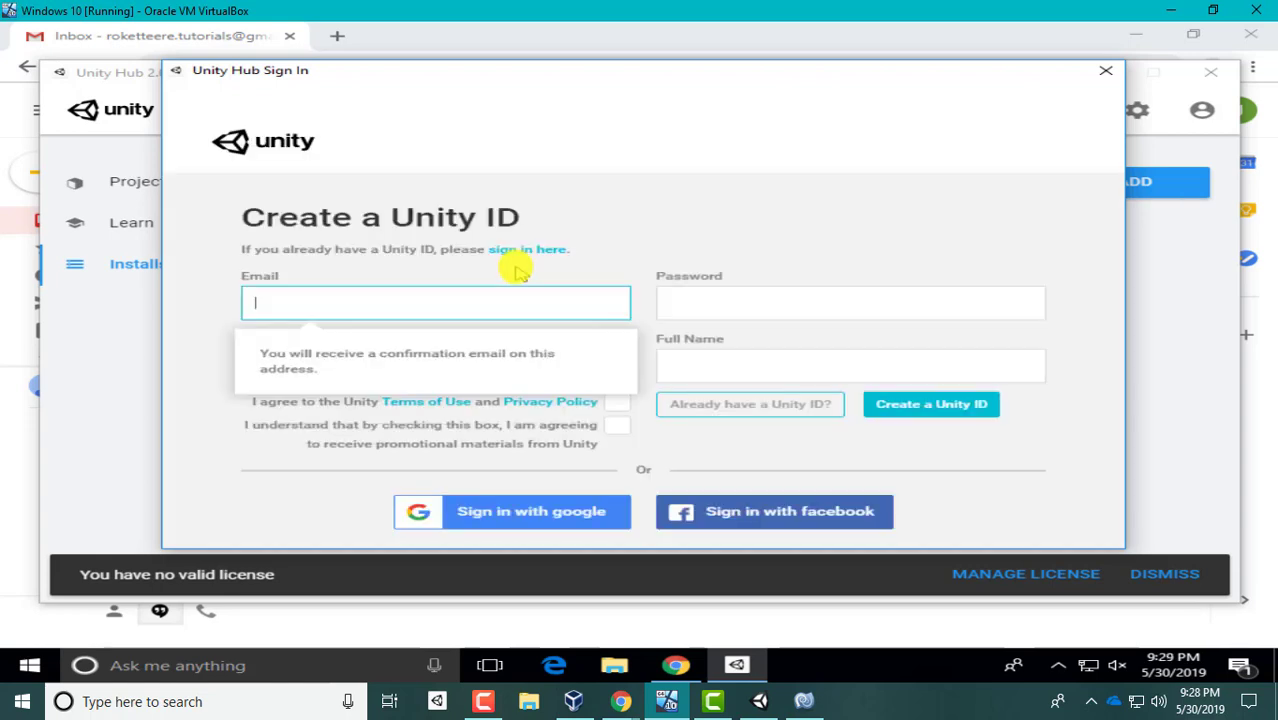
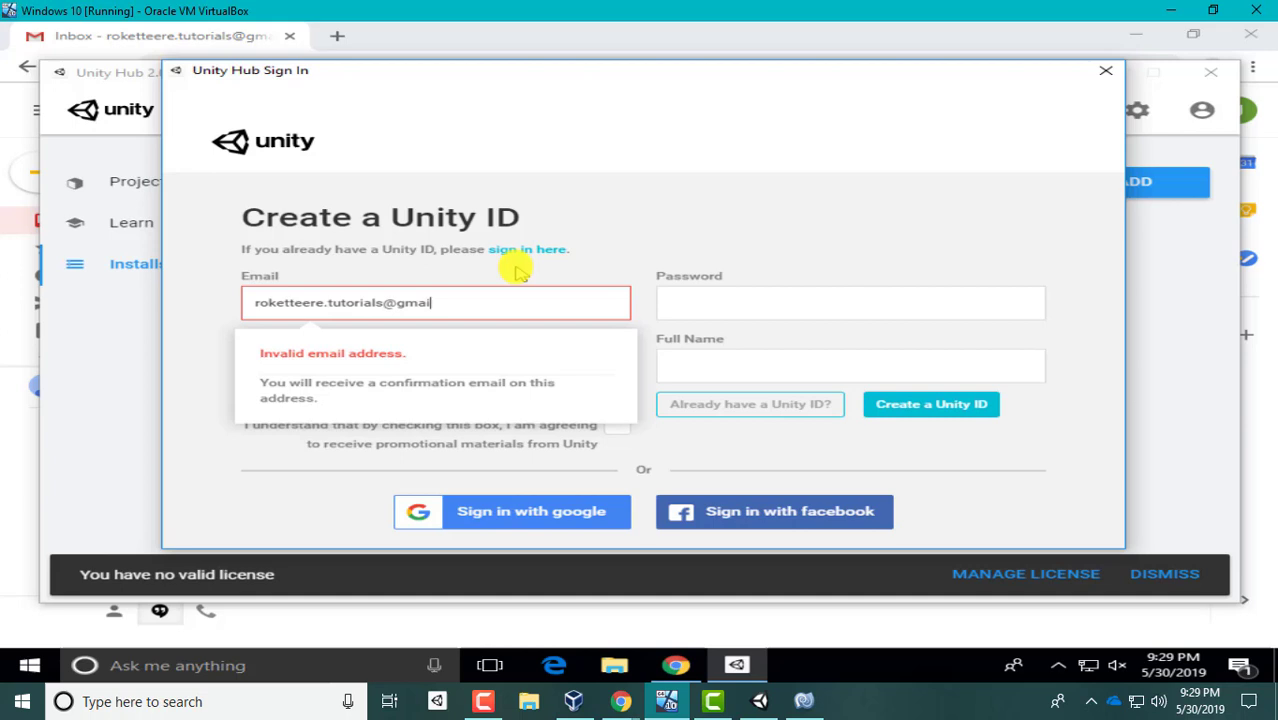
click(850, 302)
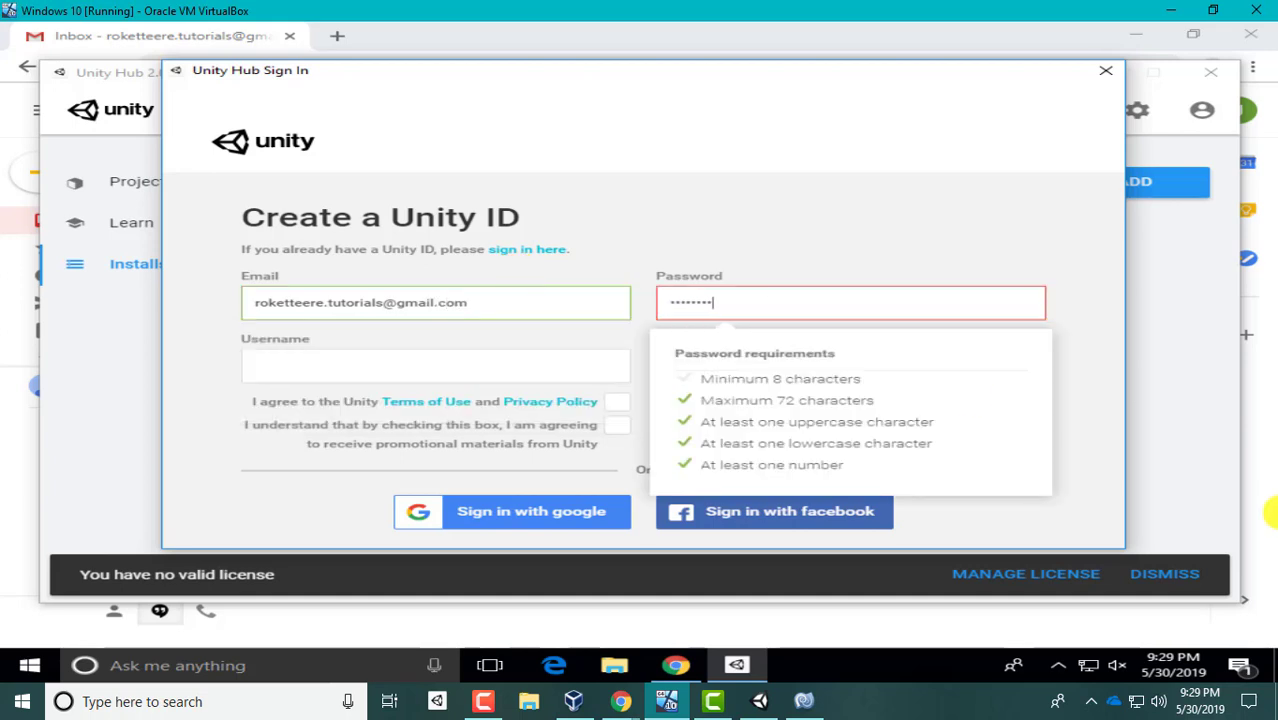
Enter username 'Roketteere.Tutorials' and full name 'Joel P', and accept the terms.
click(435, 366)
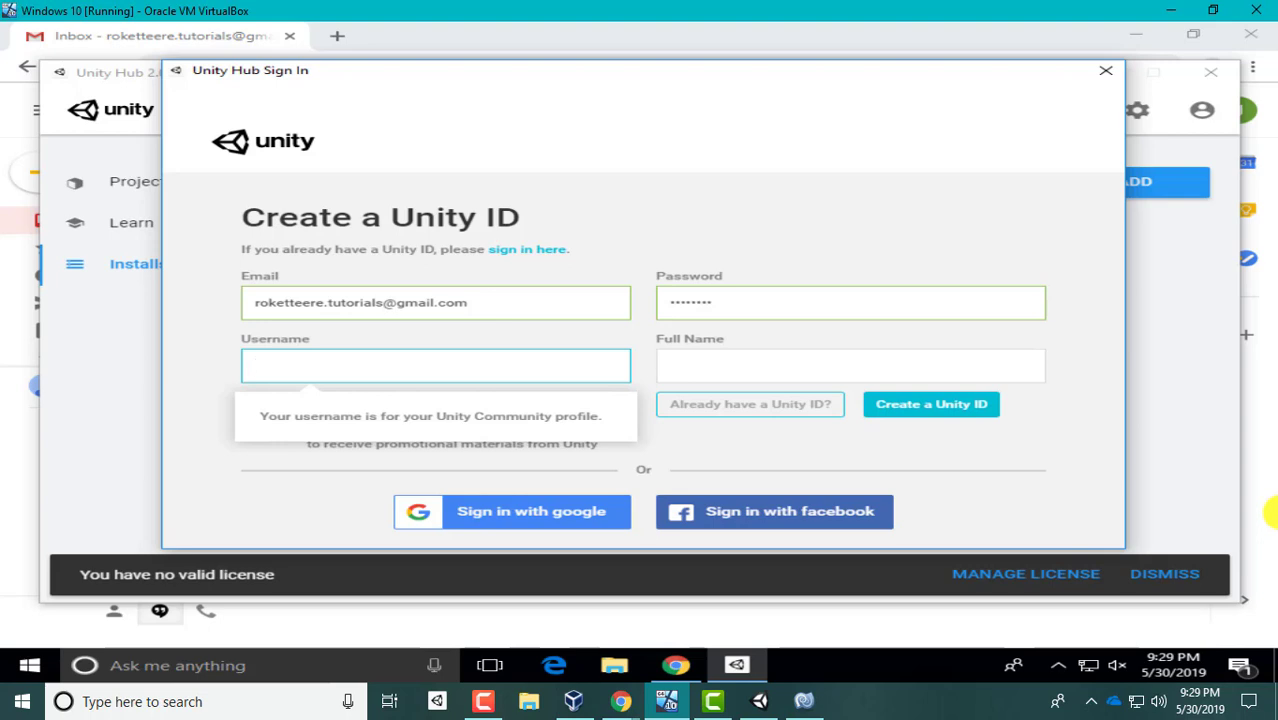
text(Roke)
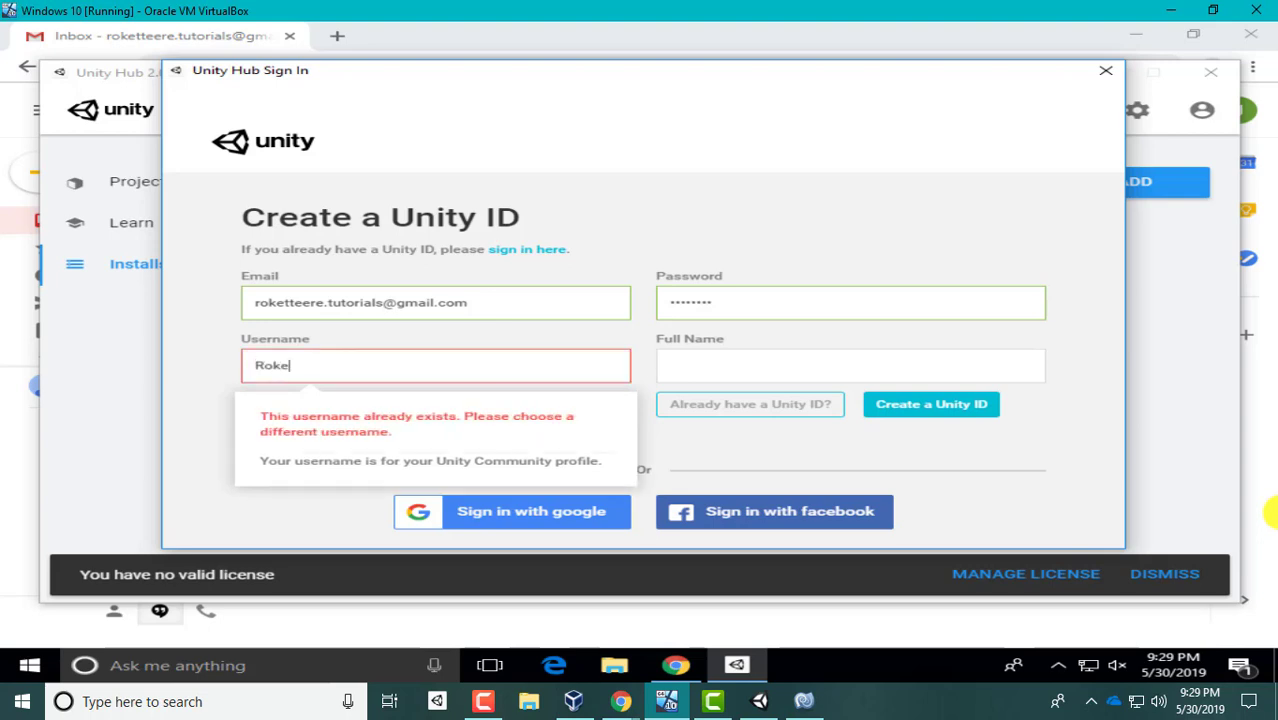
text(Roketteere.Tuto)
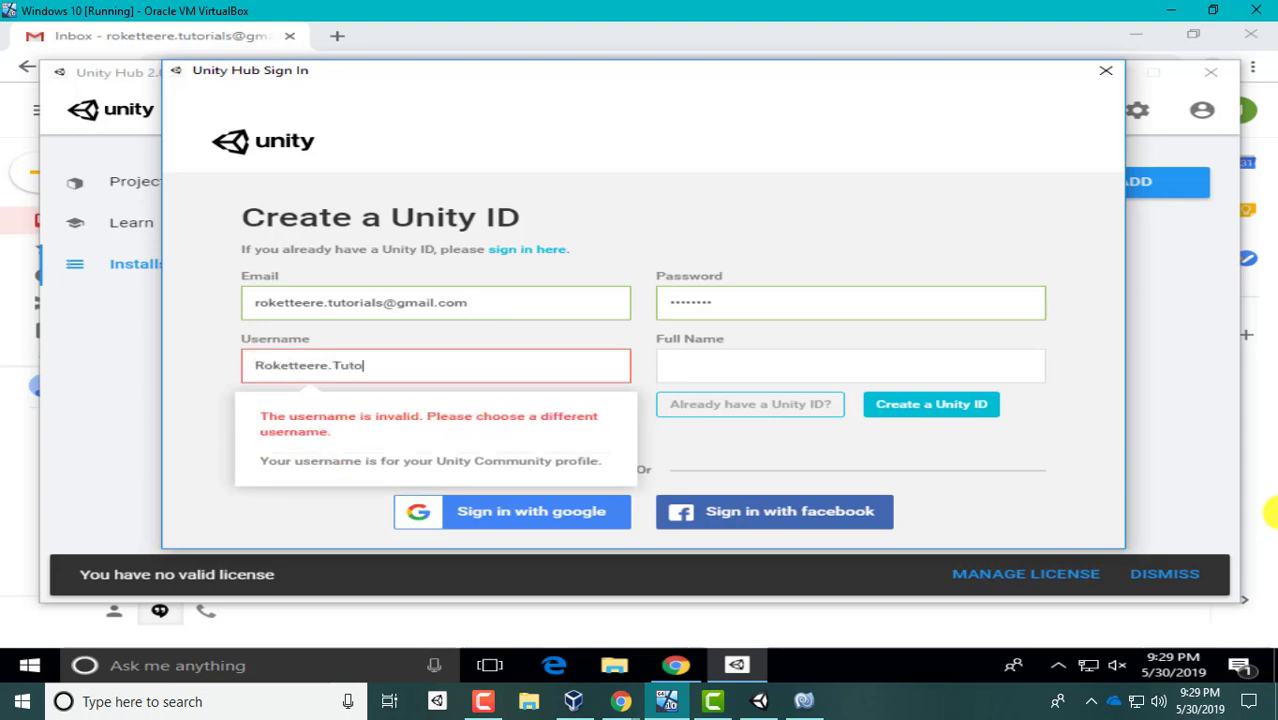
text(rials)
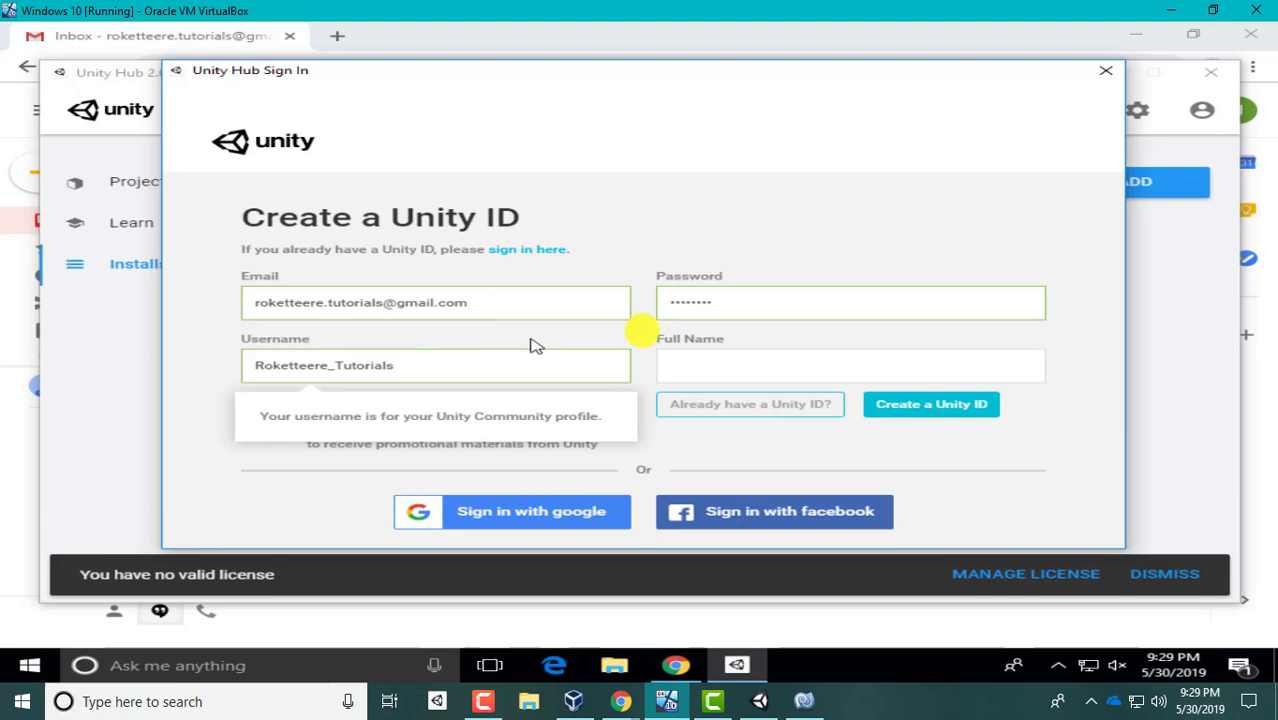
click(850, 365)
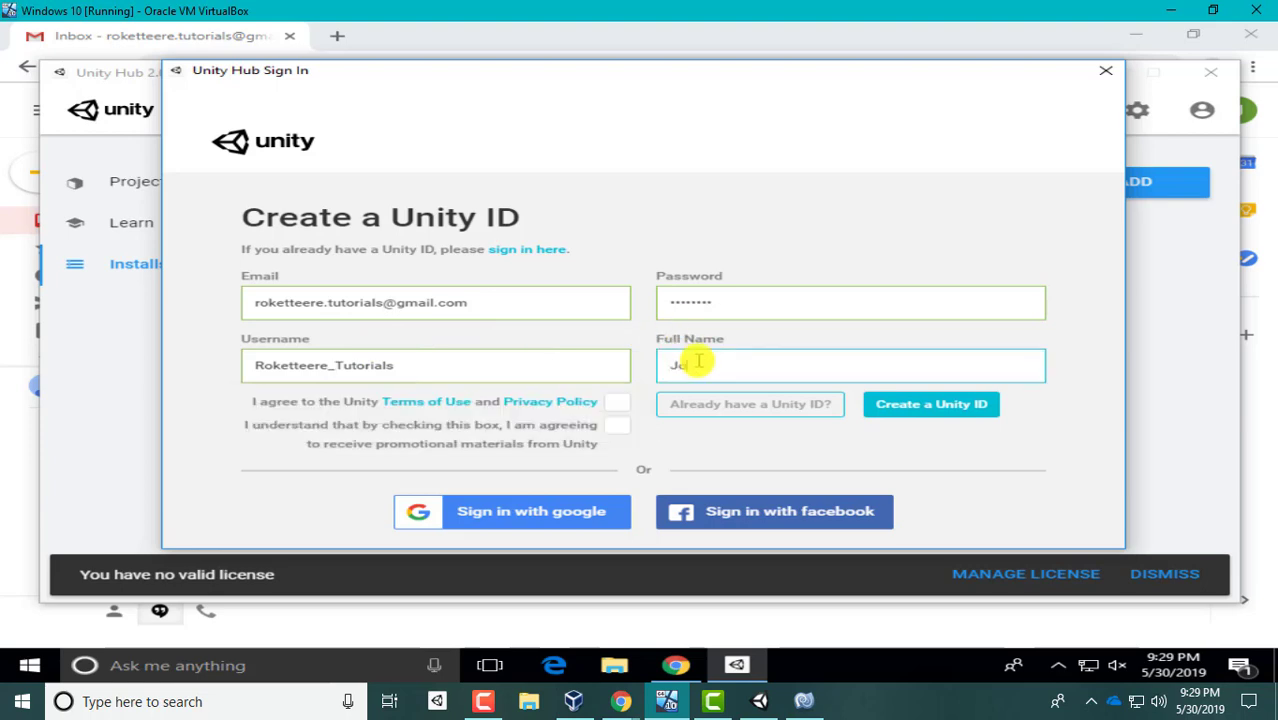
text(Joel P)
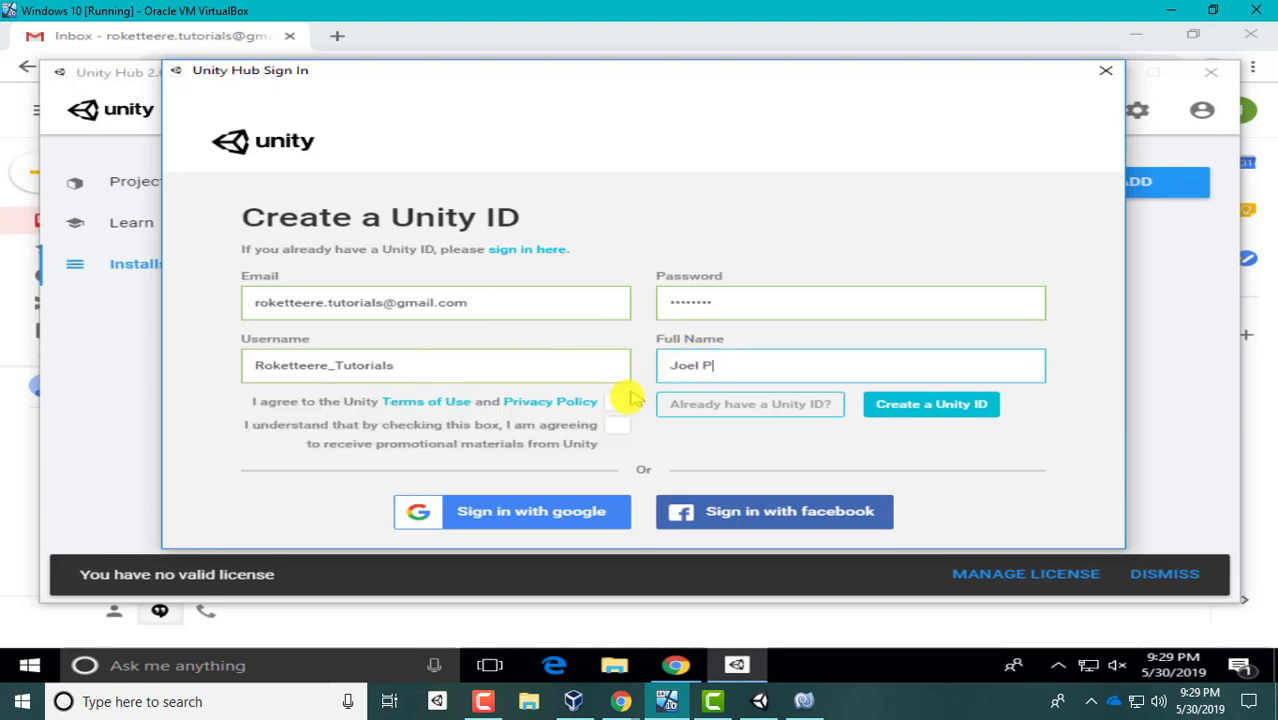
click(617, 402)
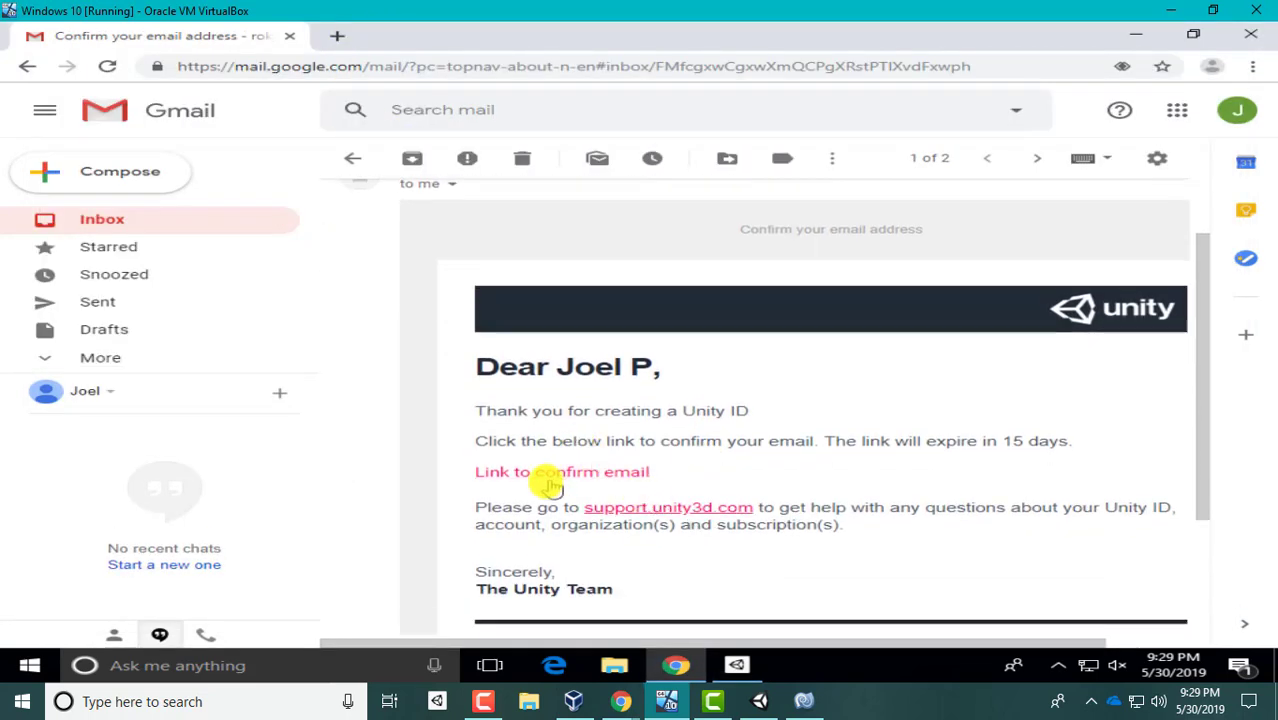
click(561, 472)
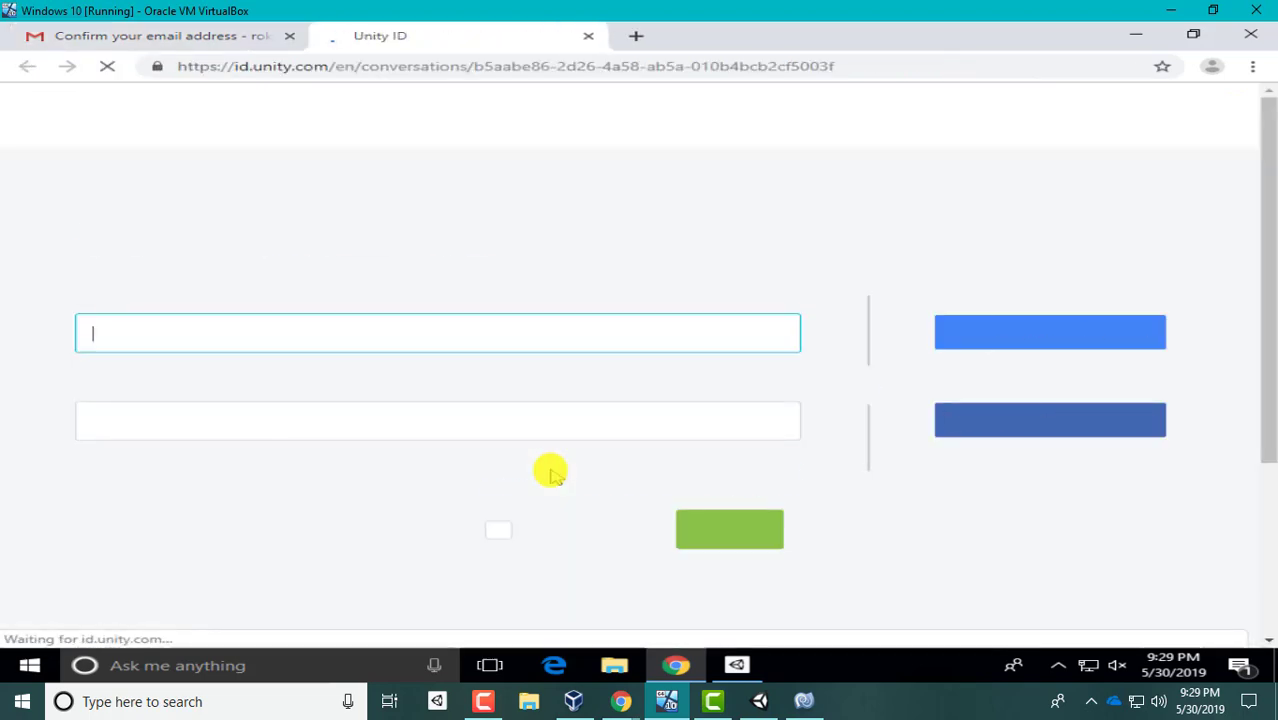
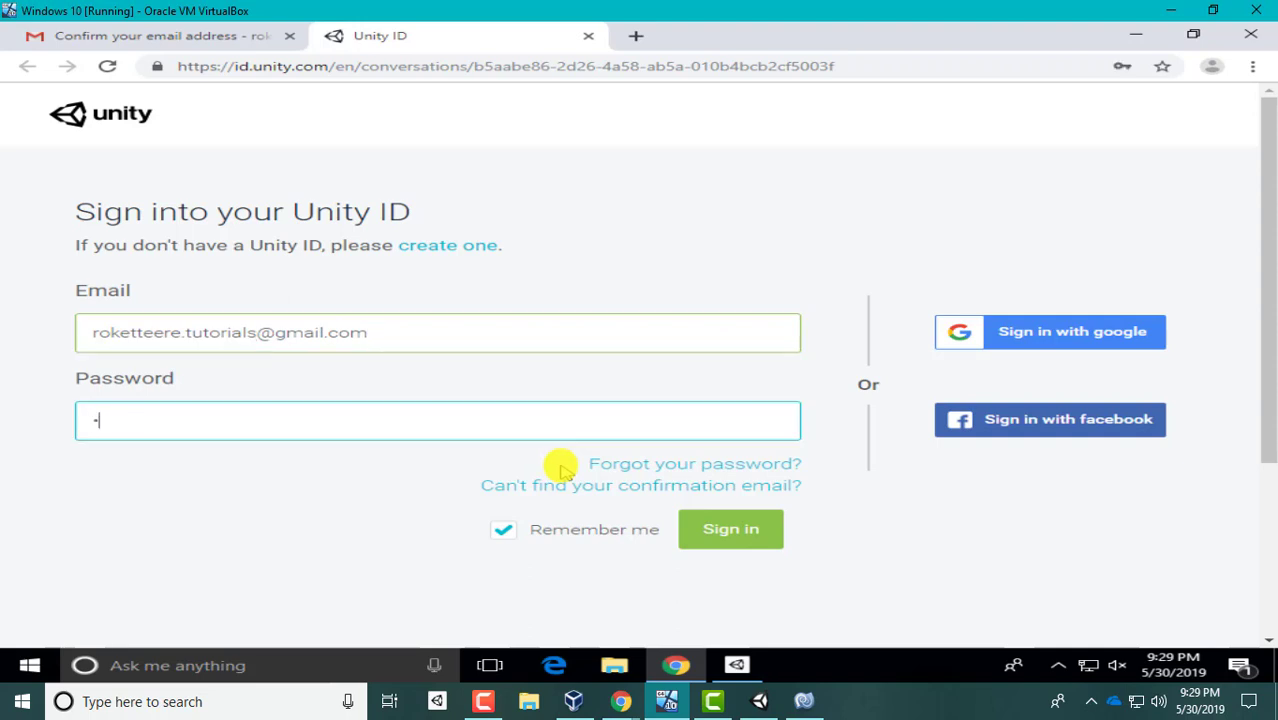
click(730, 529)
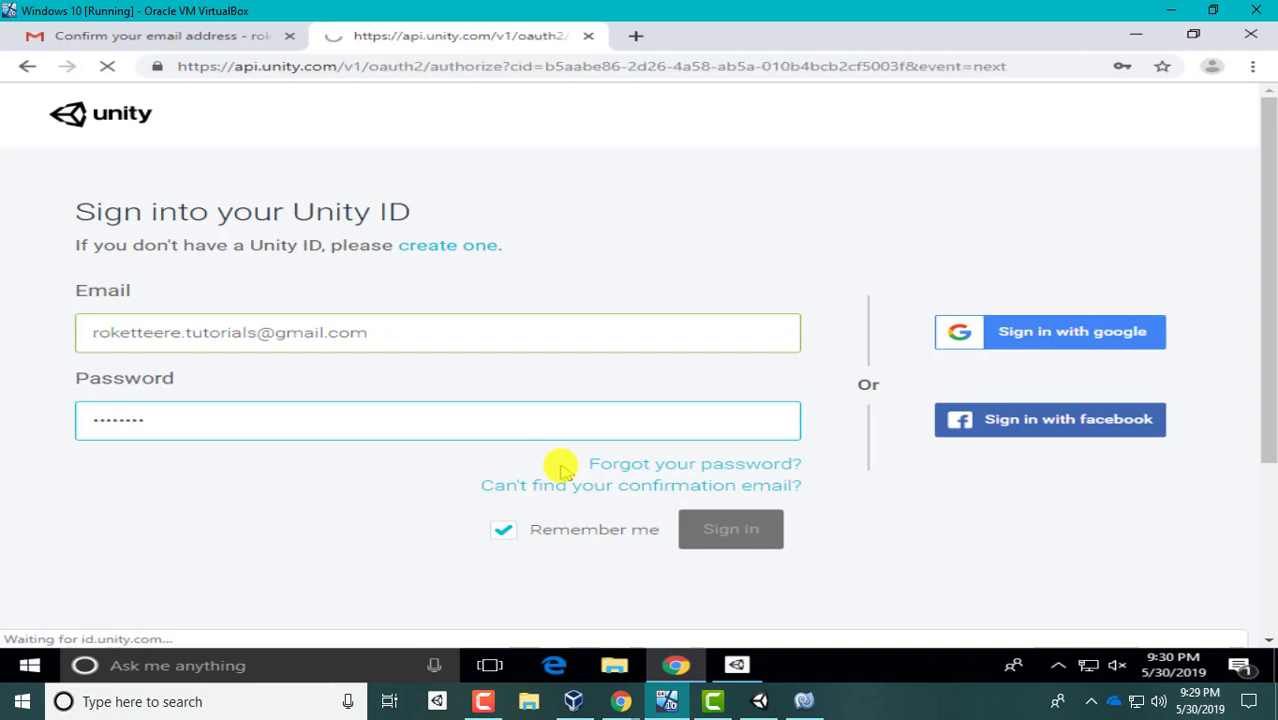
click(731, 529)
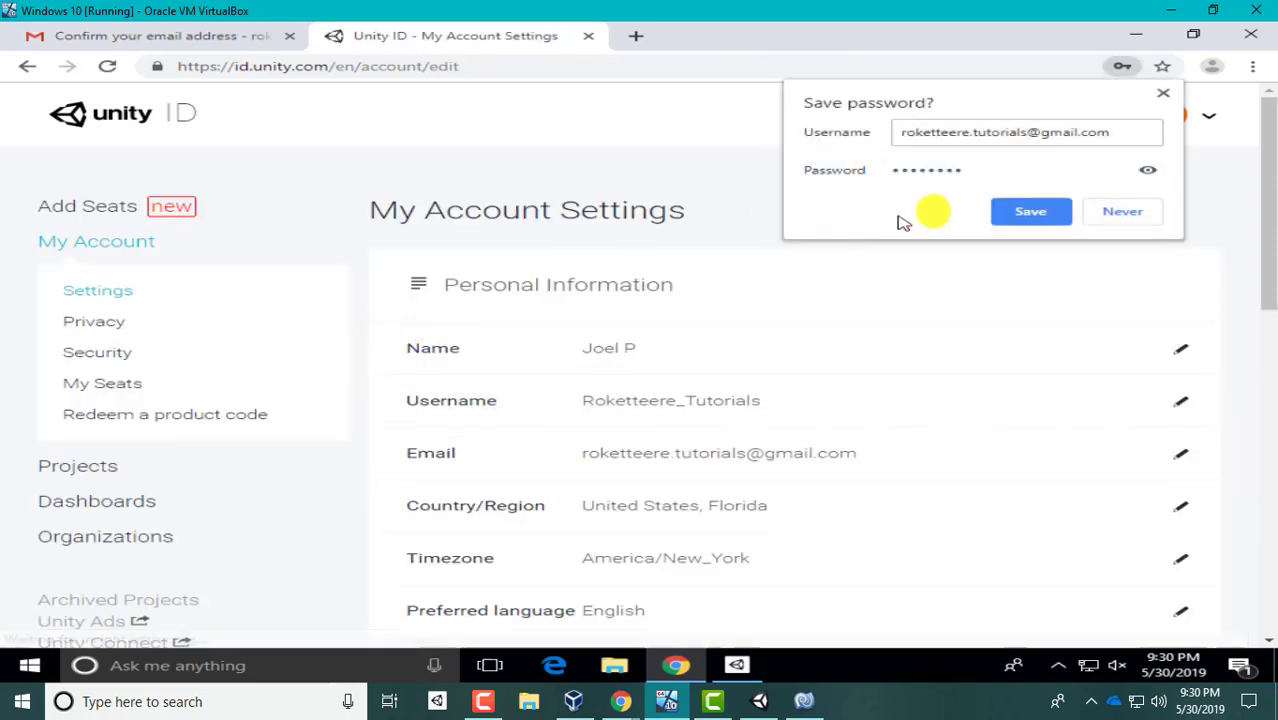
Save the password in Chrome, dismiss the notice and return to Unity Hub.
click(1030, 211)
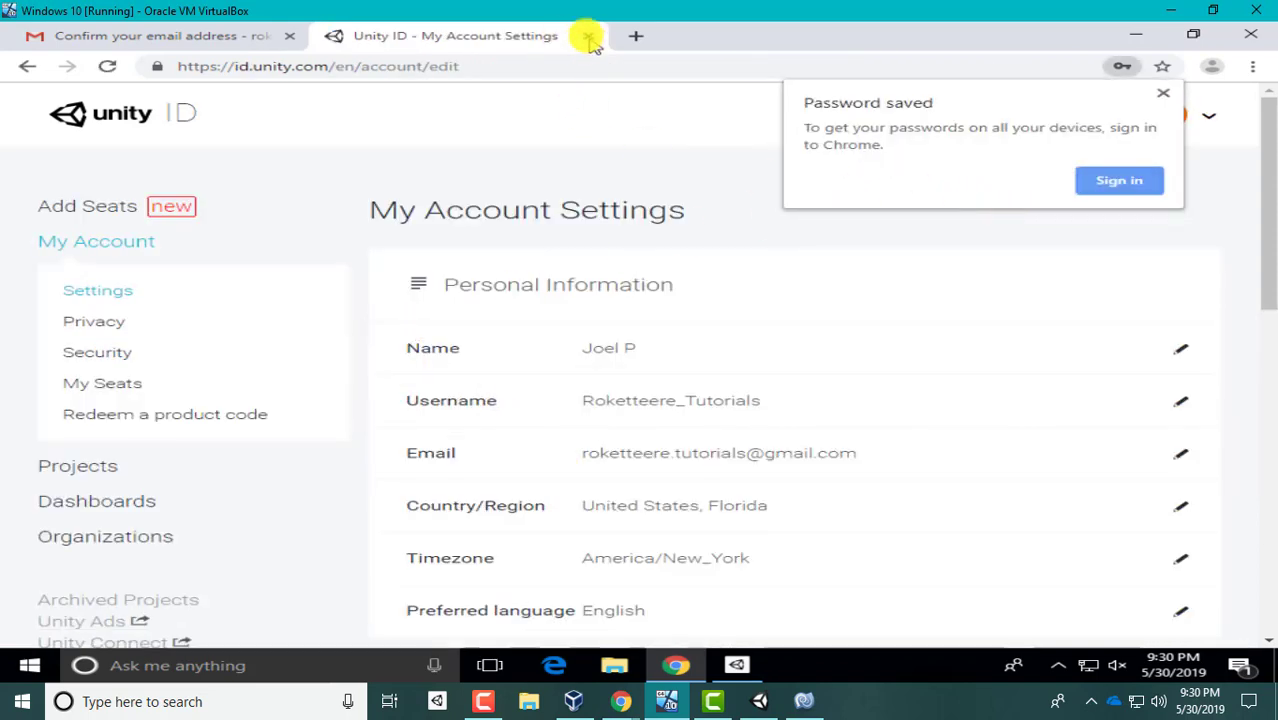
click(1155, 93)
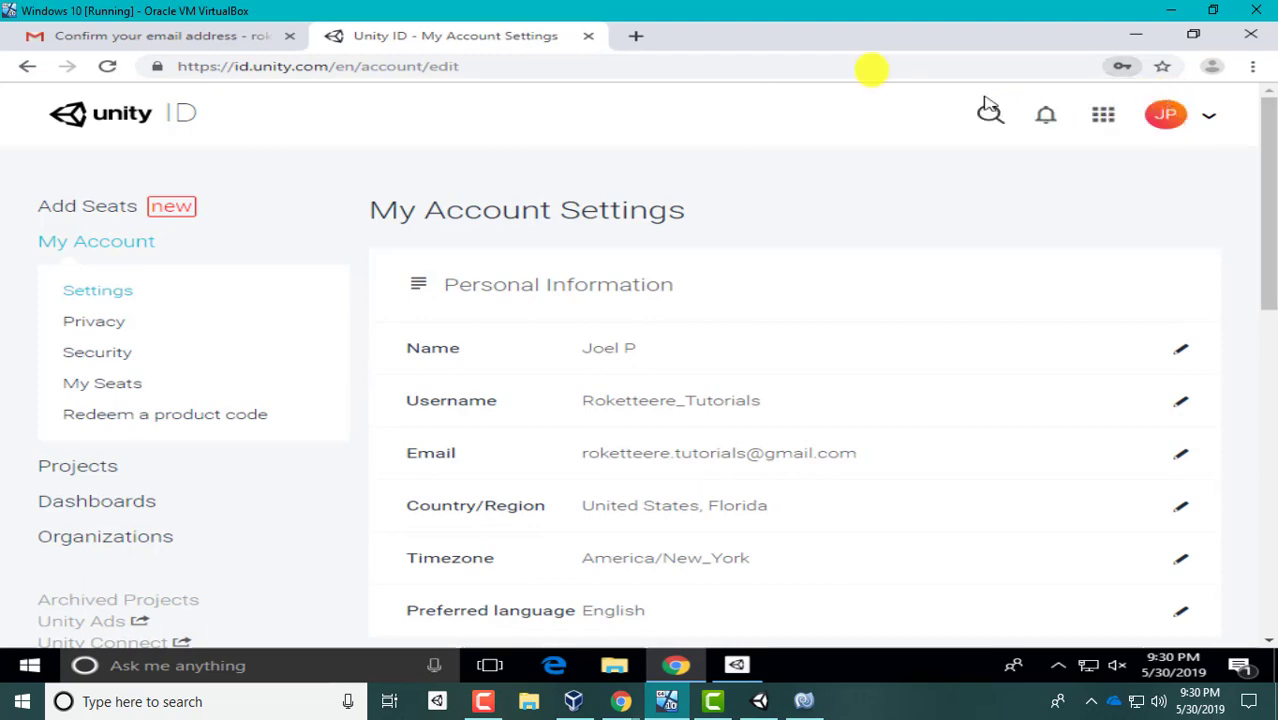
click(160, 37)
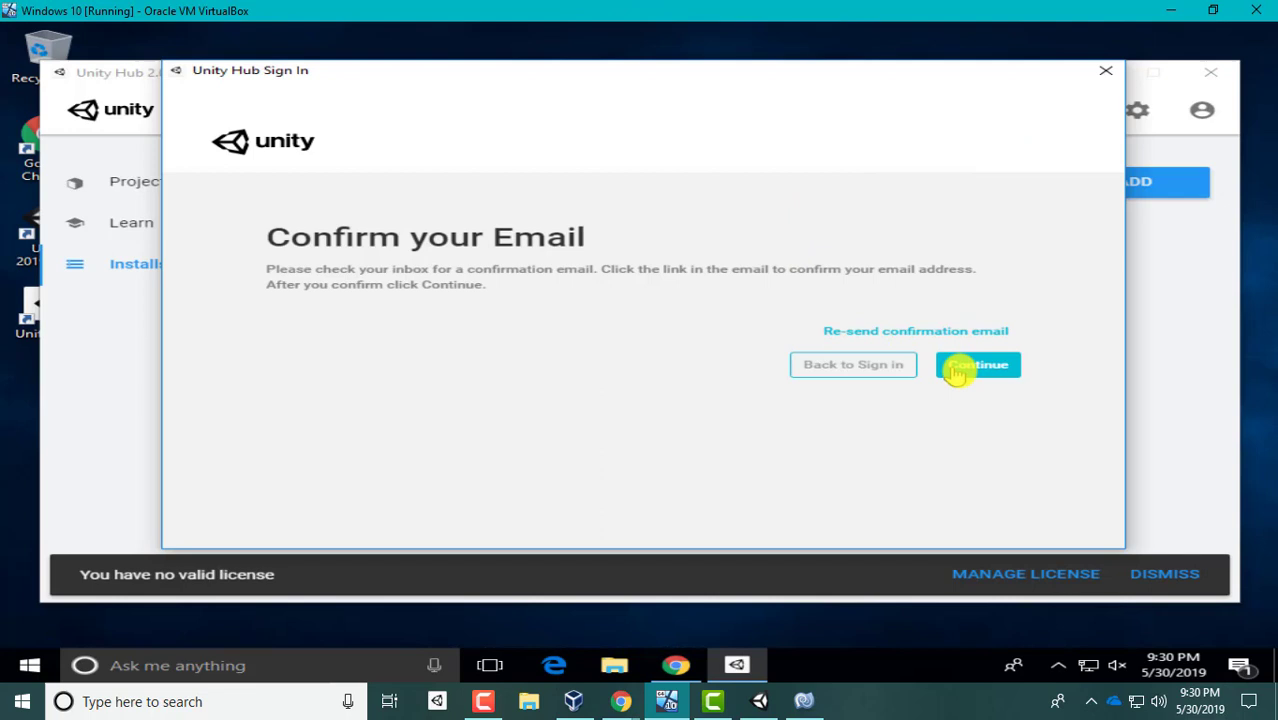
Continue past the email confirmation and open the Manage License settings.
click(978, 365)
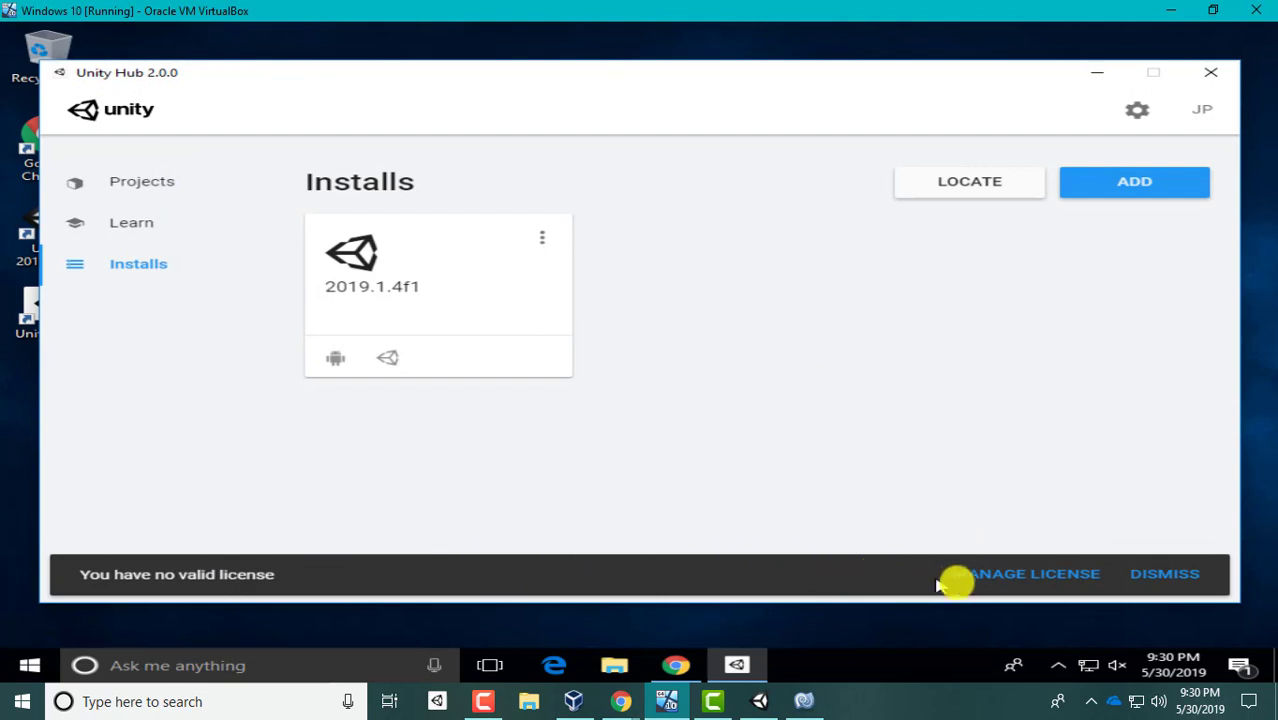
click(1028, 573)
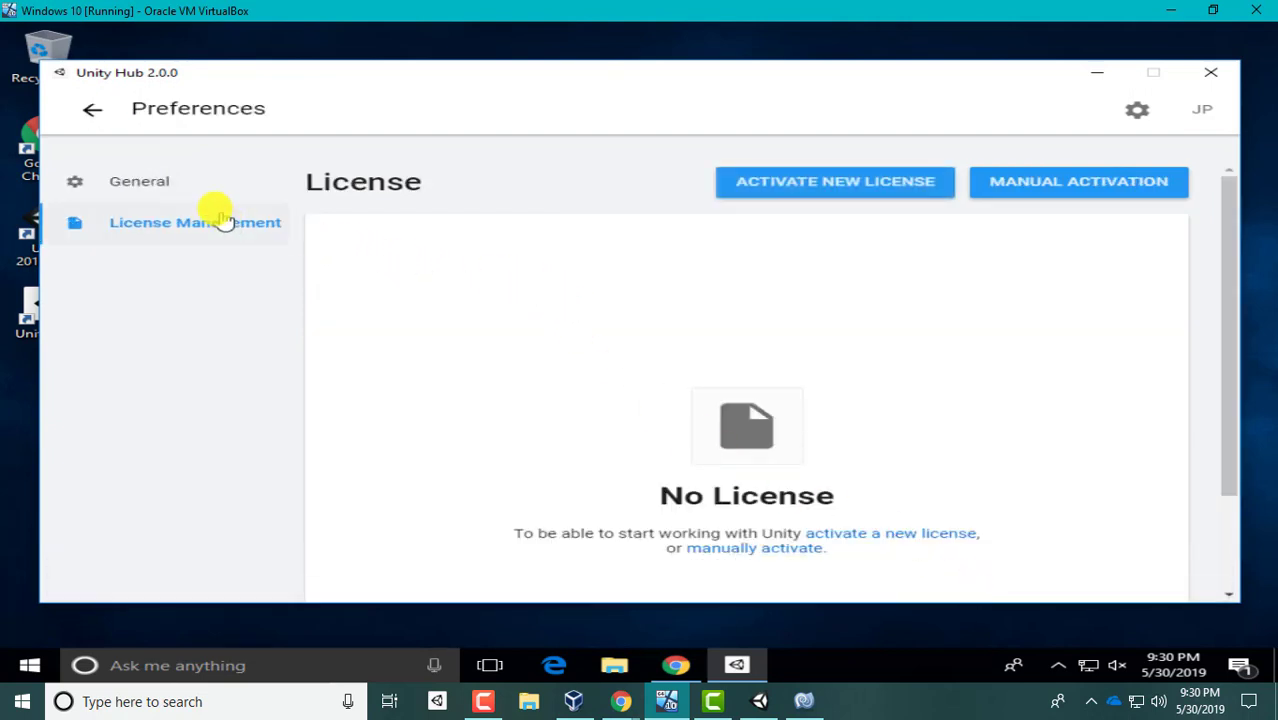
mouse_move(91, 110)
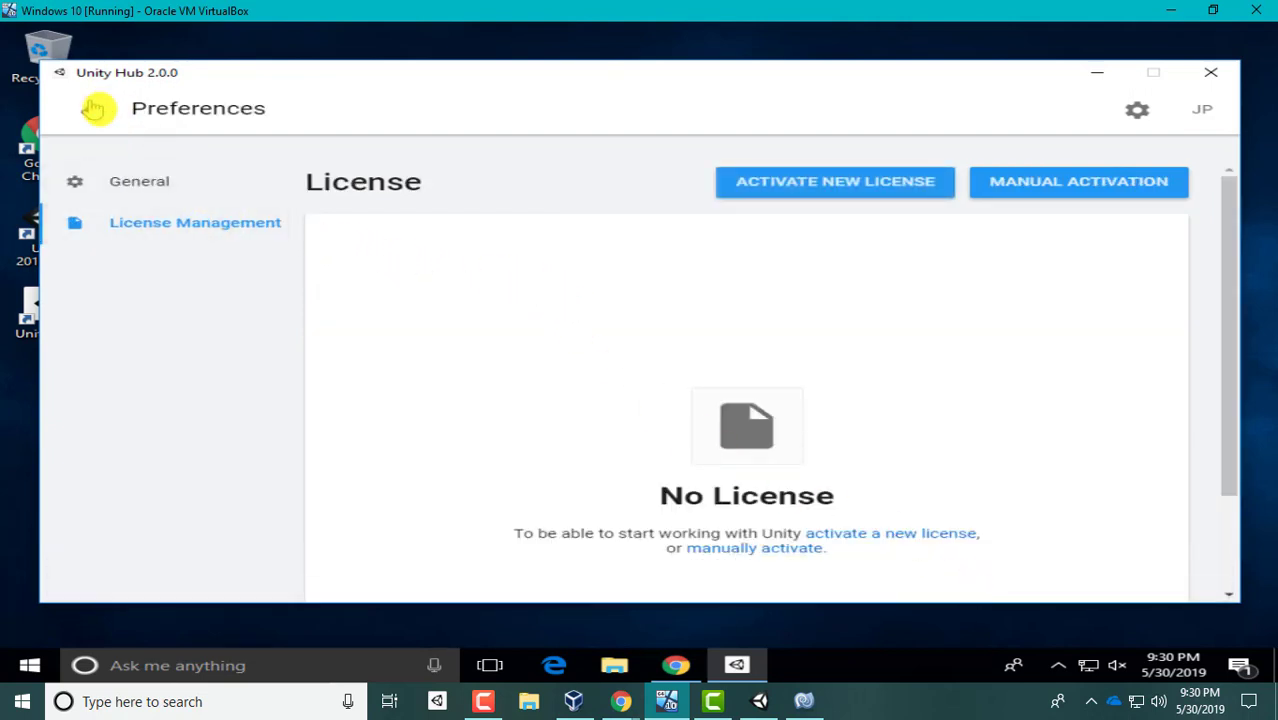
click(90, 108)
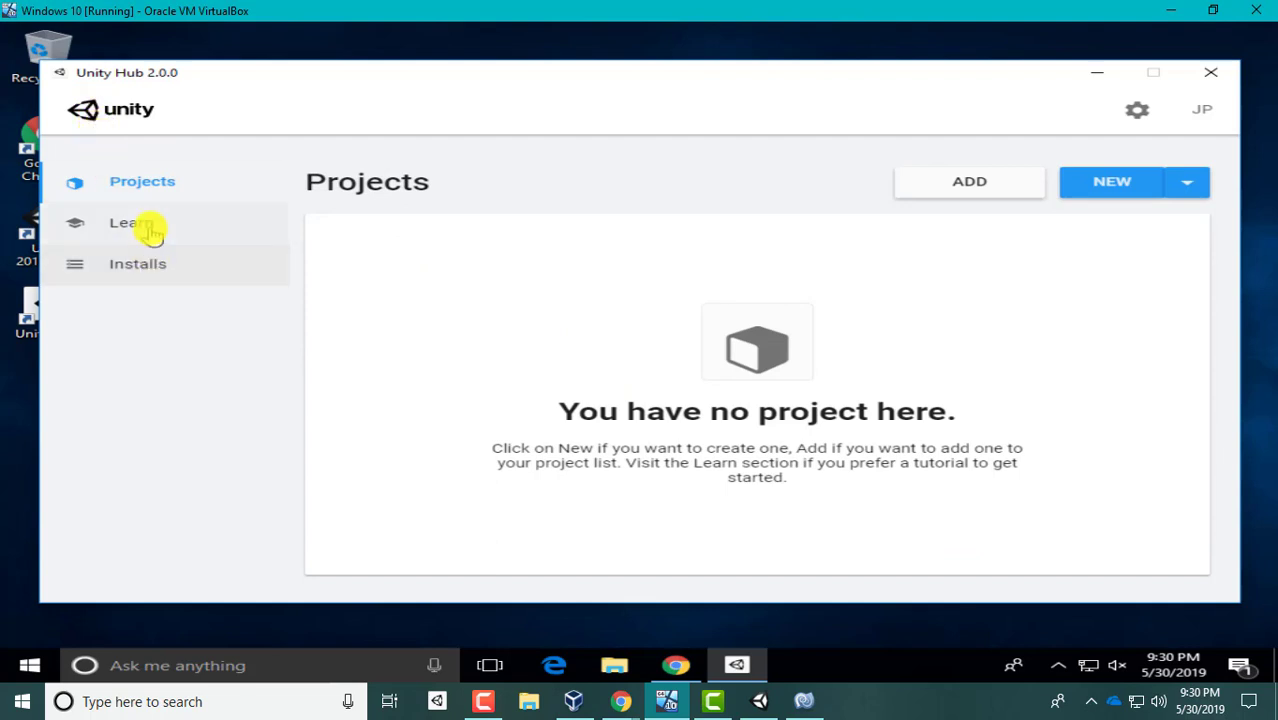
click(138, 264)
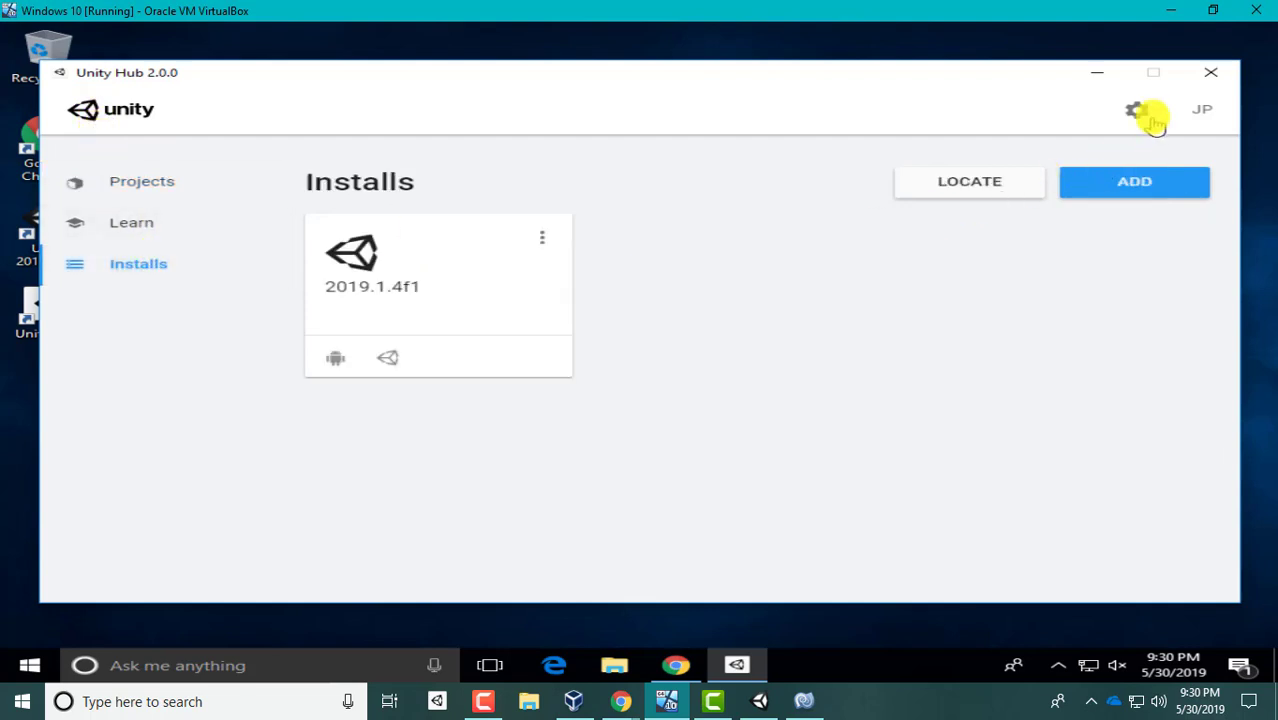
click(1135, 110)
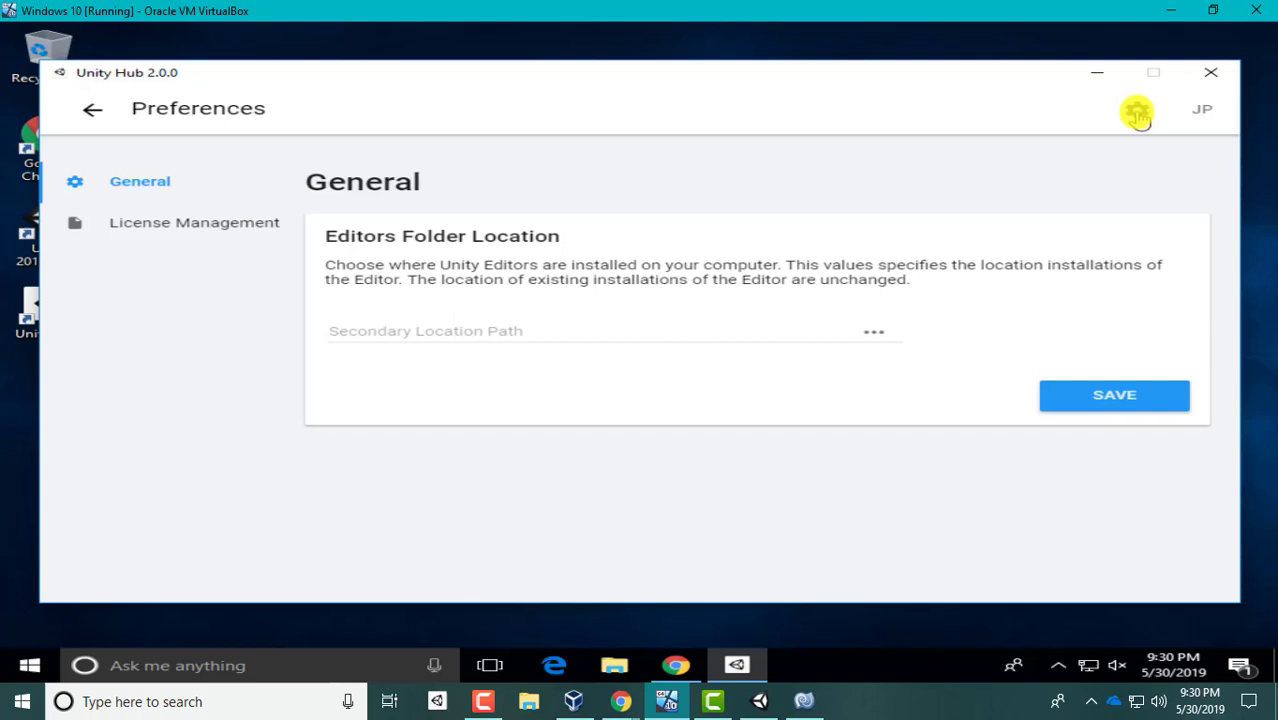
mouse_move(168, 228)
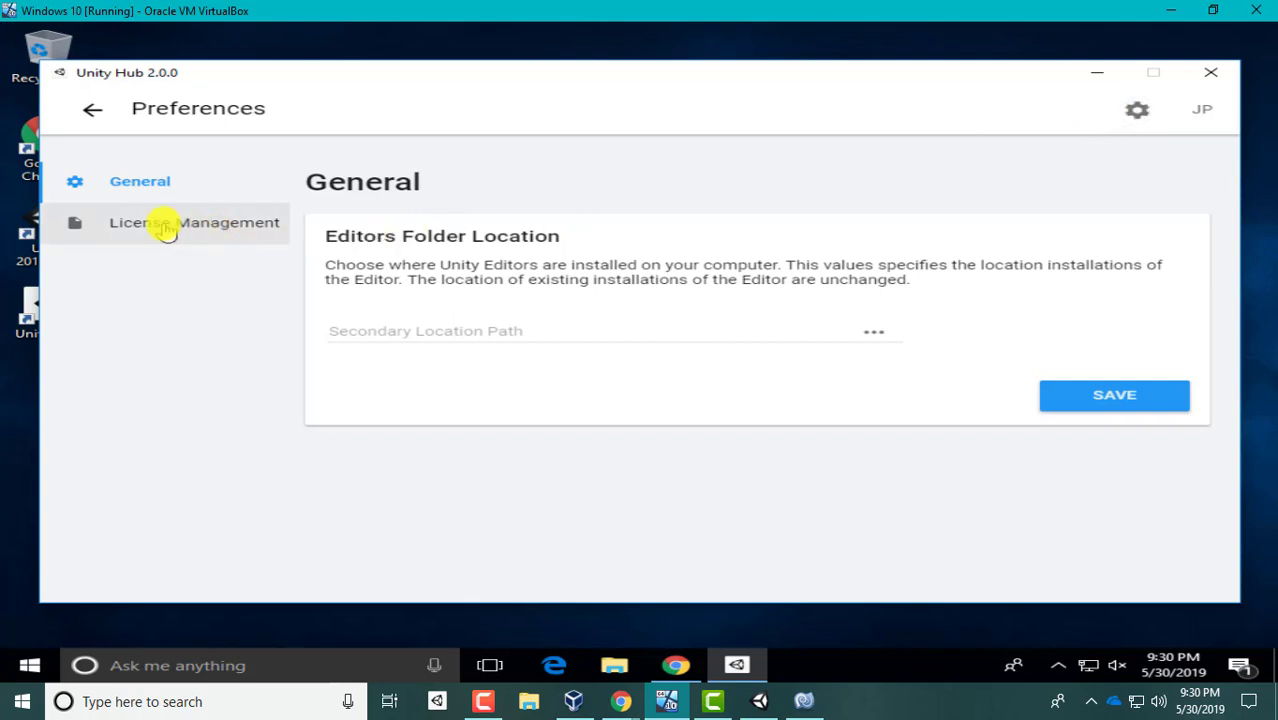
click(166, 230)
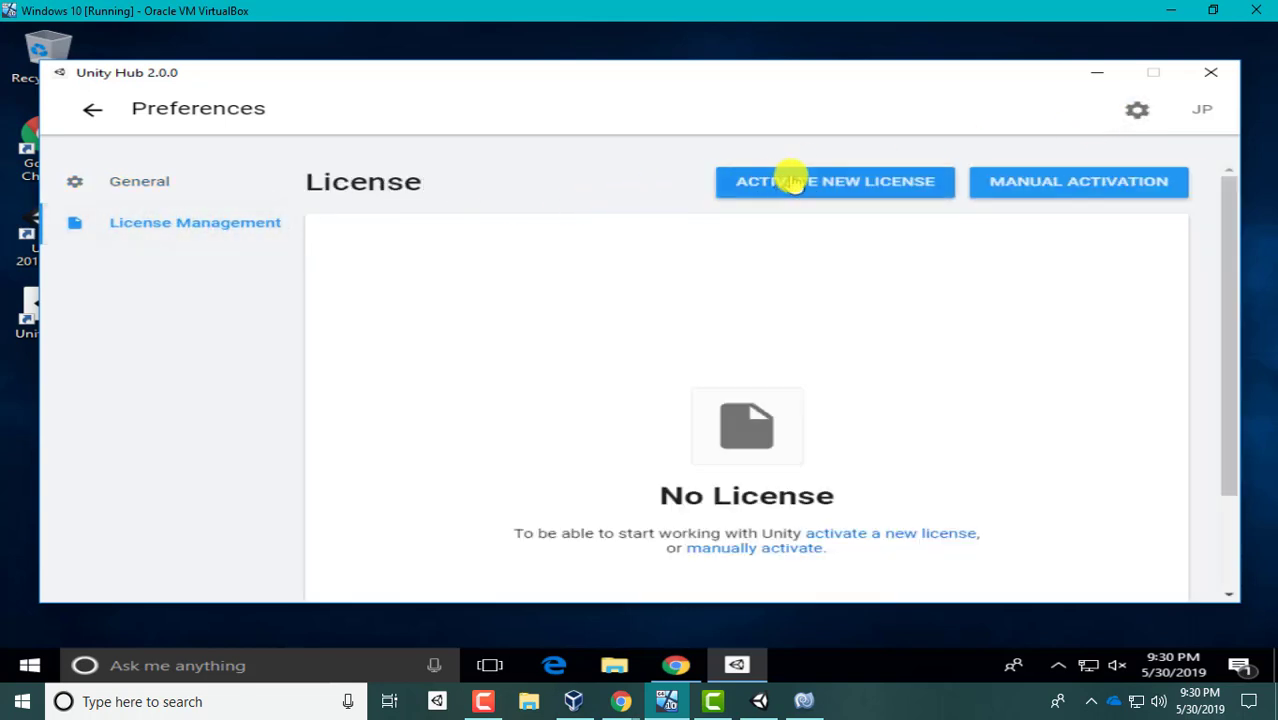
Activate a new Unity Personal license, declaring no professional use, and return to Projects.
click(834, 181)
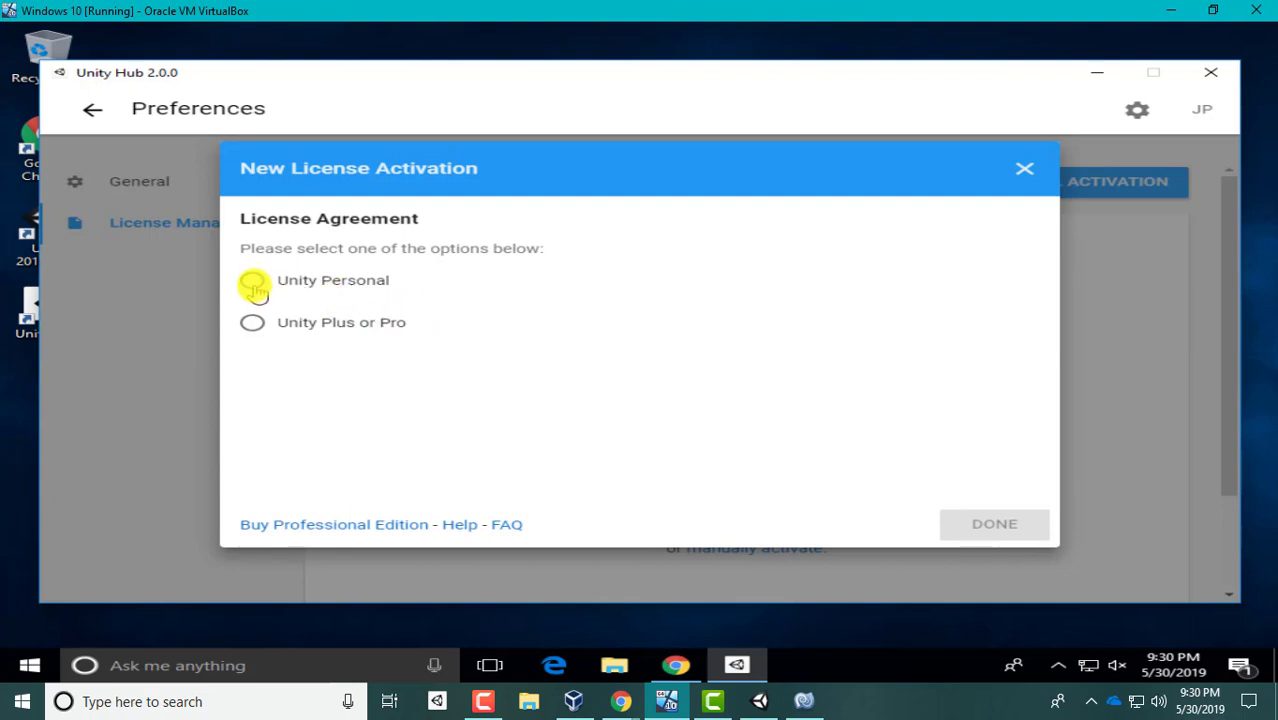
click(253, 283)
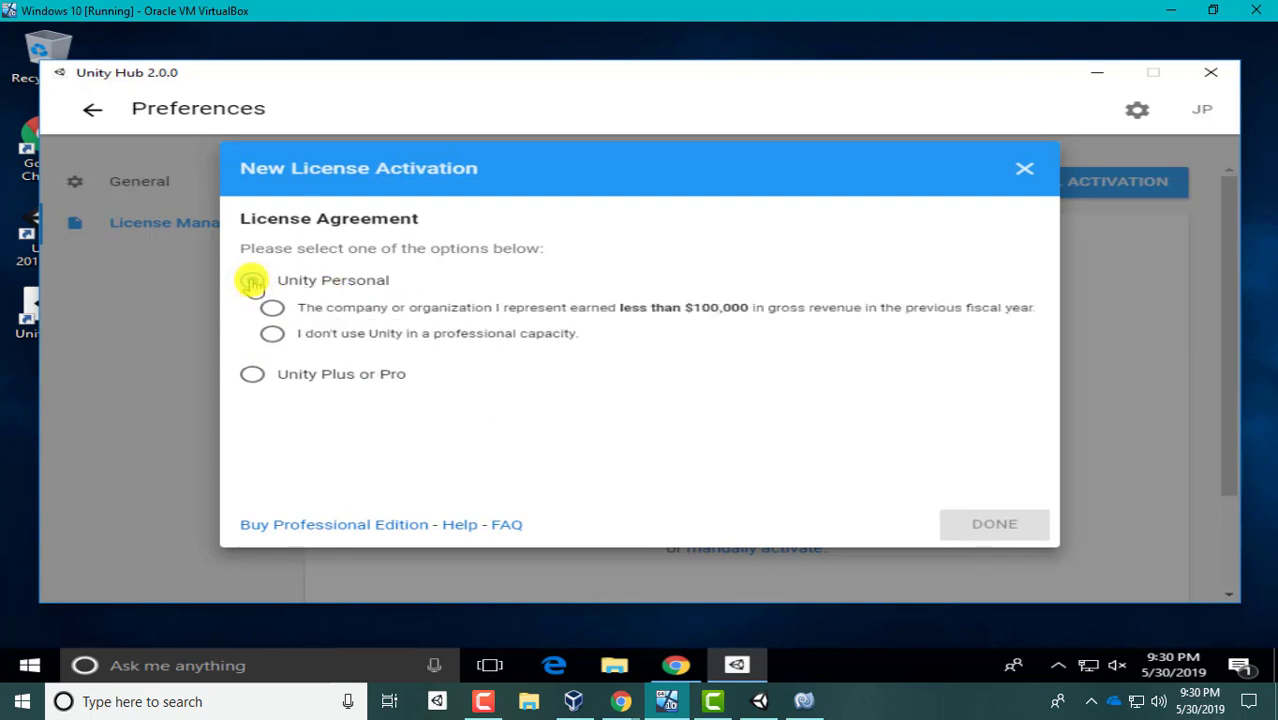
click(252, 280)
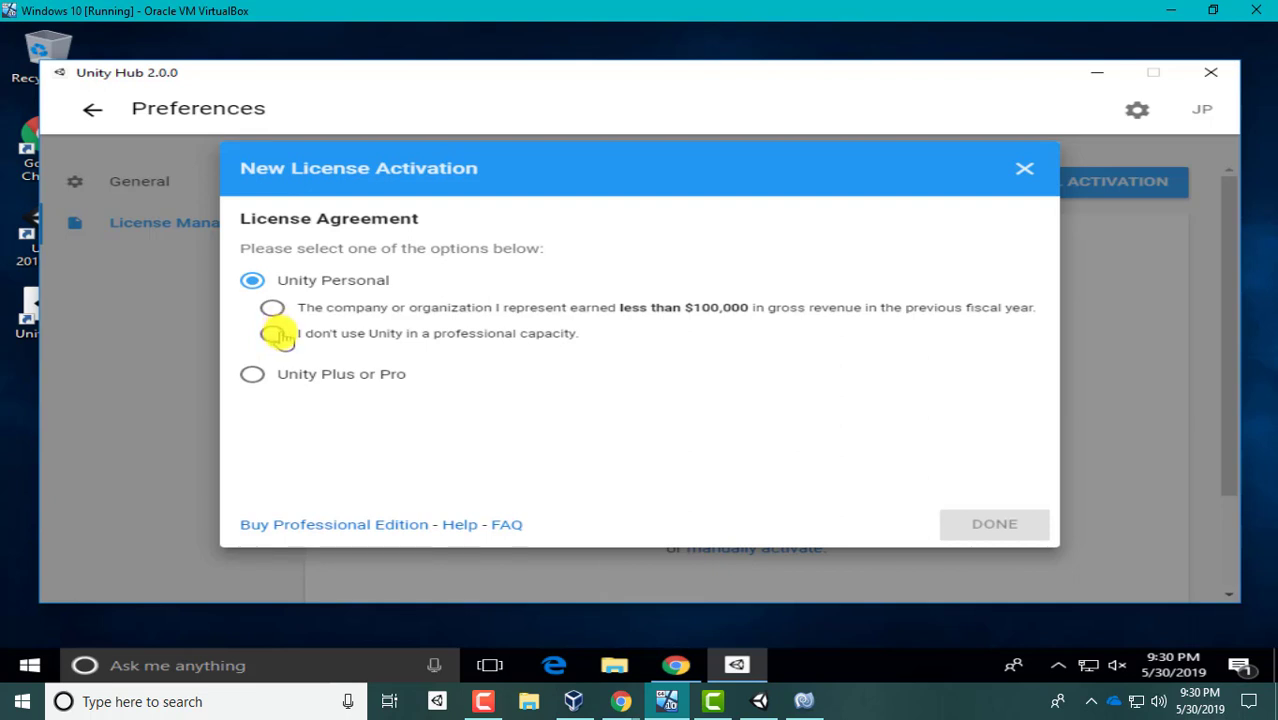
click(272, 333)
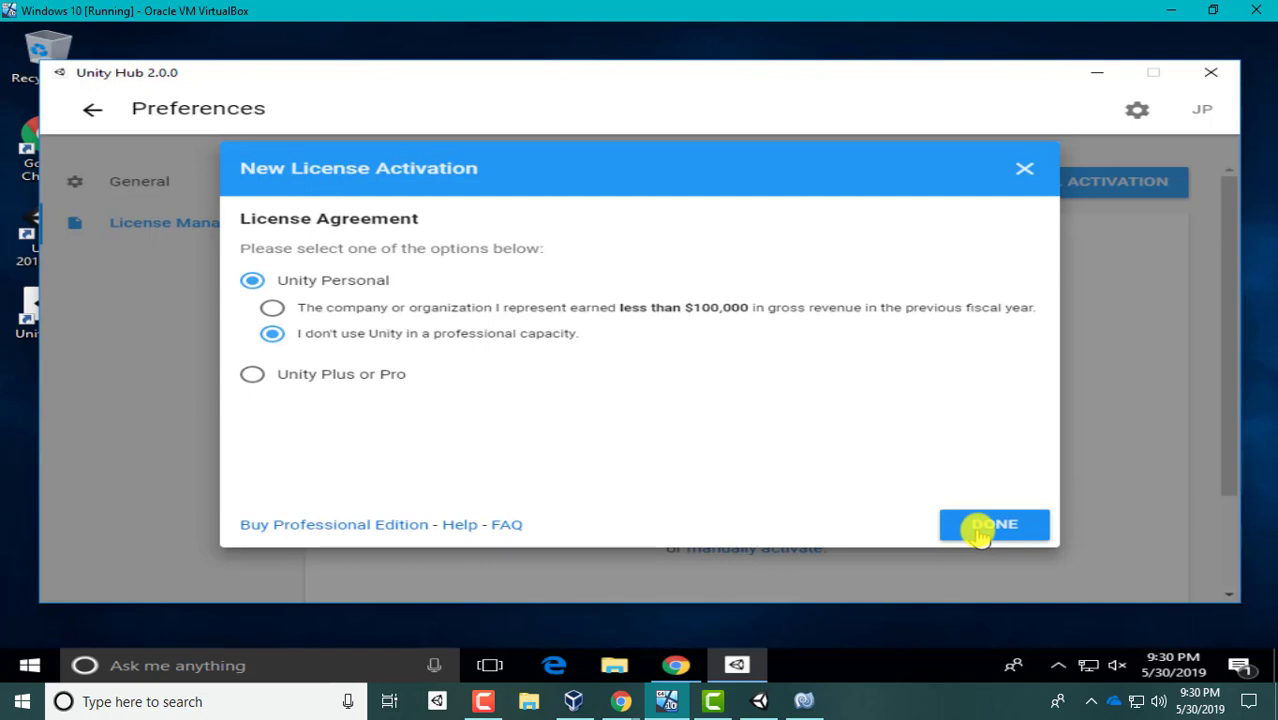
click(994, 524)
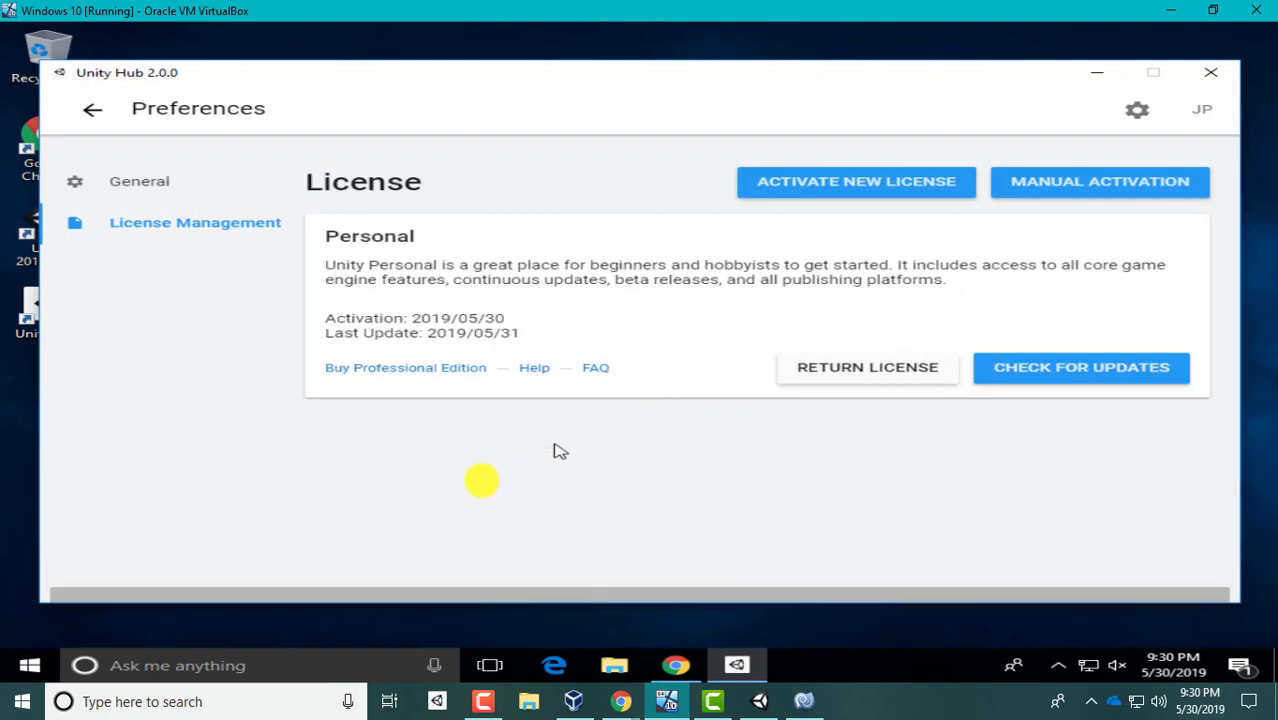
mouse_move(775, 522)
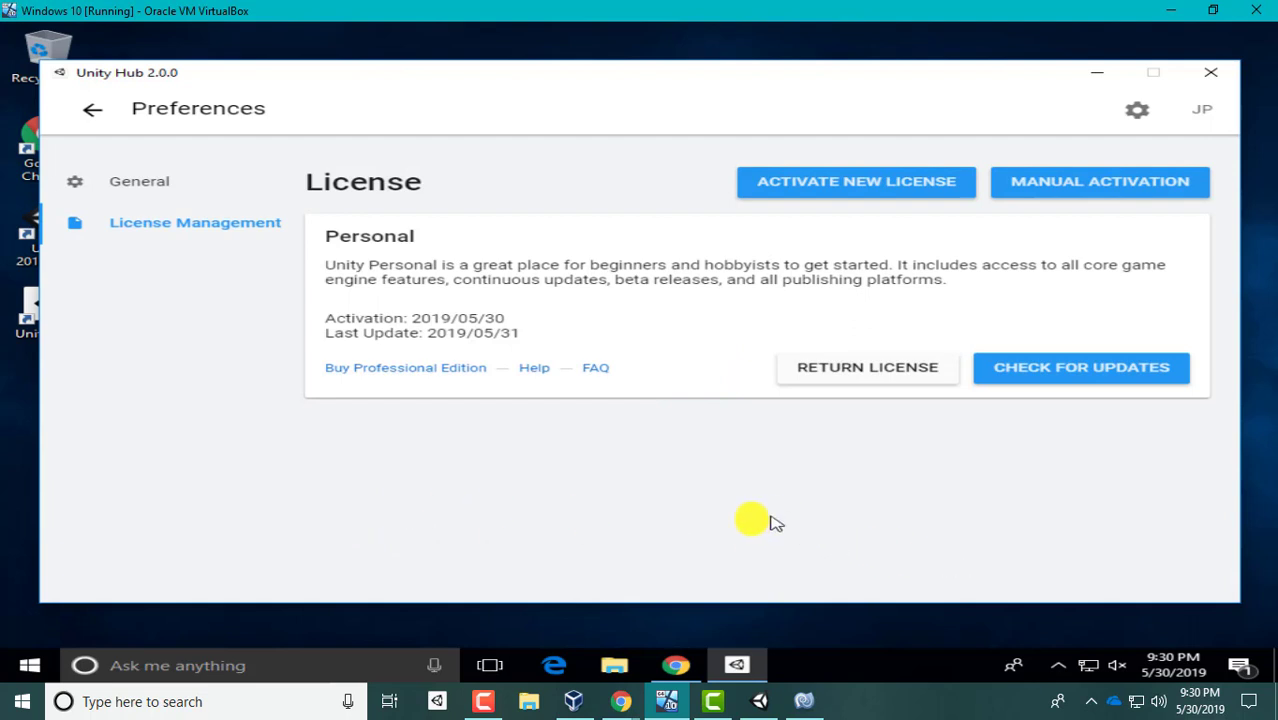
mouse_move(252, 213)
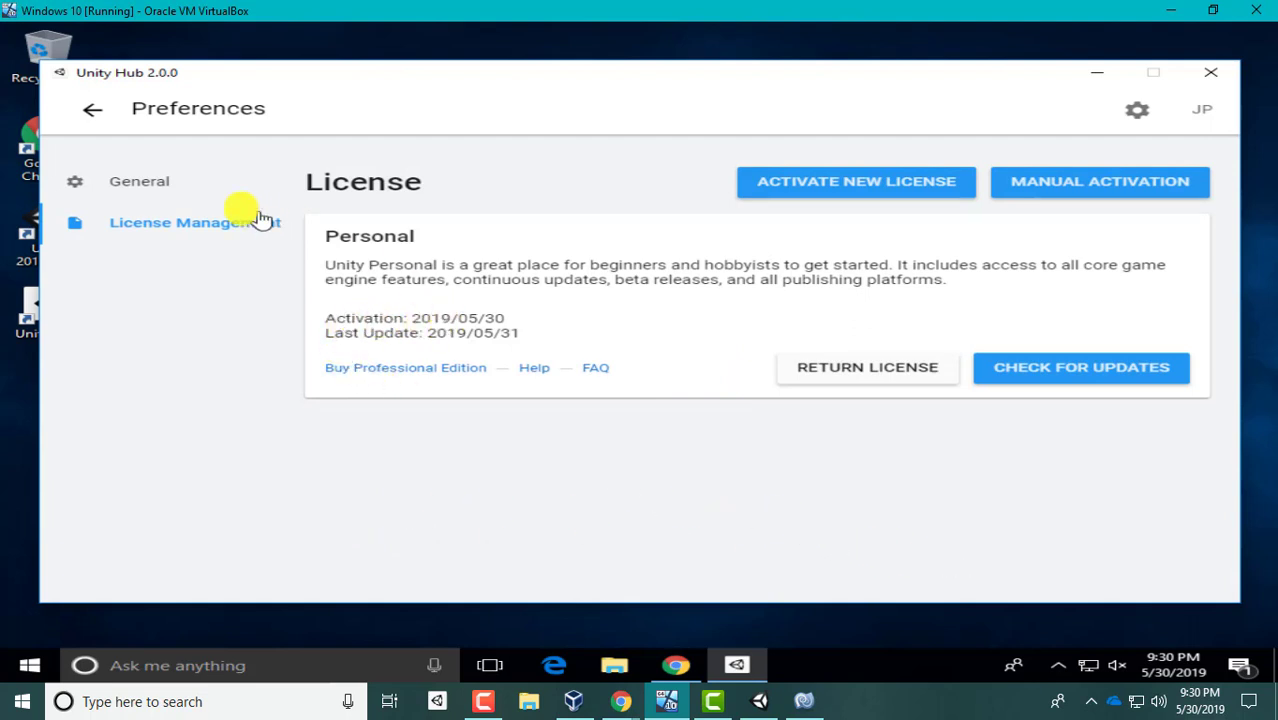
click(92, 110)
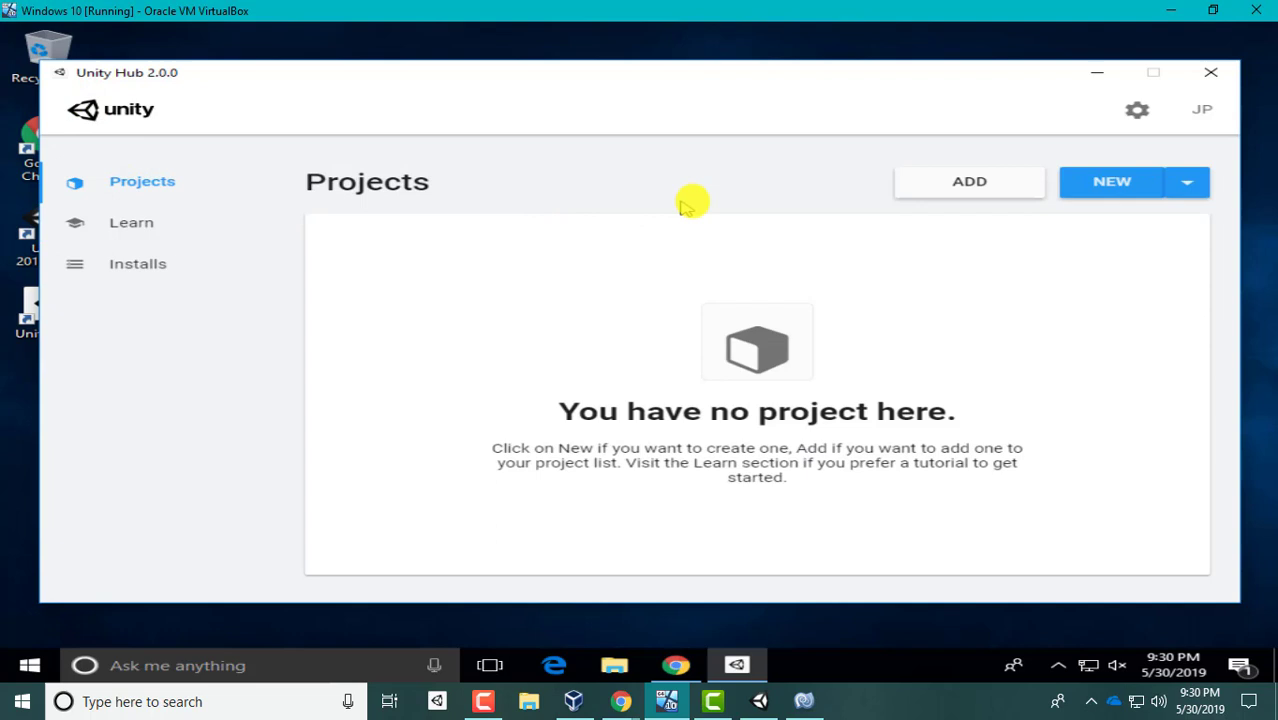
Start a new 3D project in Unity Hub and name it 'Sample'.
click(1188, 182)
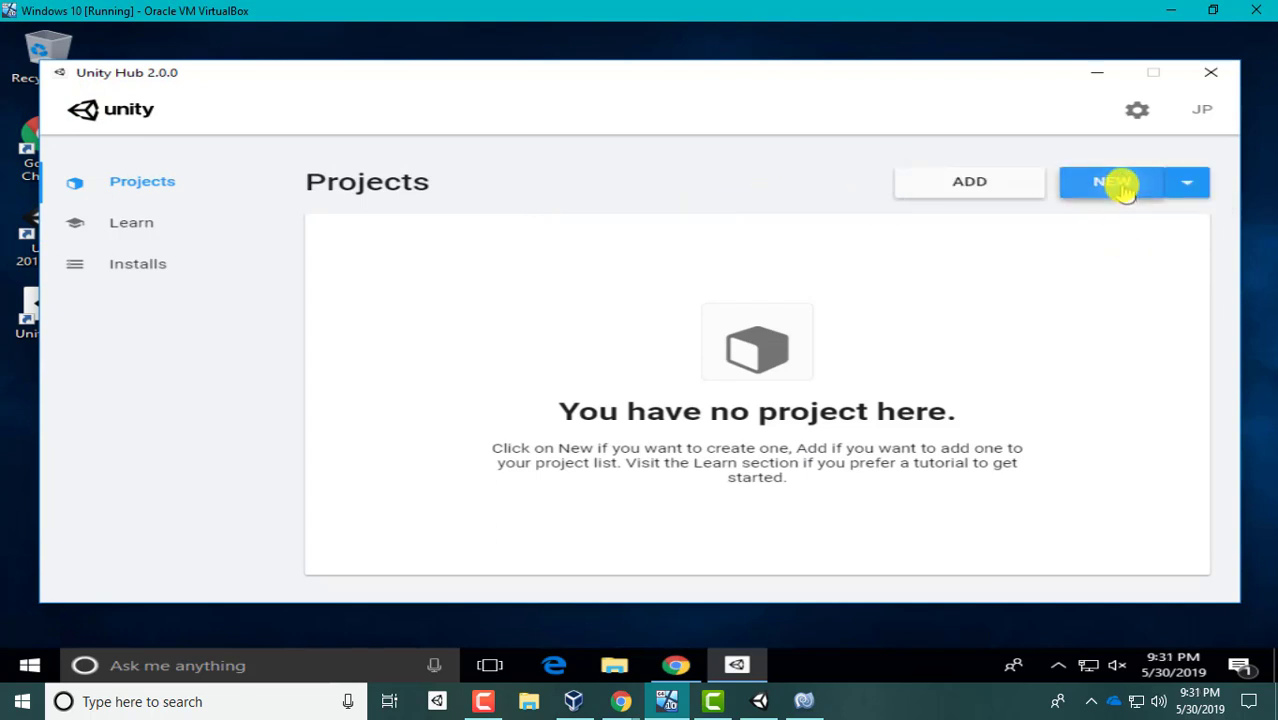
click(1113, 182)
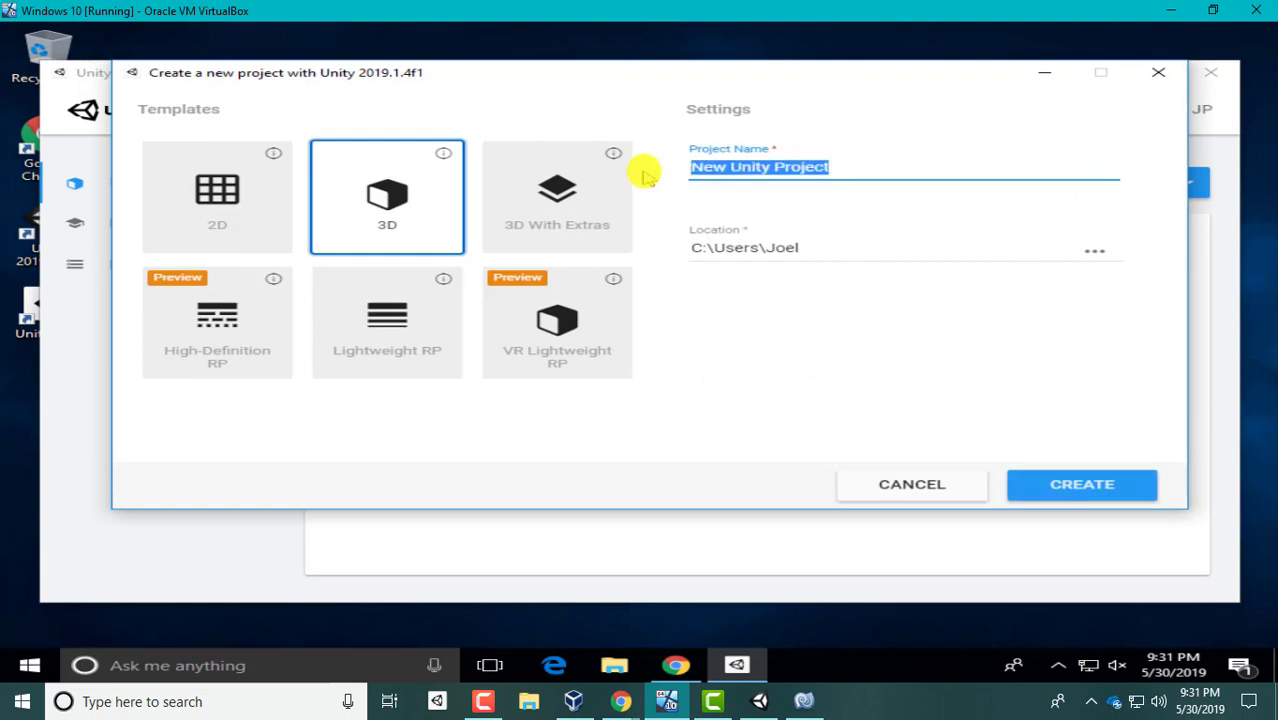
text(Sam)
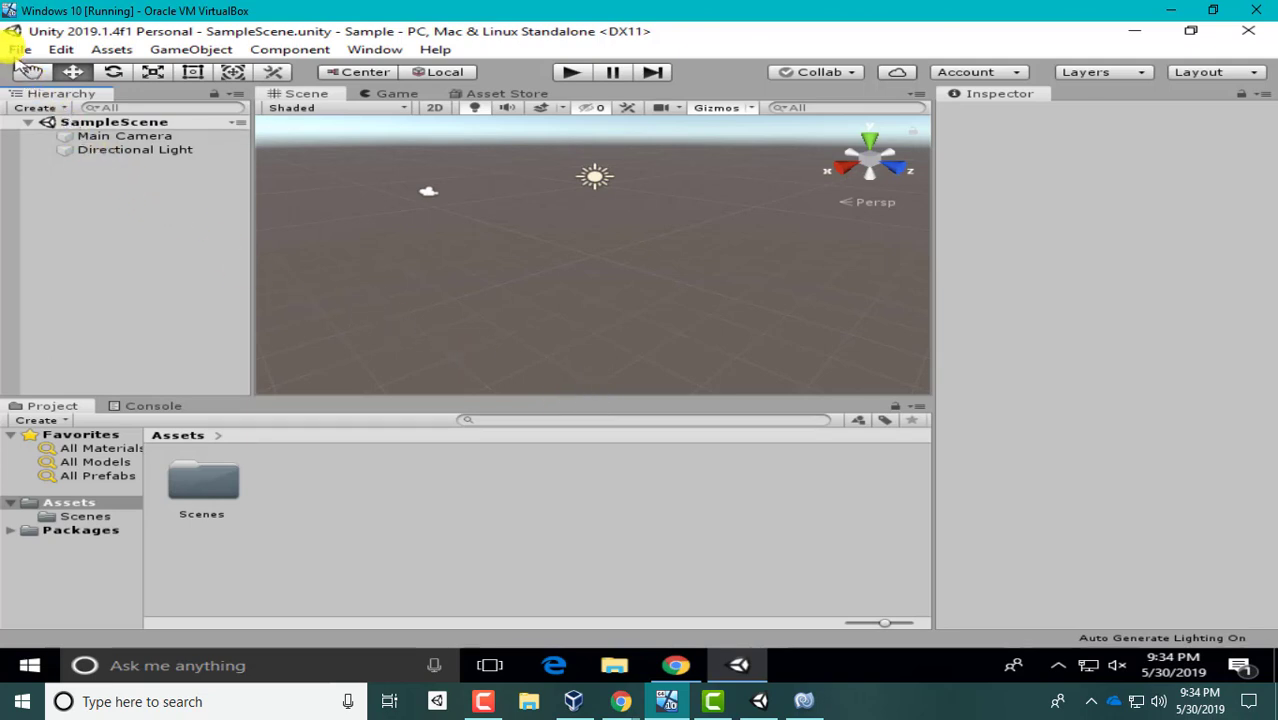
Open File > Build Settings, reopen it, and go on to Player Settings.
click(27, 50)
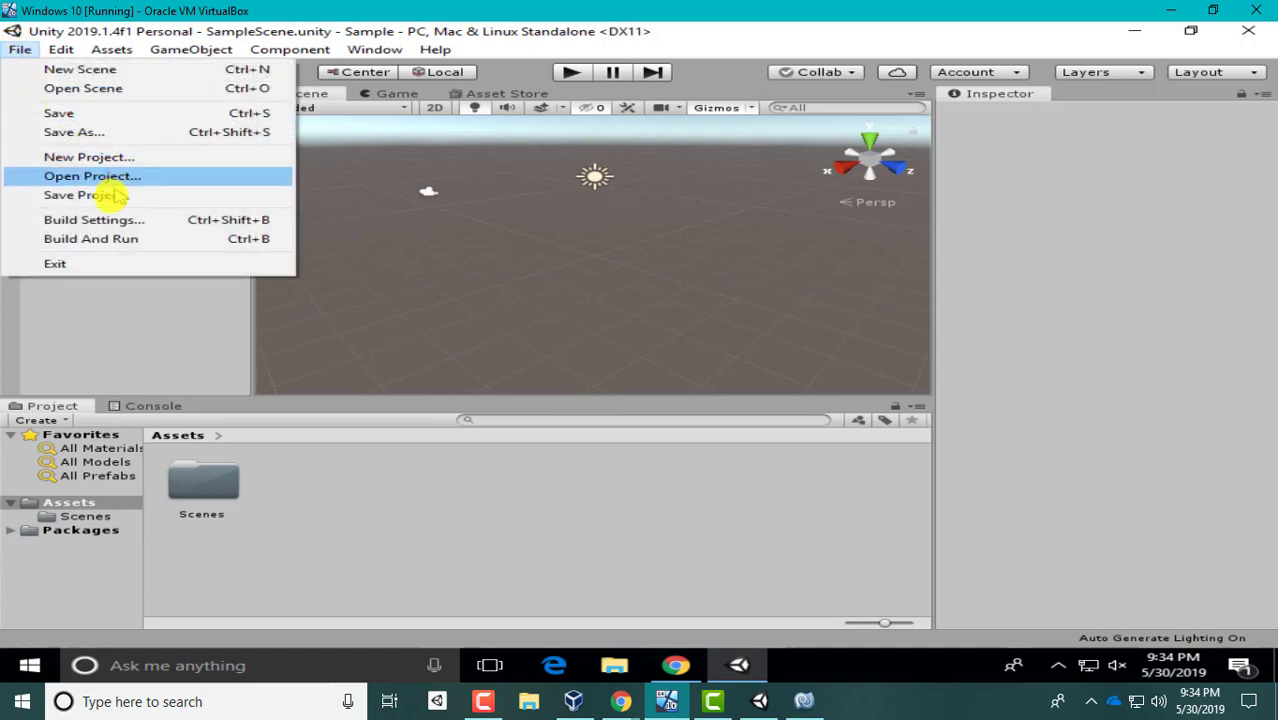
click(94, 219)
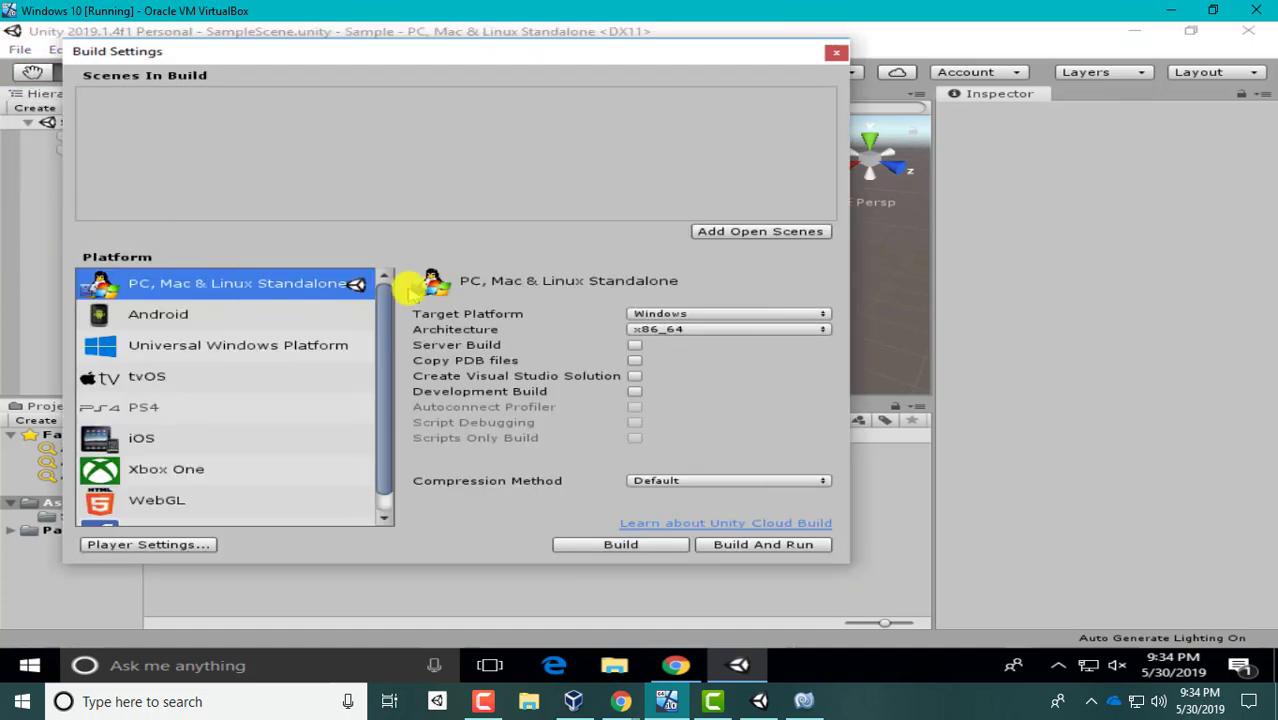
mouse_move(270, 345)
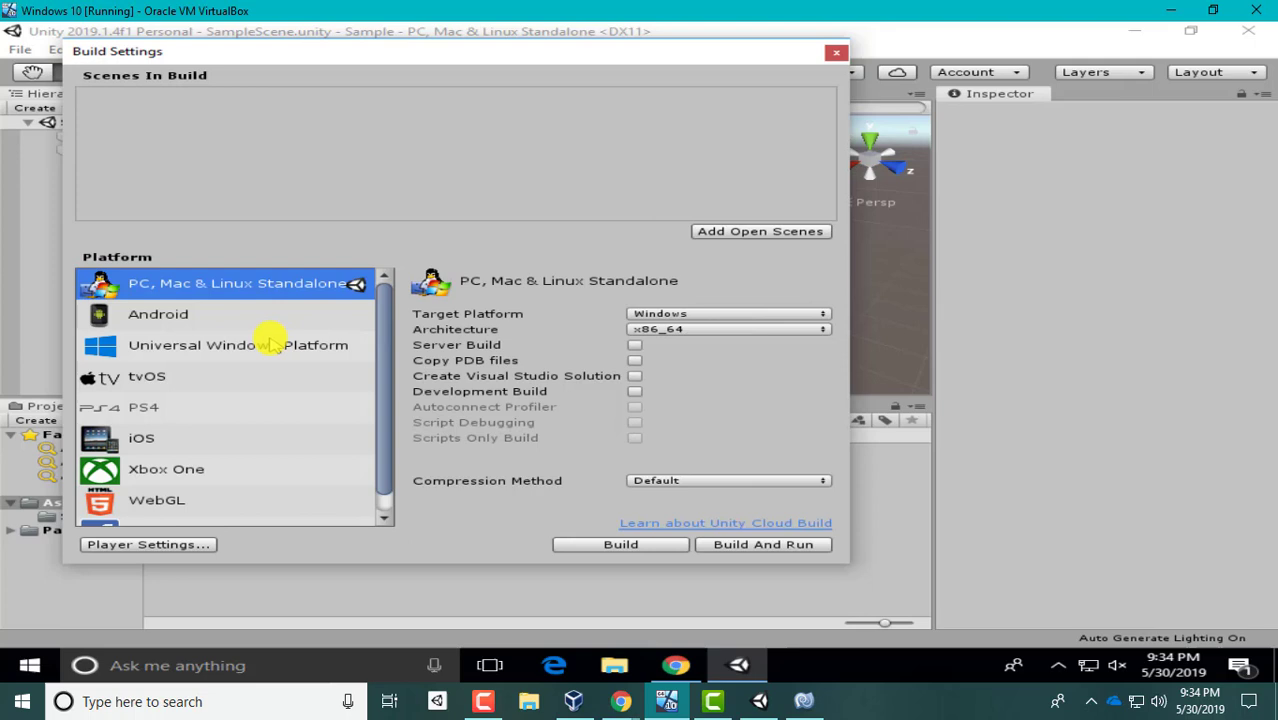
mouse_move(709, 175)
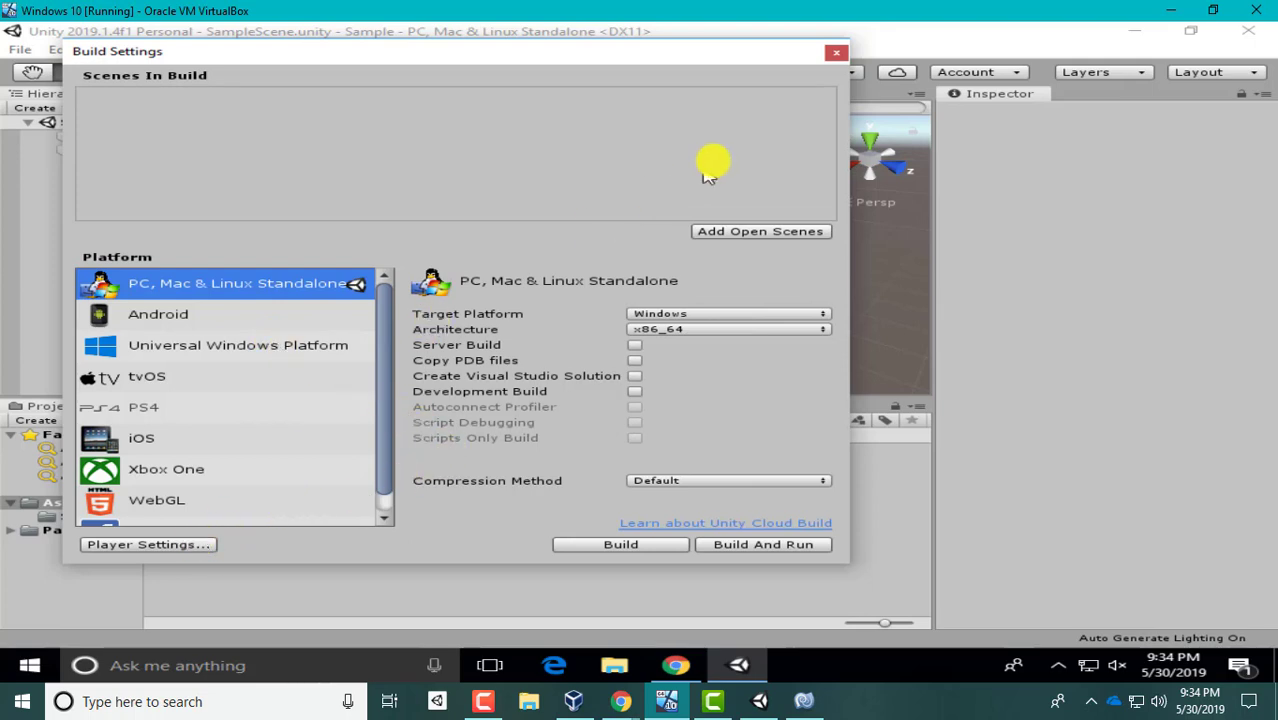
click(833, 52)
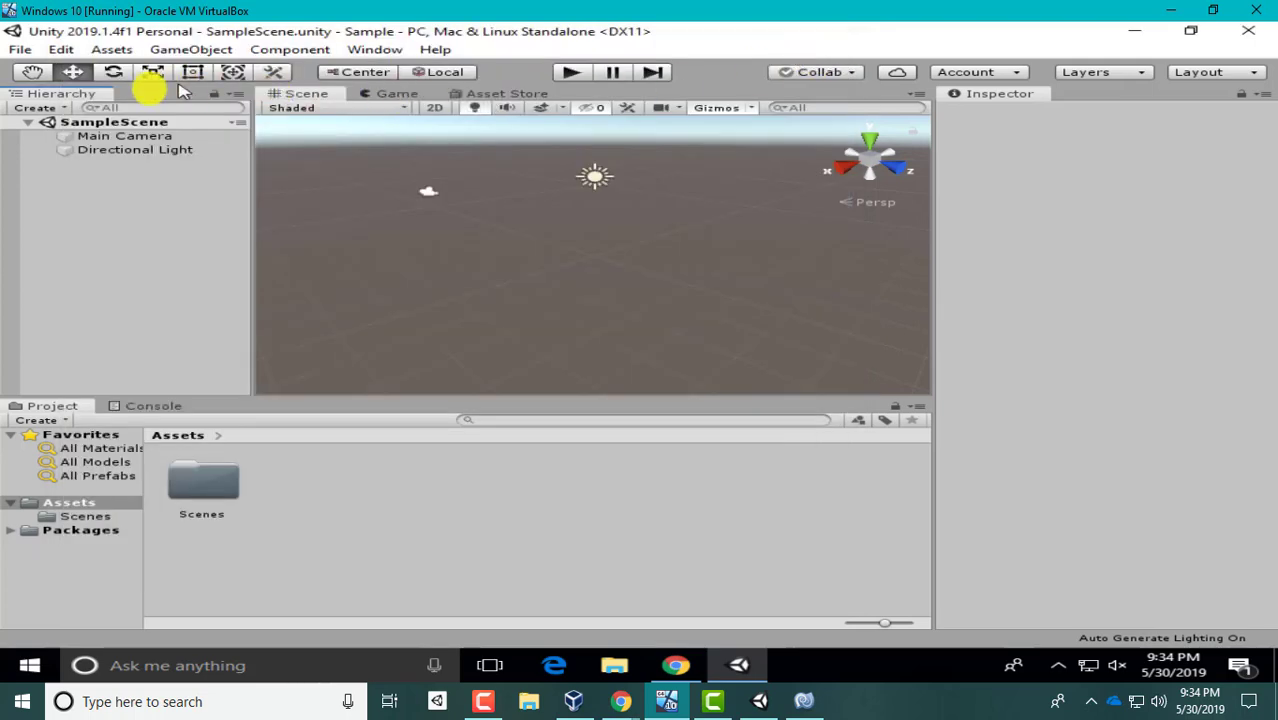
click(15, 49)
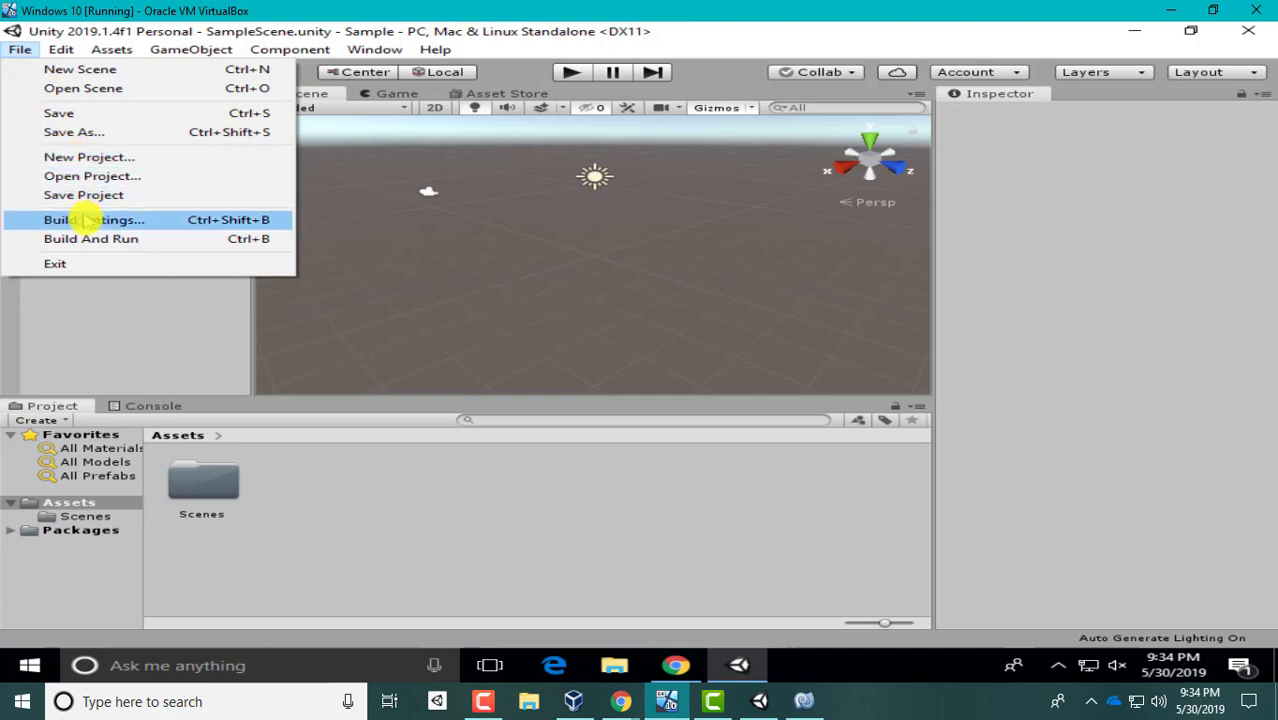
click(90, 219)
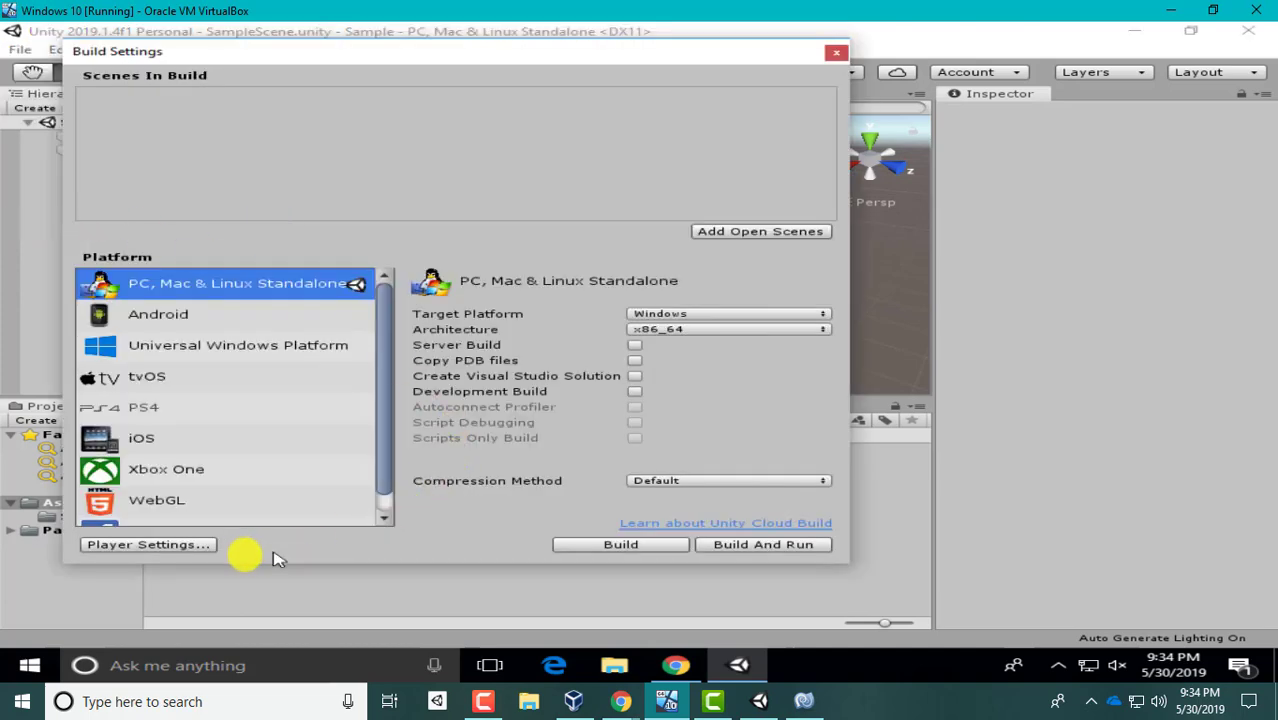
click(147, 545)
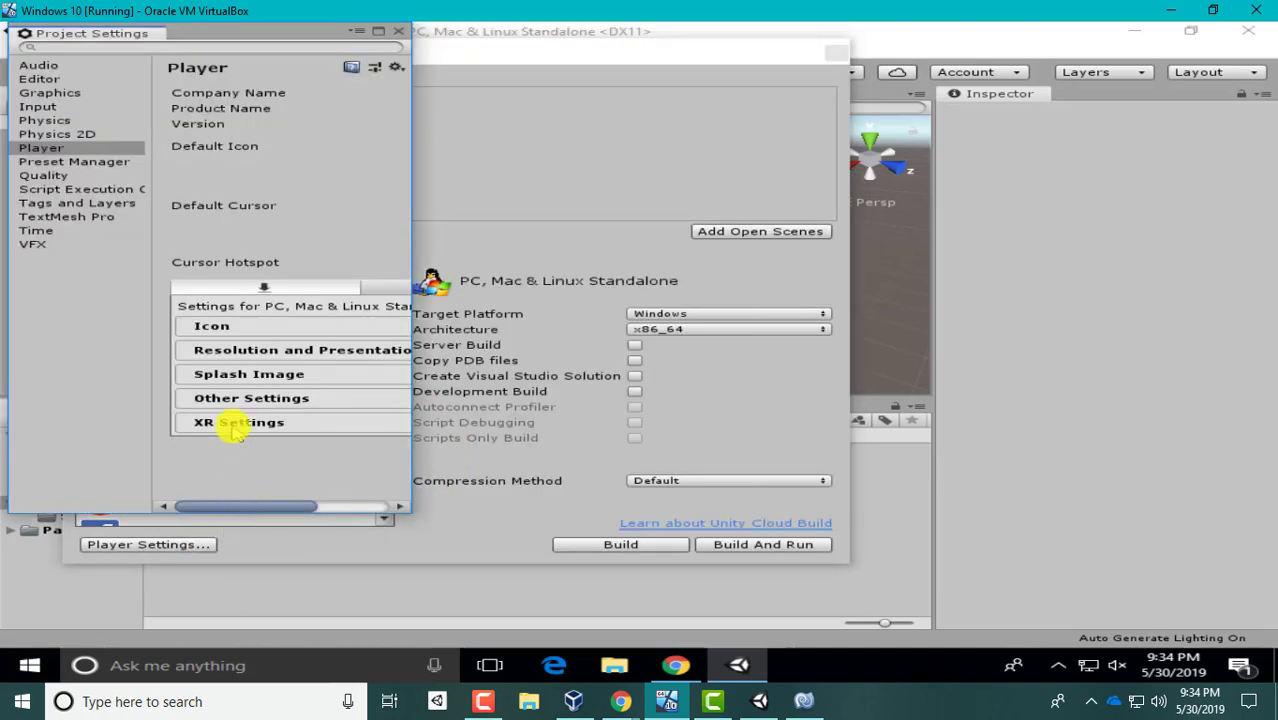
Tick Vuforia Augmented Reality Supported under XR Settings and accept the Vuforia license.
click(238, 422)
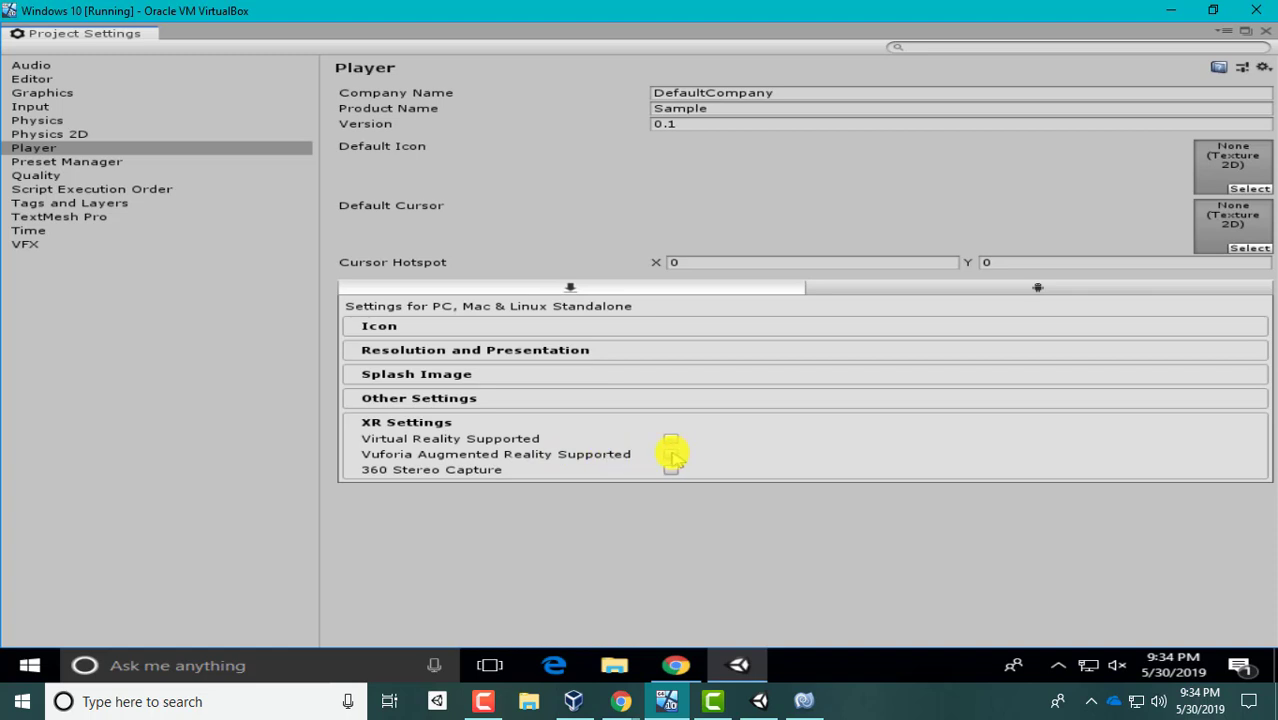
click(671, 454)
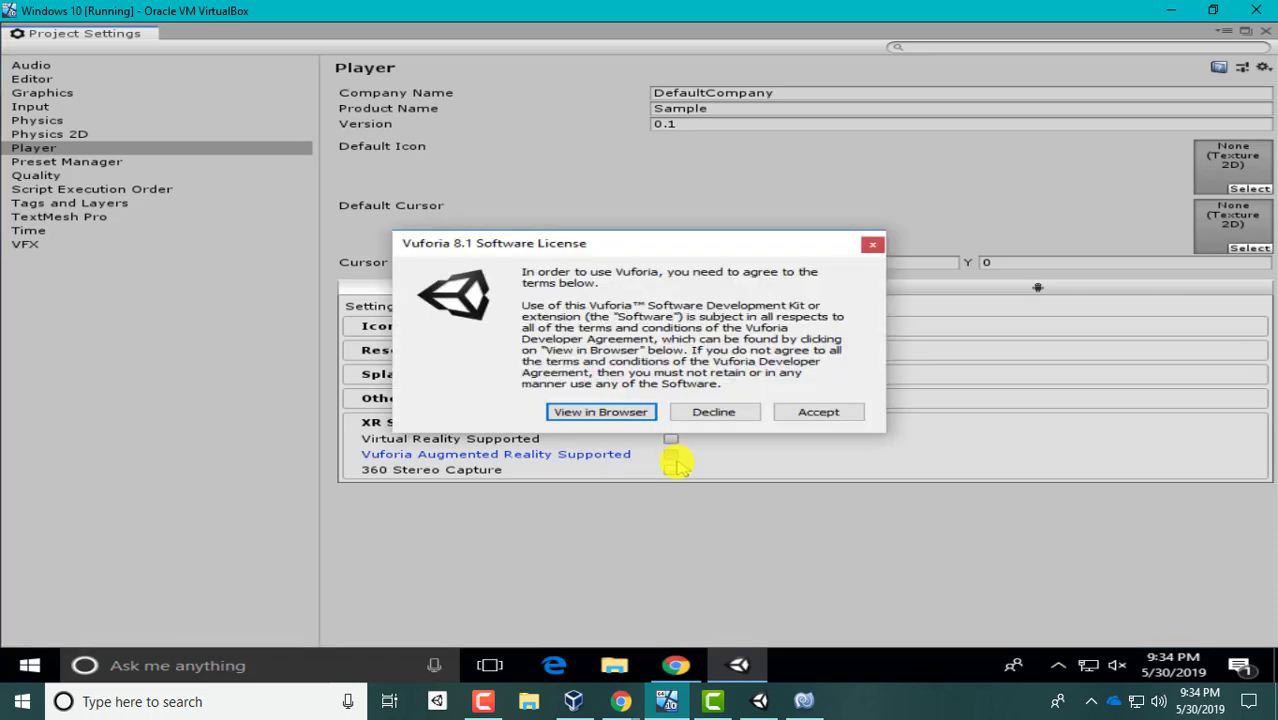
click(818, 412)
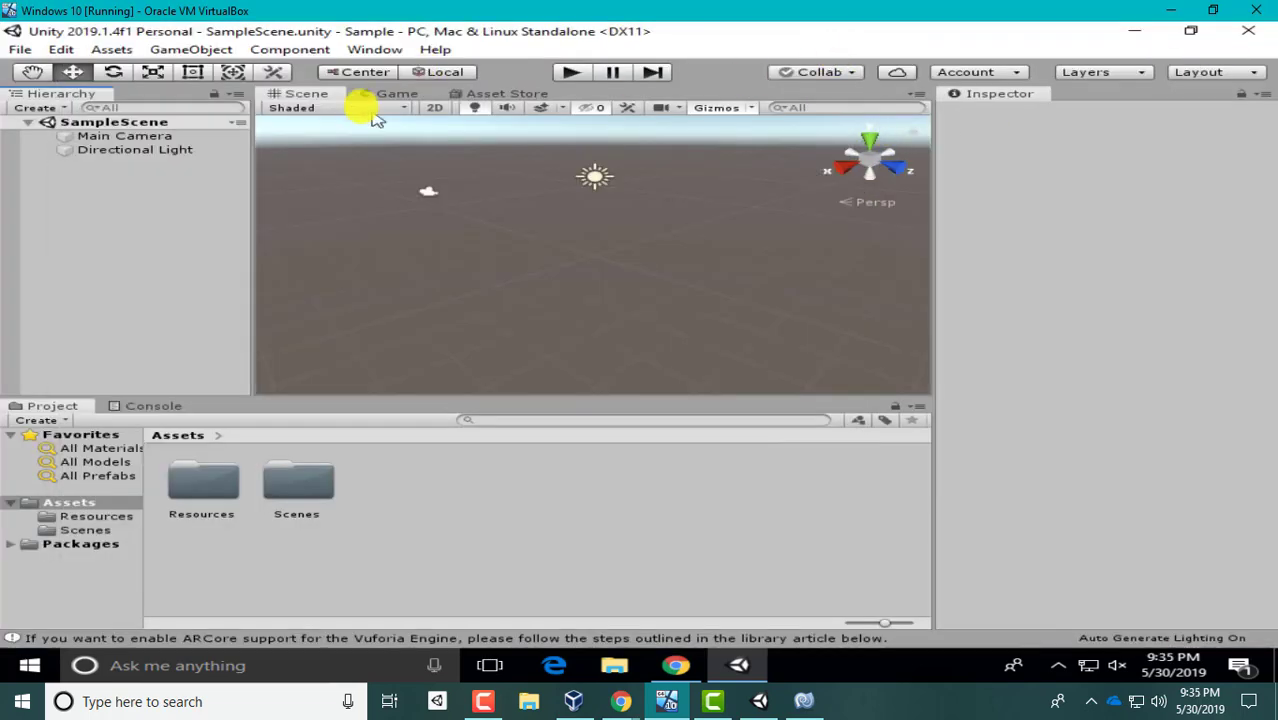
Choose GameObject > Vuforia Engine > AR Camera and import the Vuforia Engine assets.
click(192, 49)
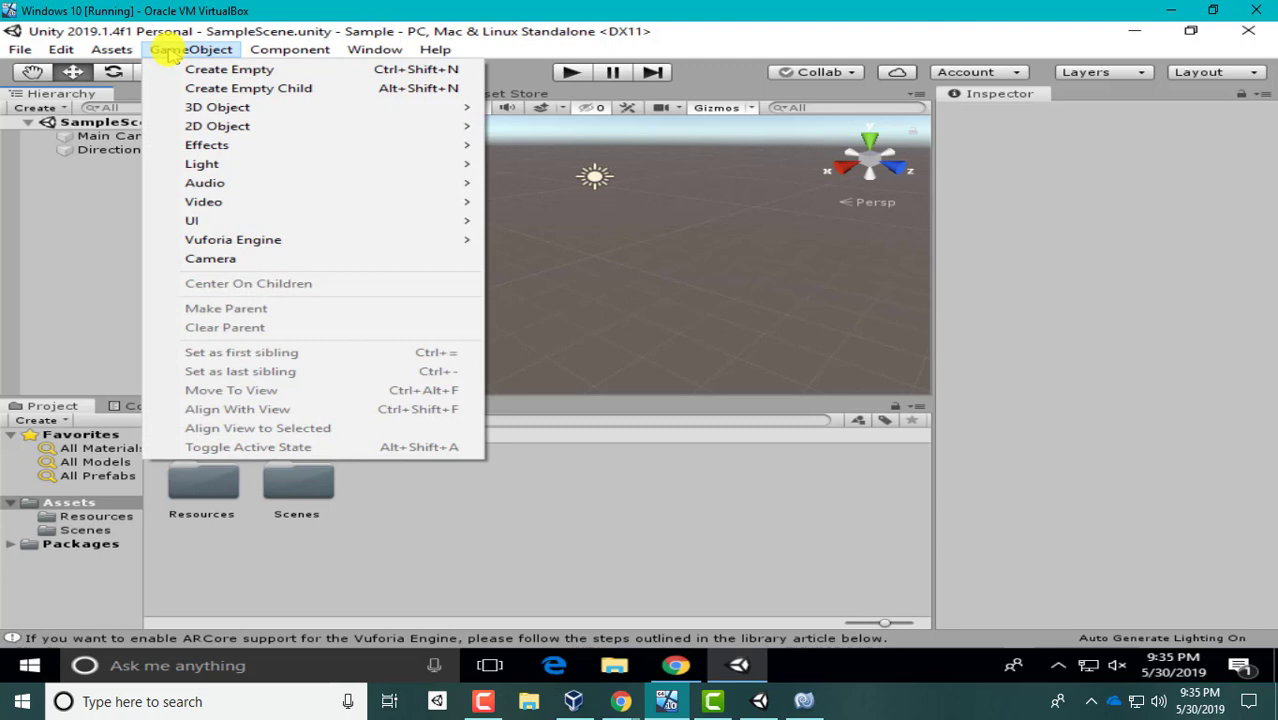
mouse_move(233, 239)
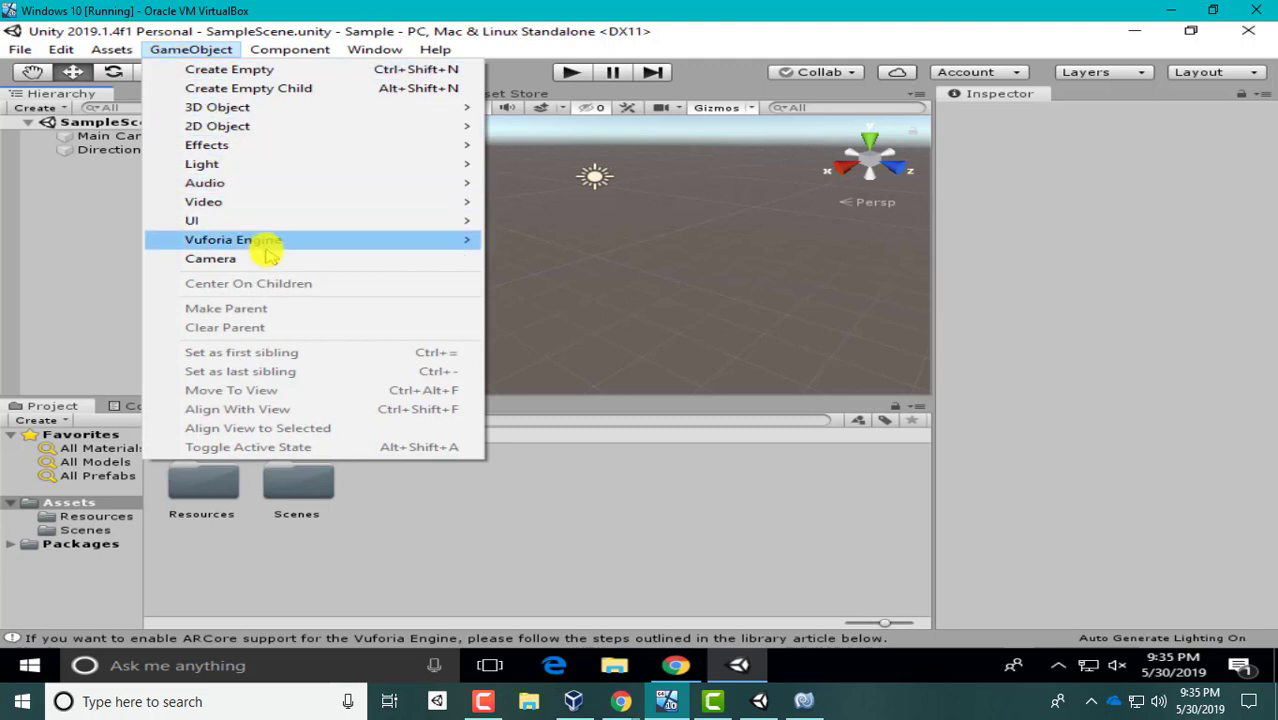
mouse_move(280, 240)
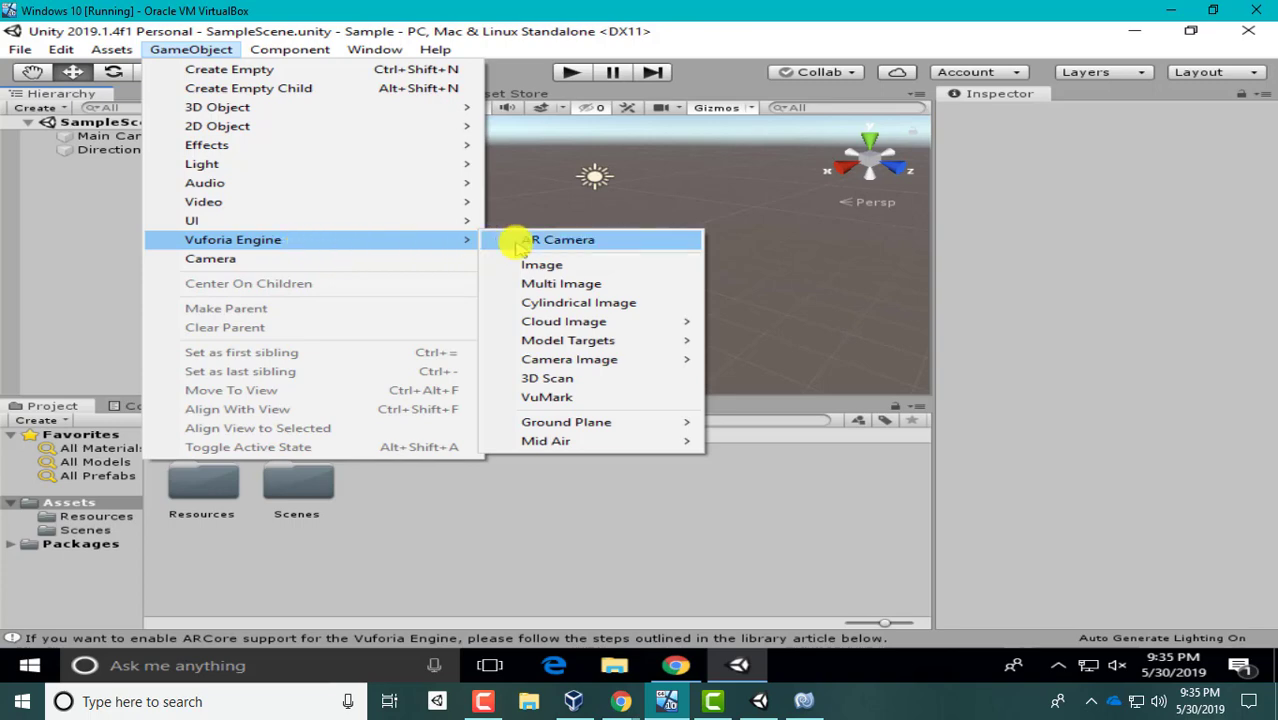
click(560, 239)
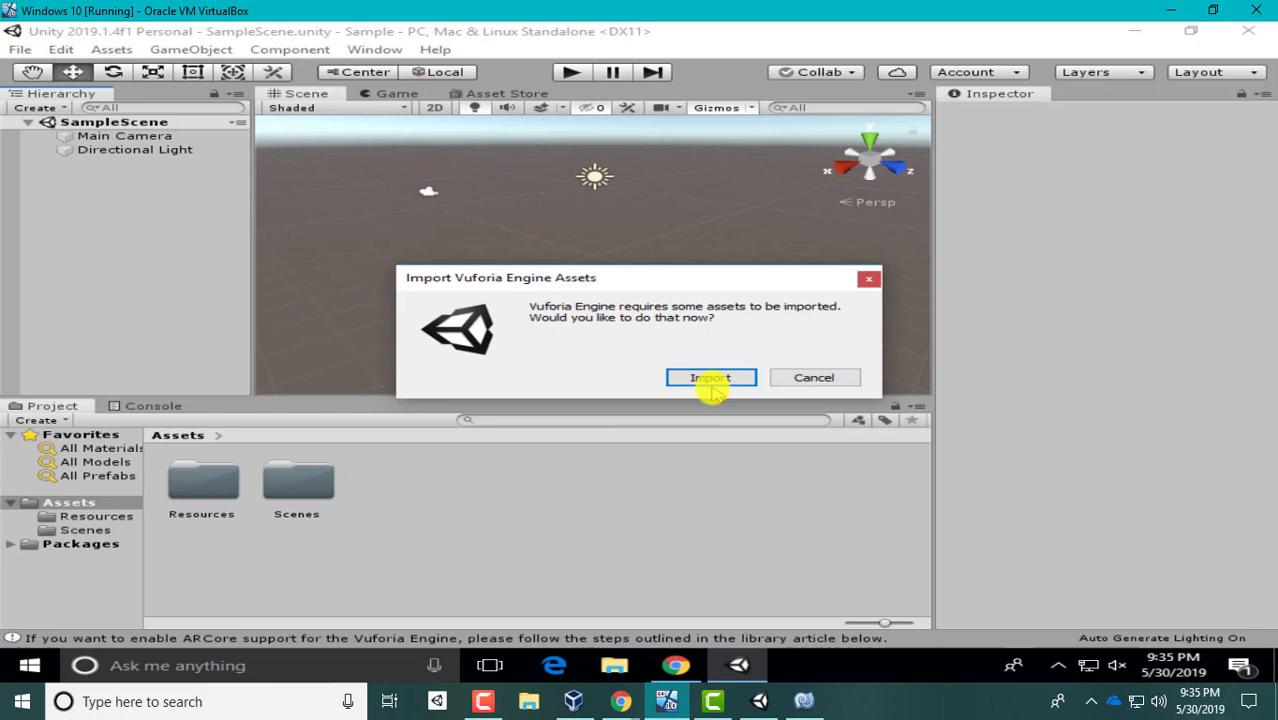
click(710, 377)
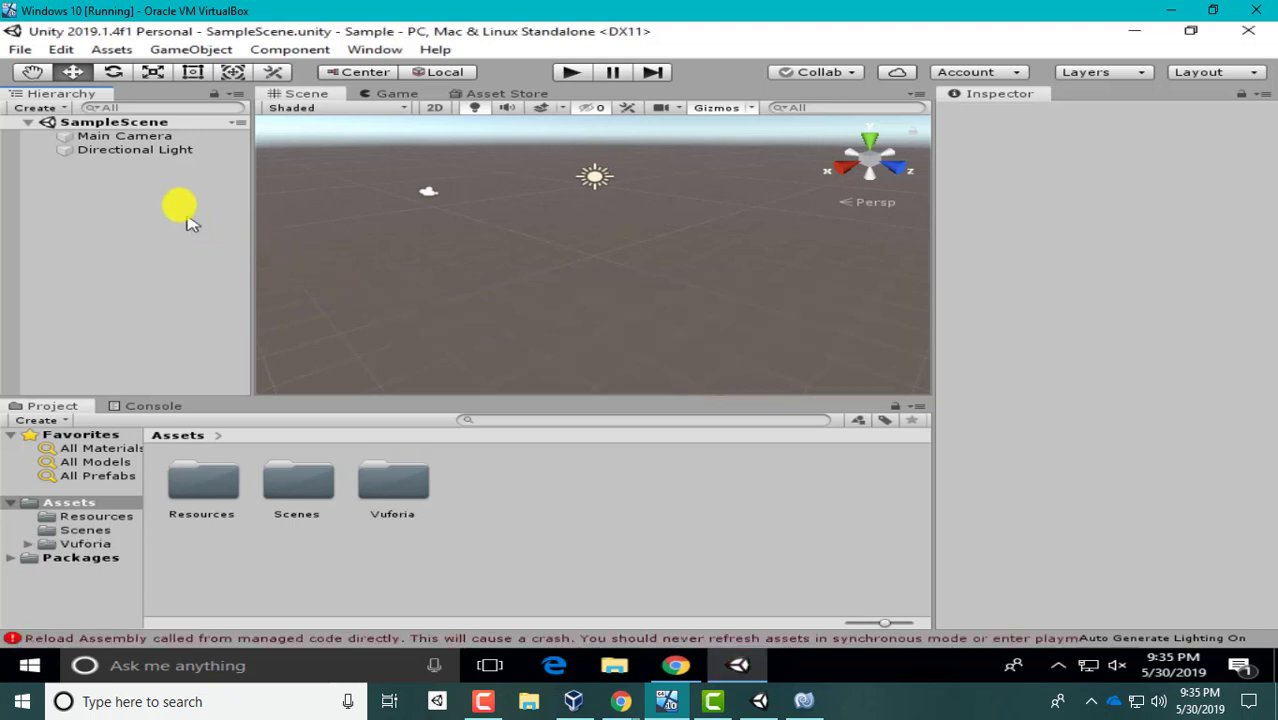
mouse_move(143, 196)
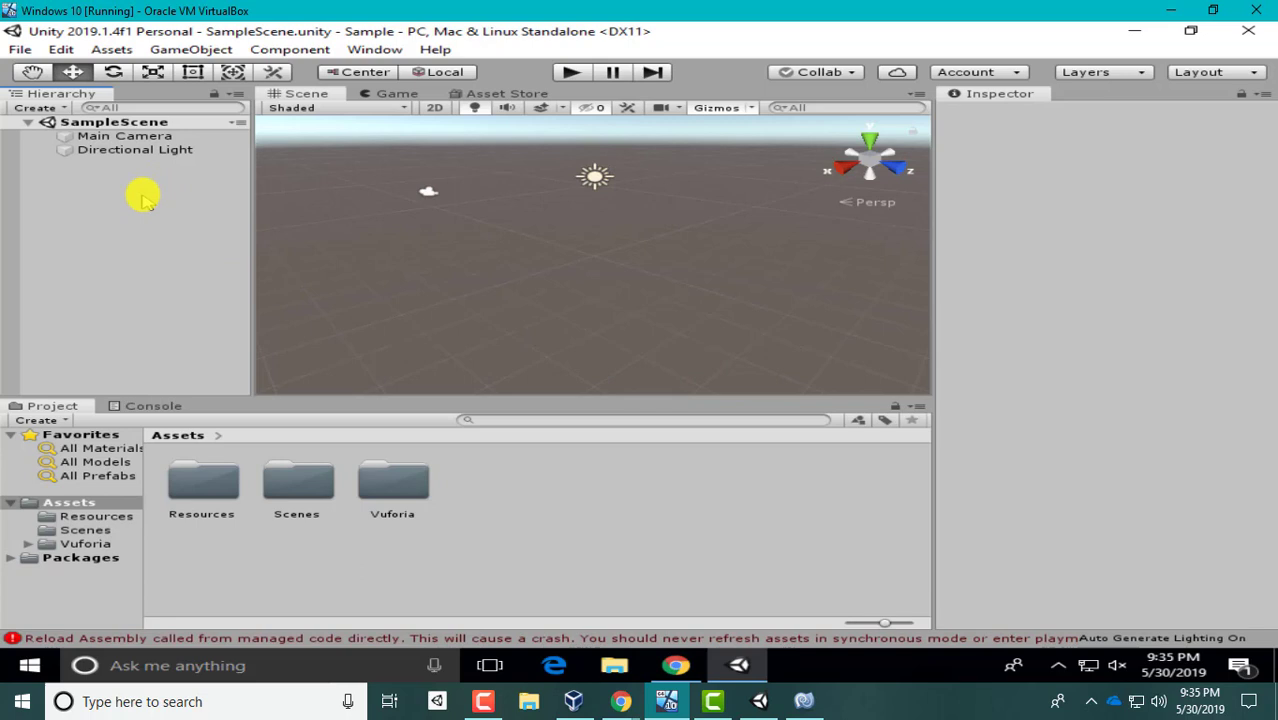
mouse_move(157, 193)
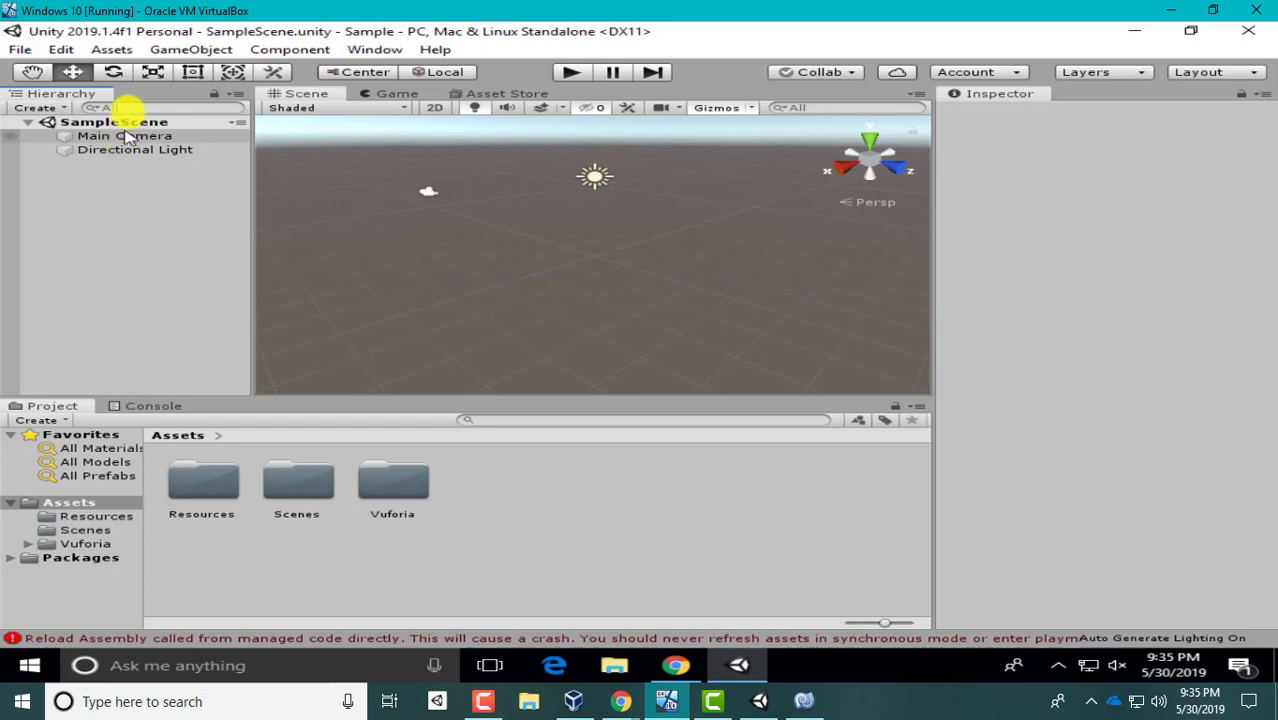
Add a Vuforia ARCamera to SampleScene, then select and focus it.
click(191, 50)
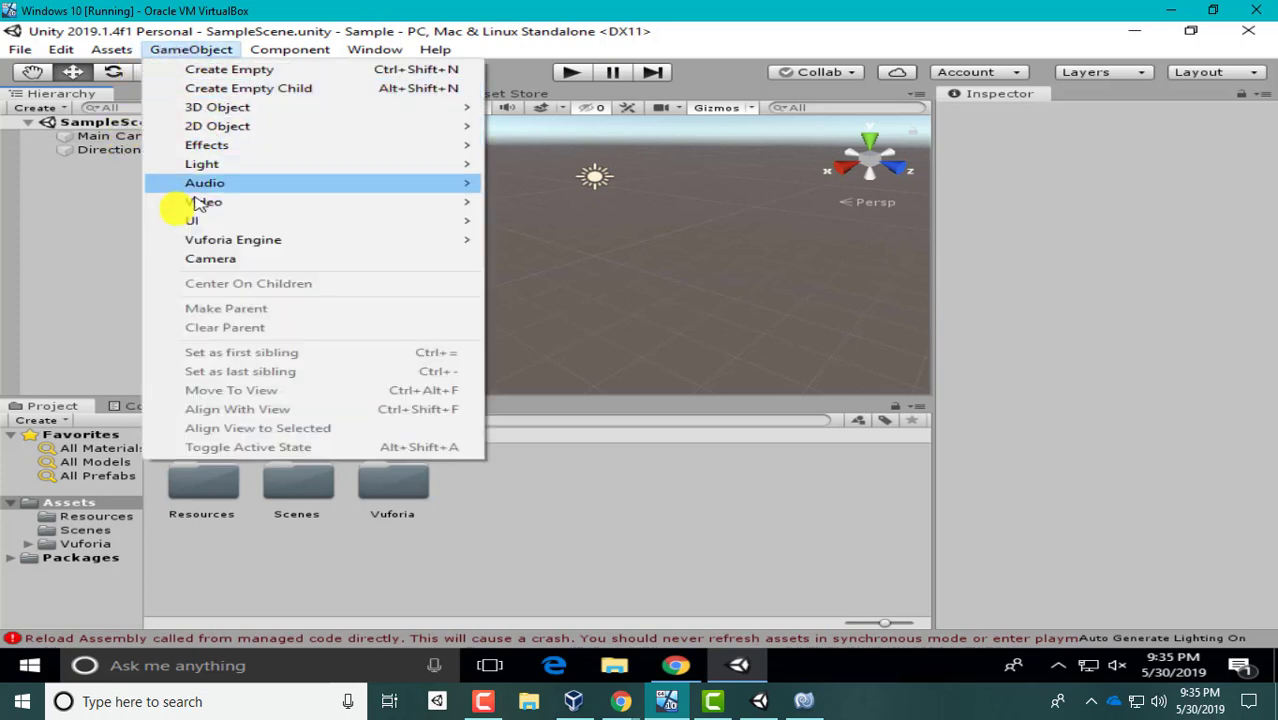
mouse_move(232, 239)
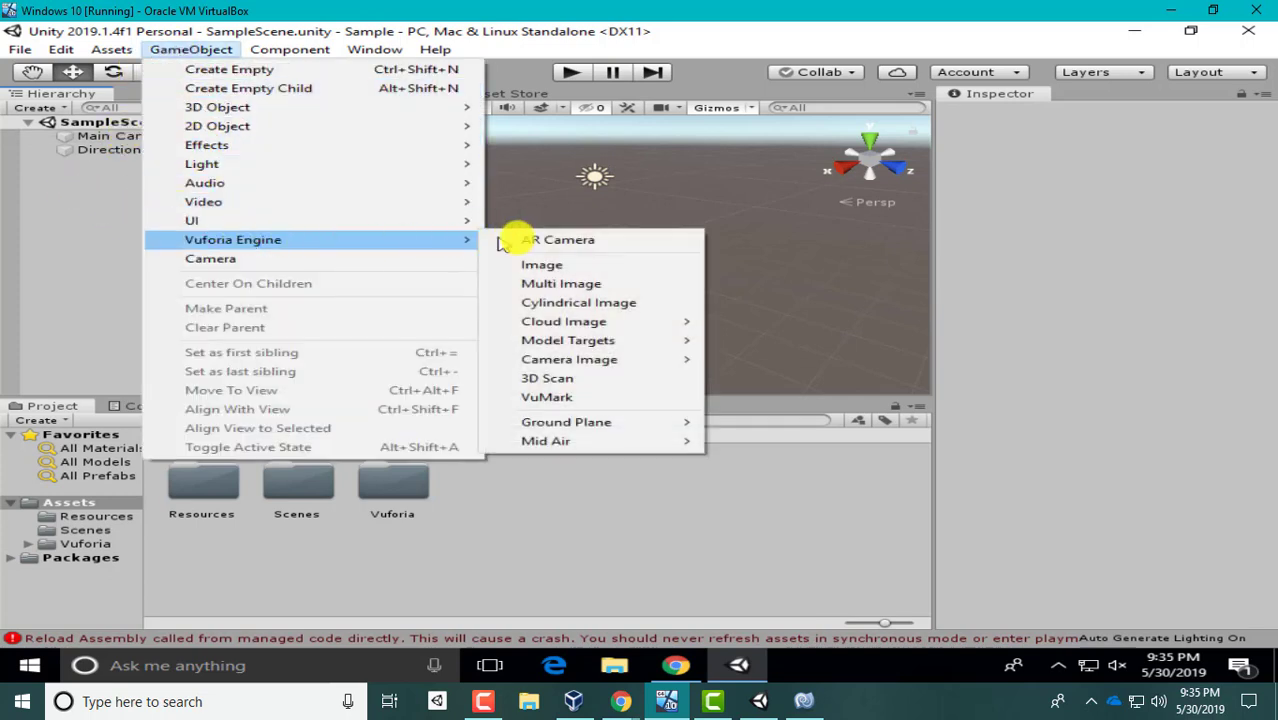
click(556, 239)
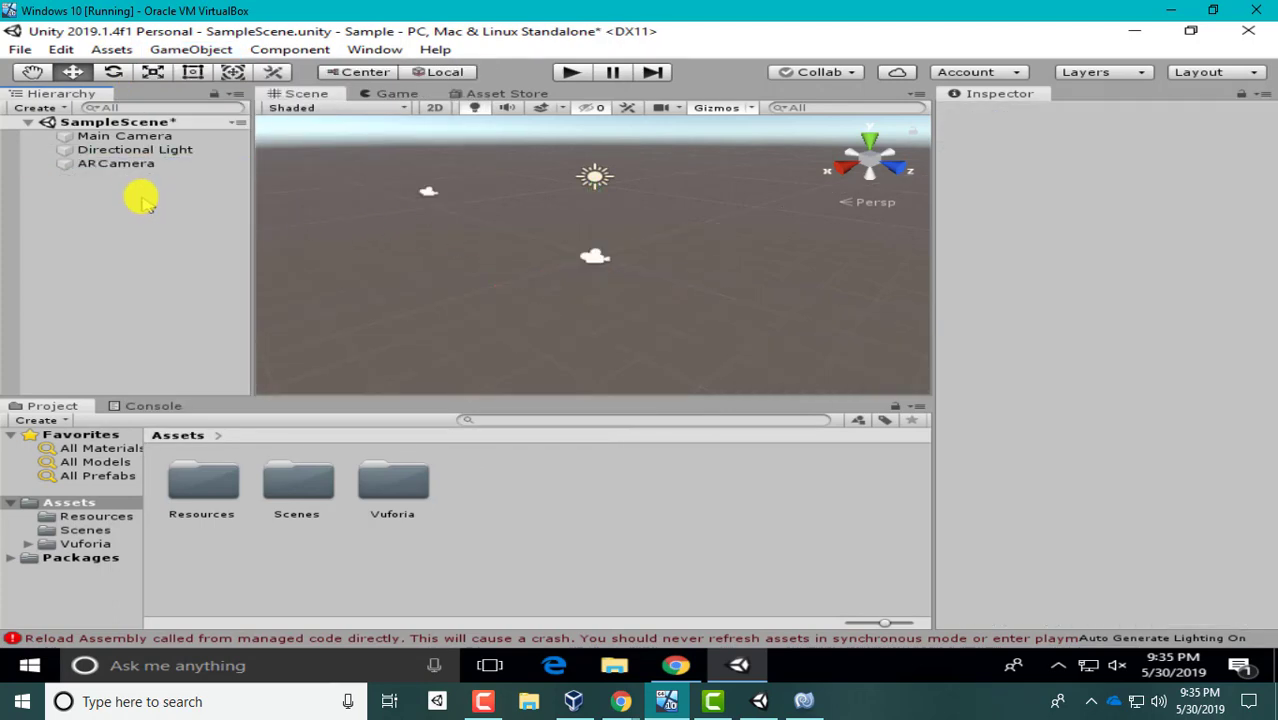
right_click(100, 163)
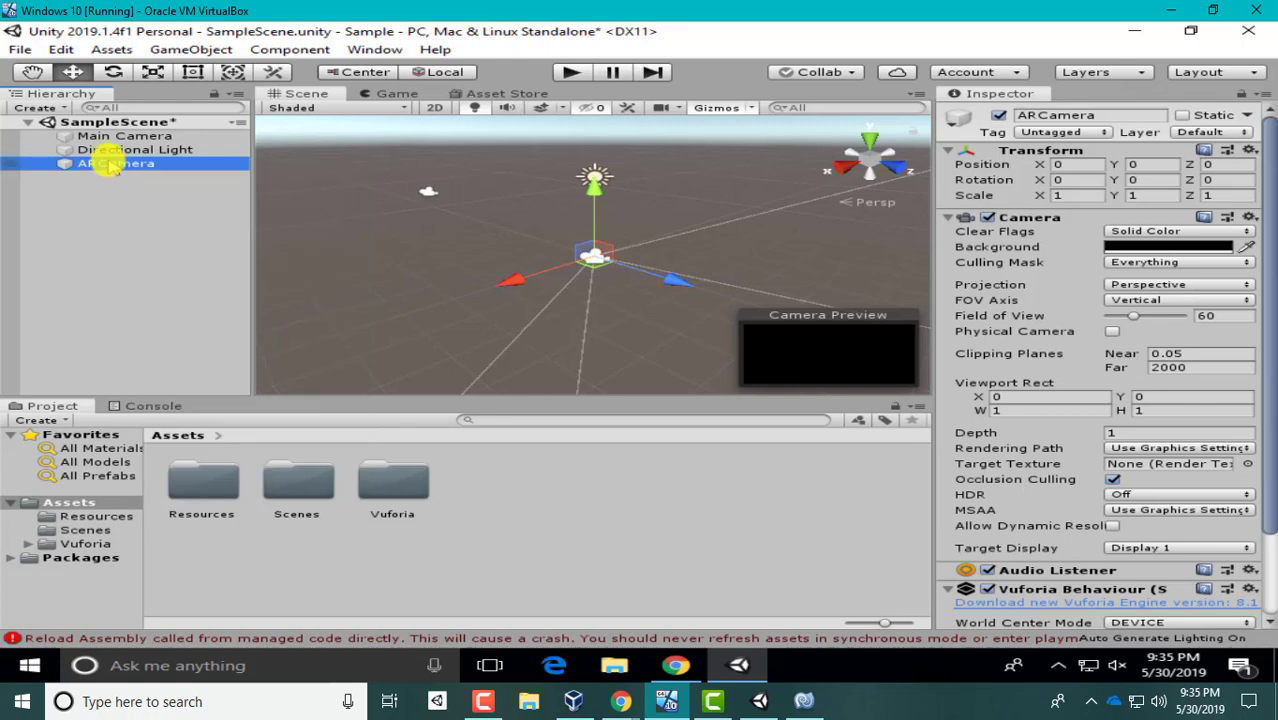
double_click(117, 163)
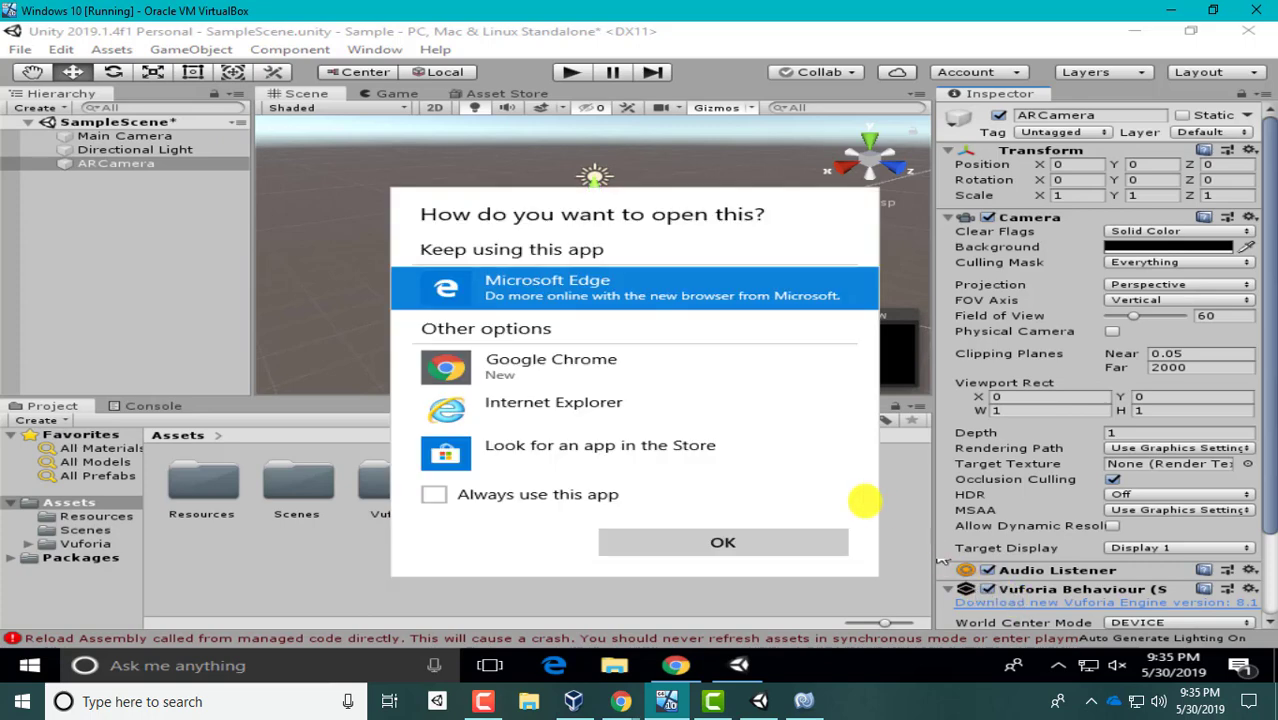
Open the newer Vuforia Engine download link in Chrome and download the installer zip.
click(551, 366)
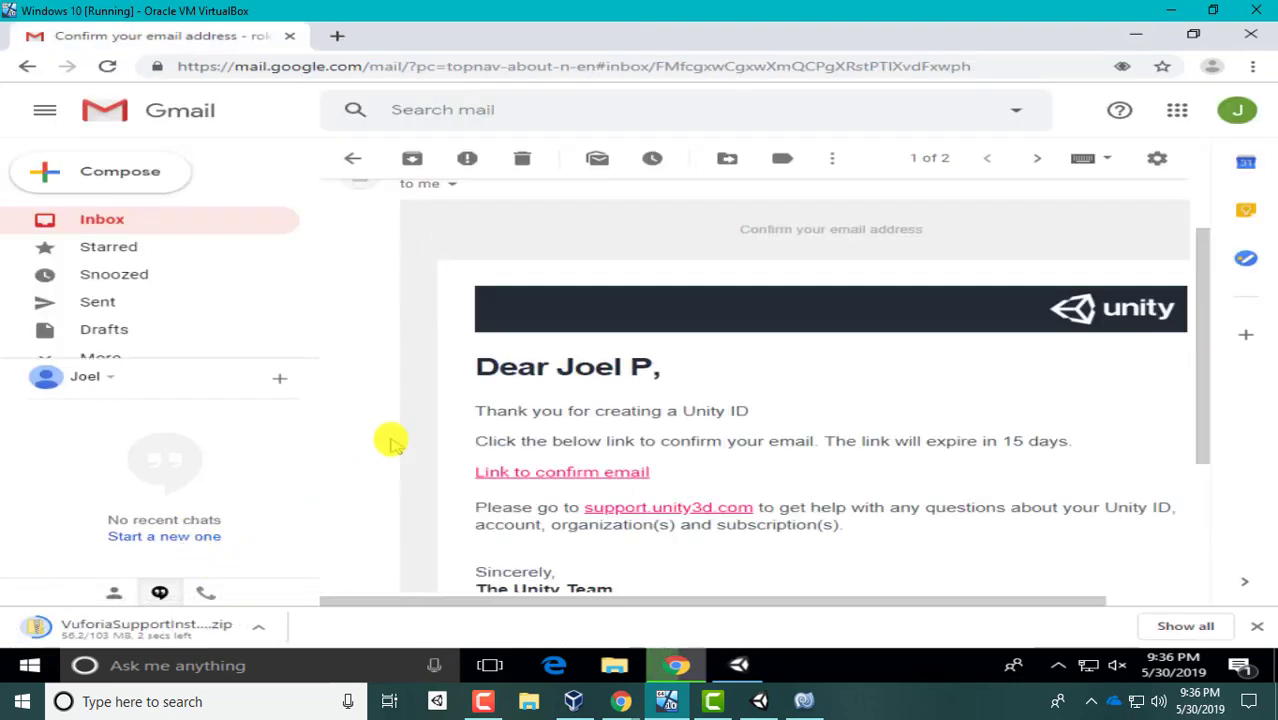
mouse_move(350, 435)
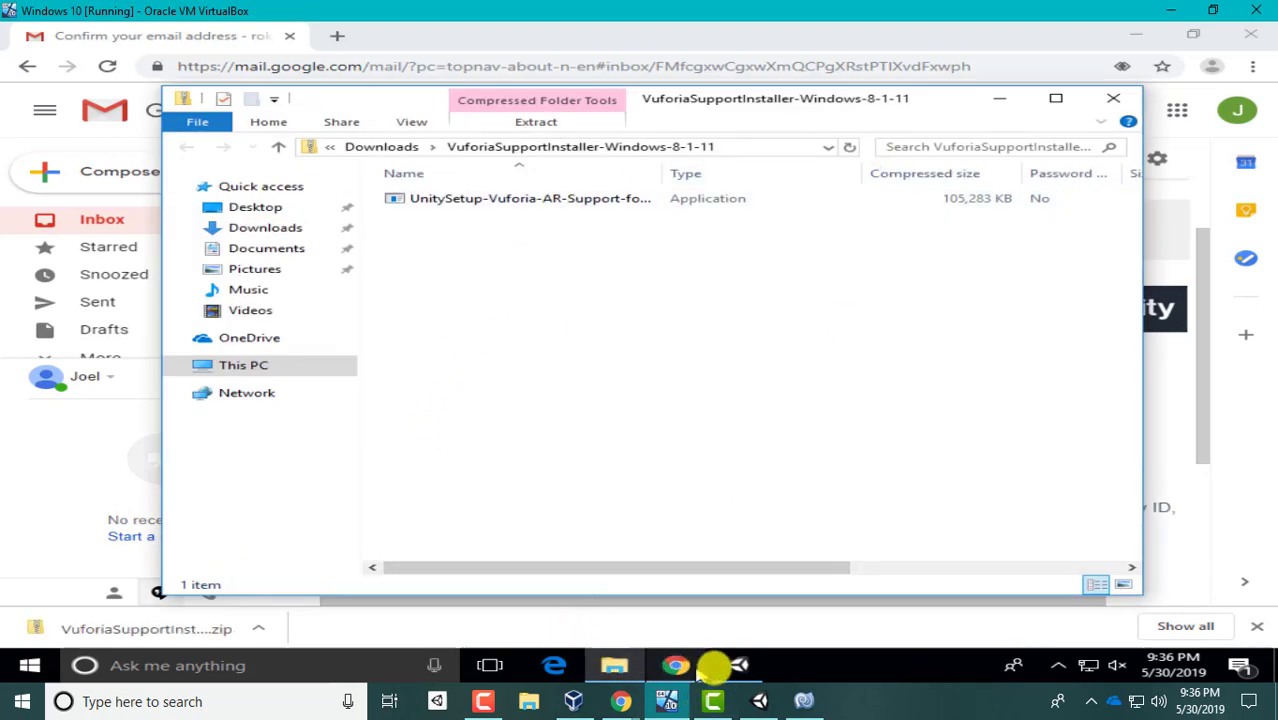
click(692, 701)
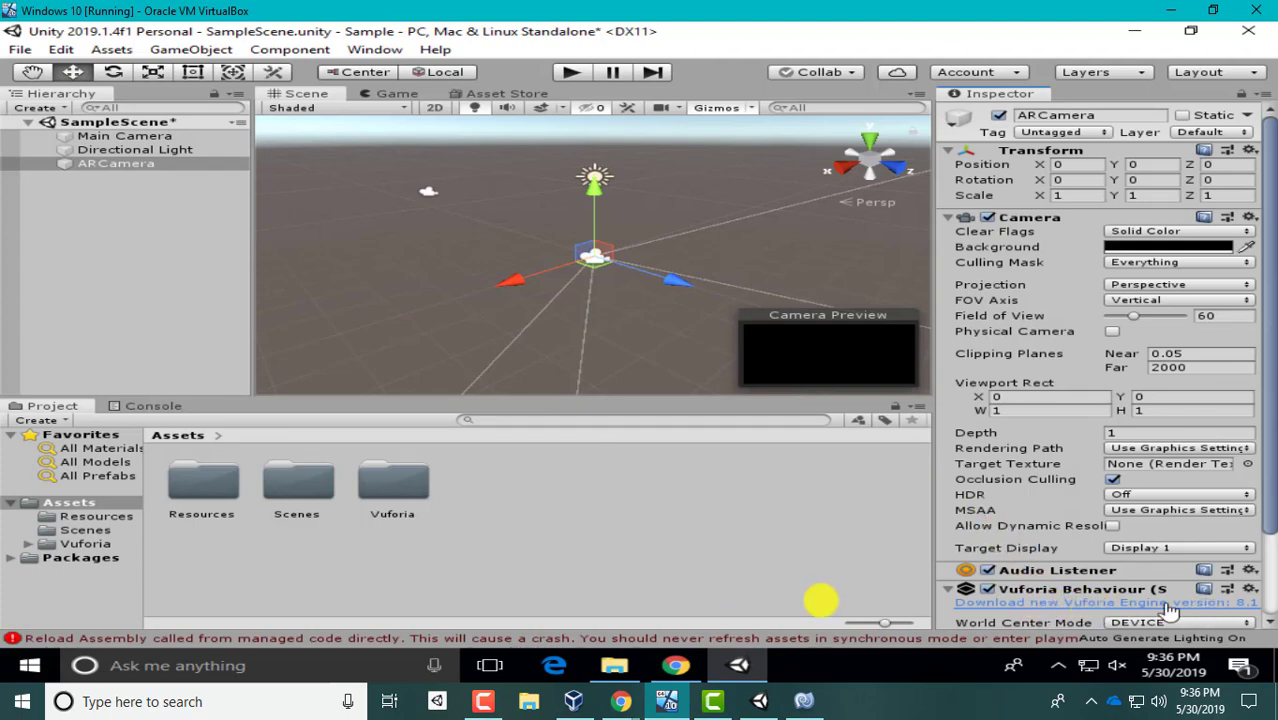
click(675, 695)
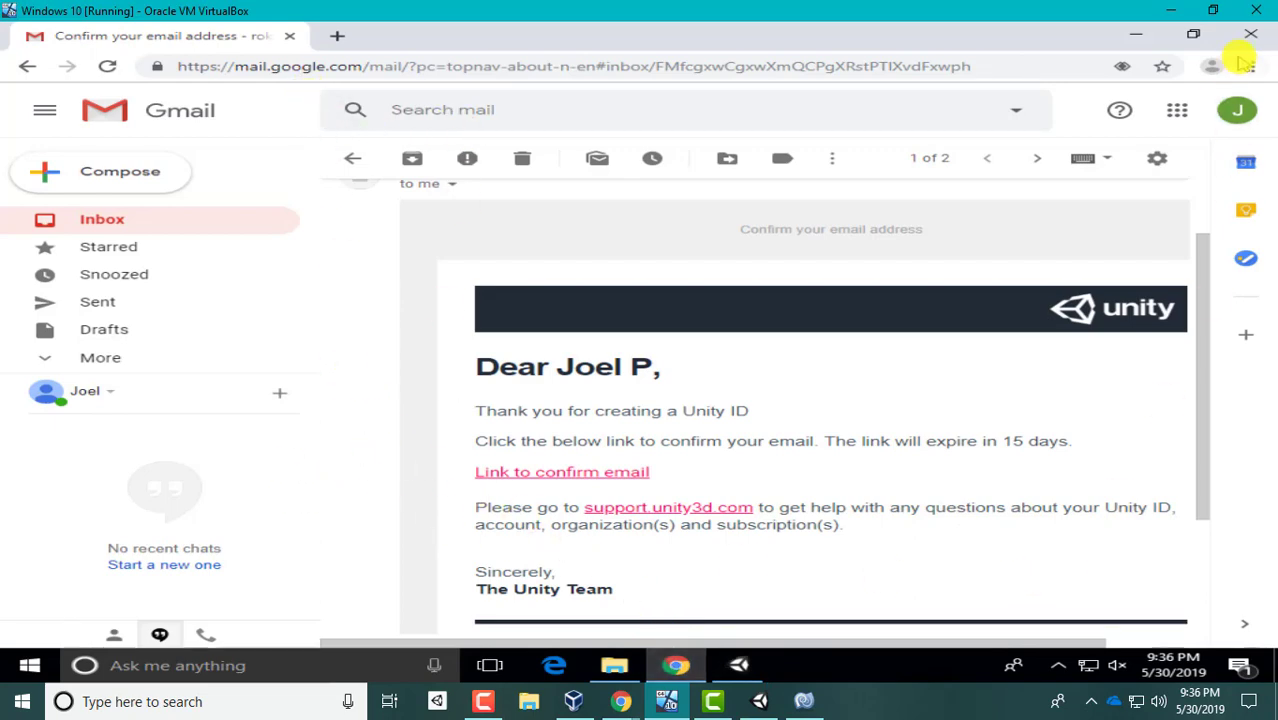
click(736, 667)
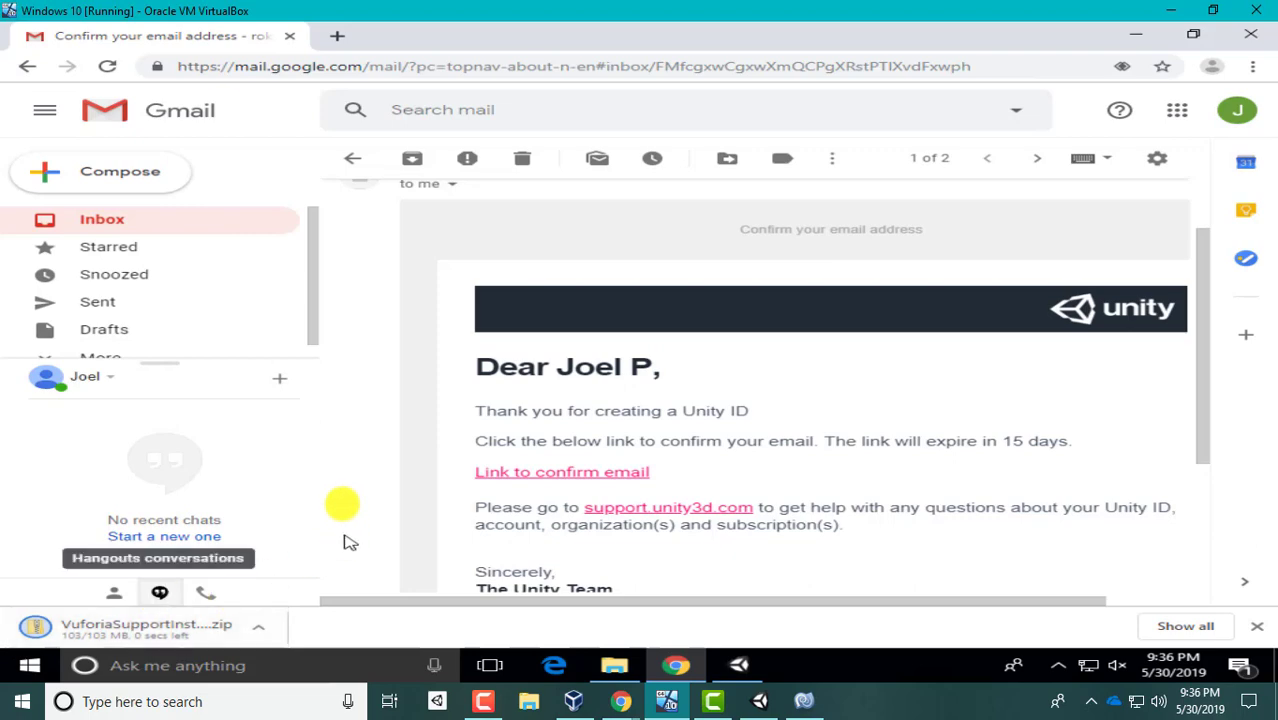
Copy the UnitySetup Vuforia AR Support exe from the zip onto the desktop.
click(140, 625)
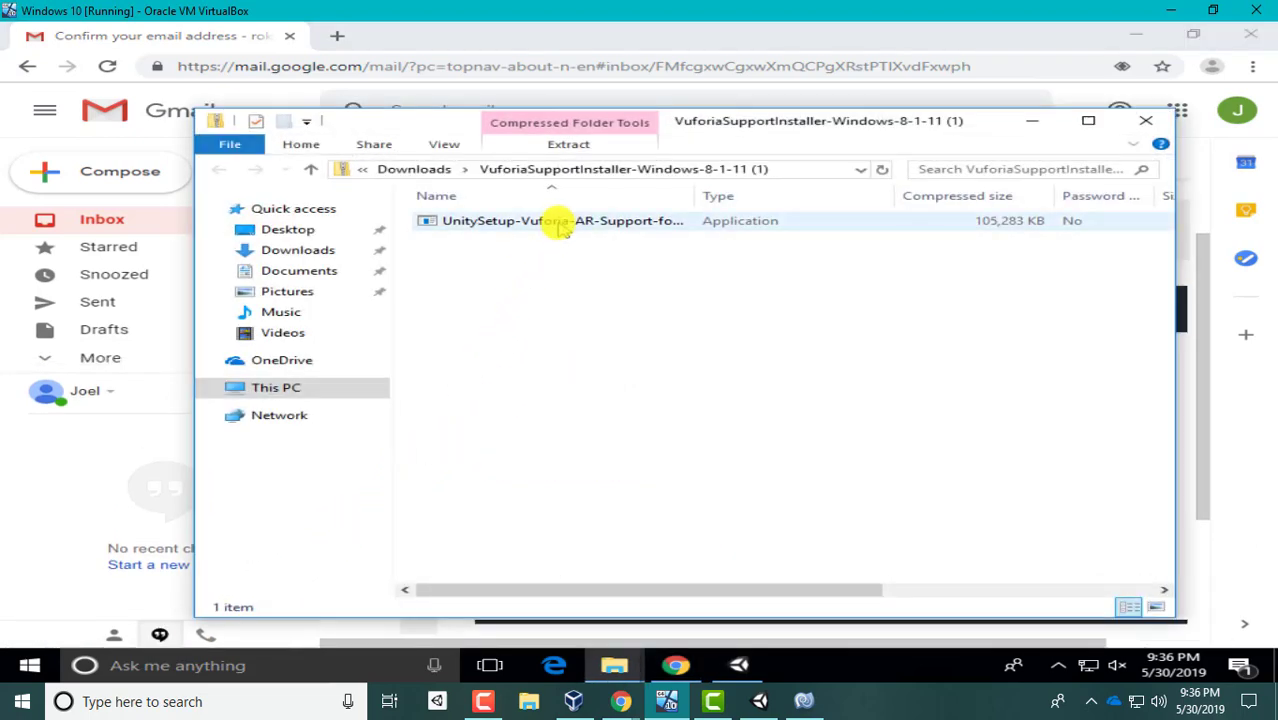
drag(560, 220, 290, 230)
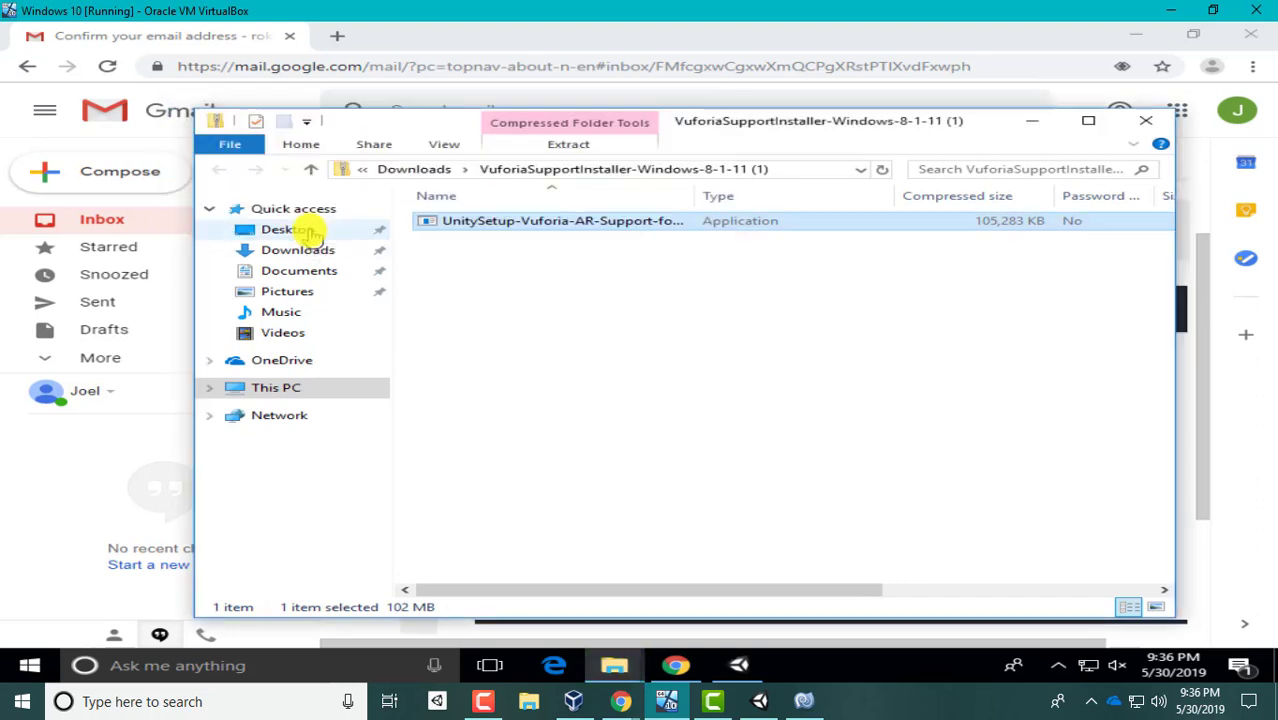
click(288, 229)
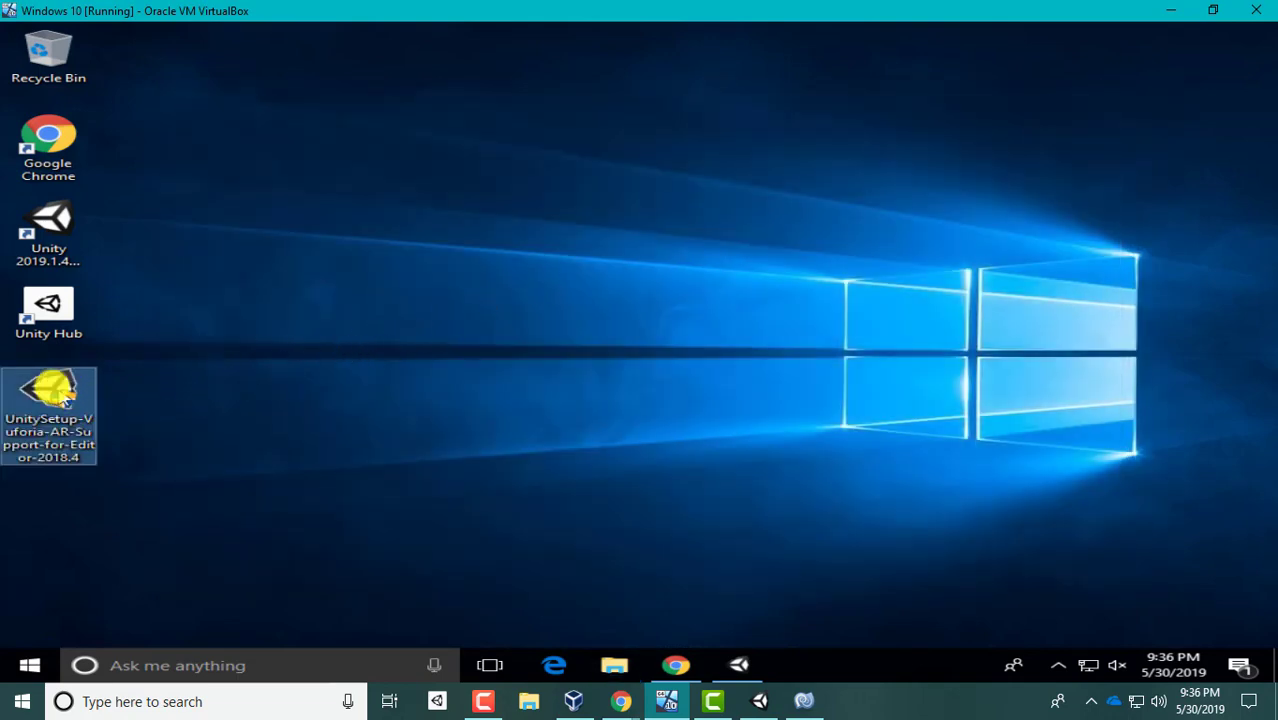
Launch the UnitySetup-Vuforia-AR-Support installer from its desktop icon.
right_click(49, 410)
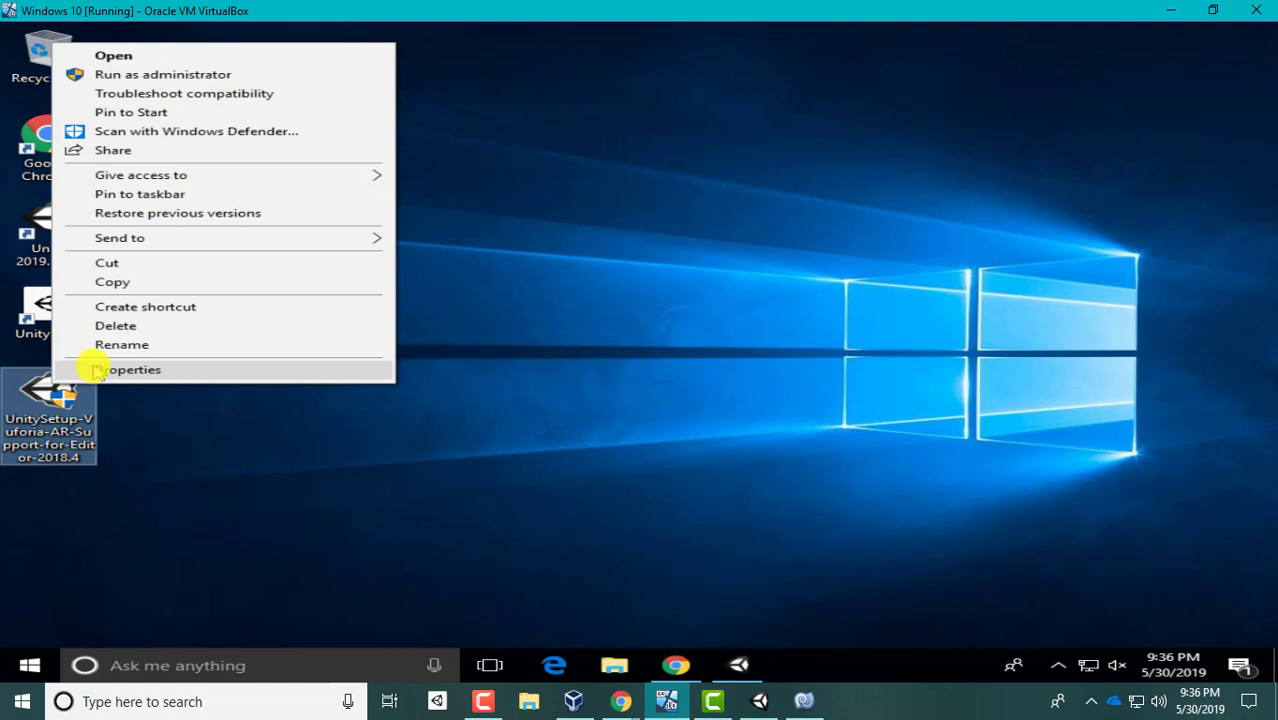
mouse_move(32, 411)
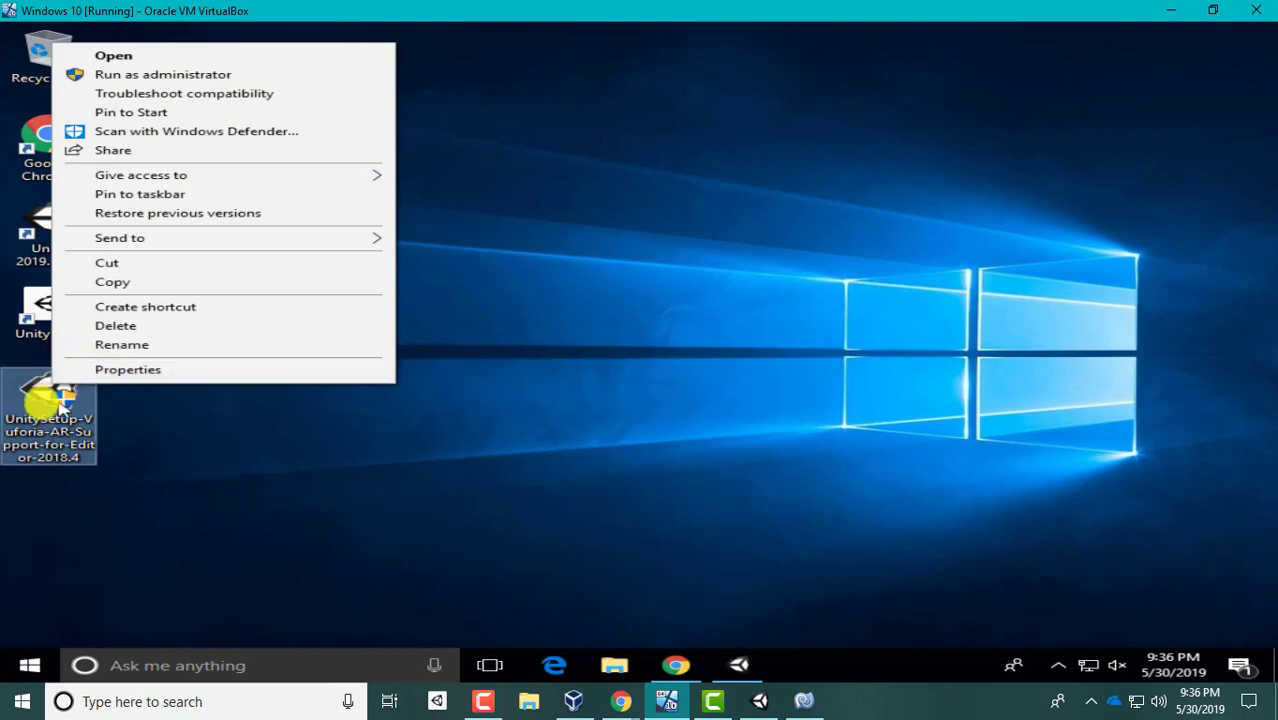
mouse_move(170, 415)
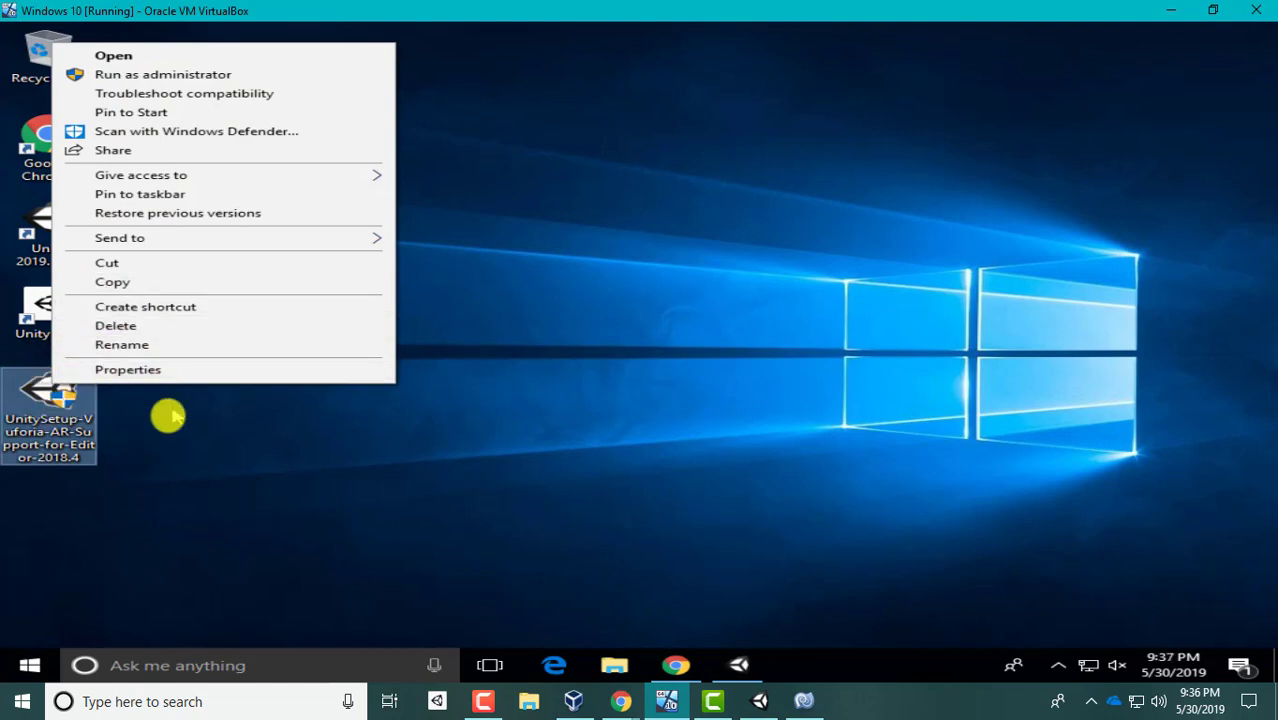
mouse_move(236, 247)
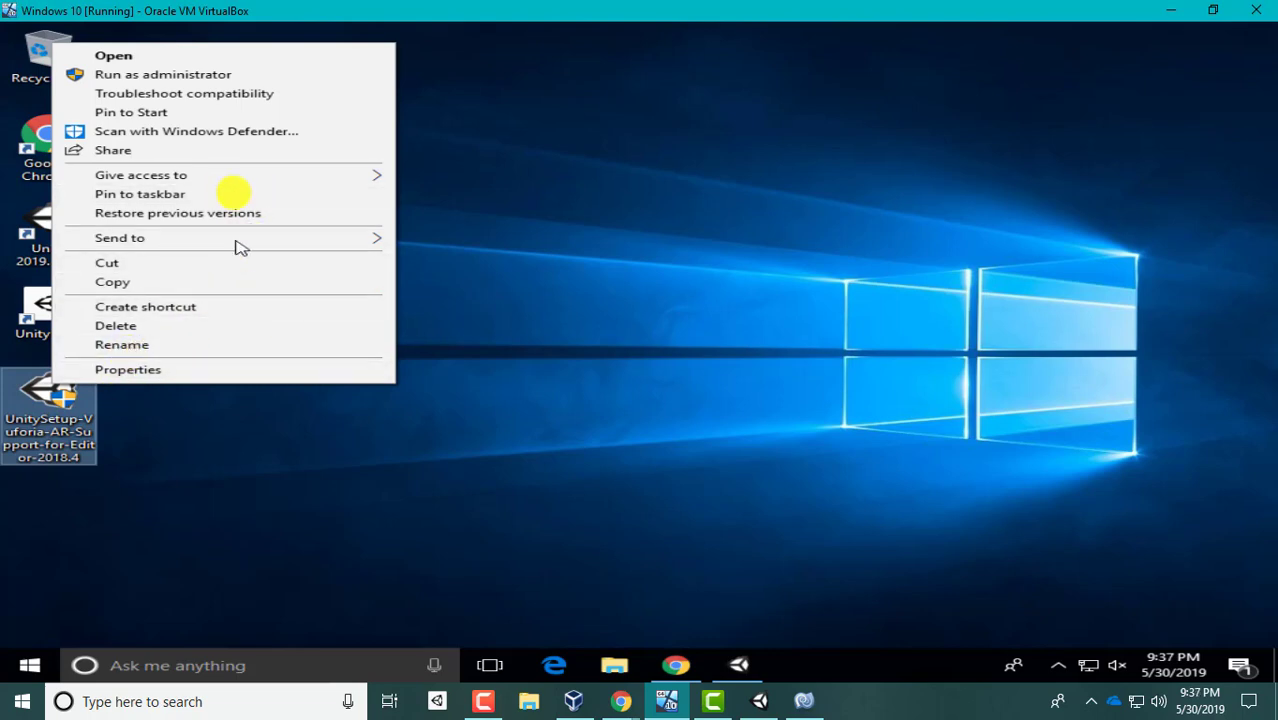
mouse_move(230, 230)
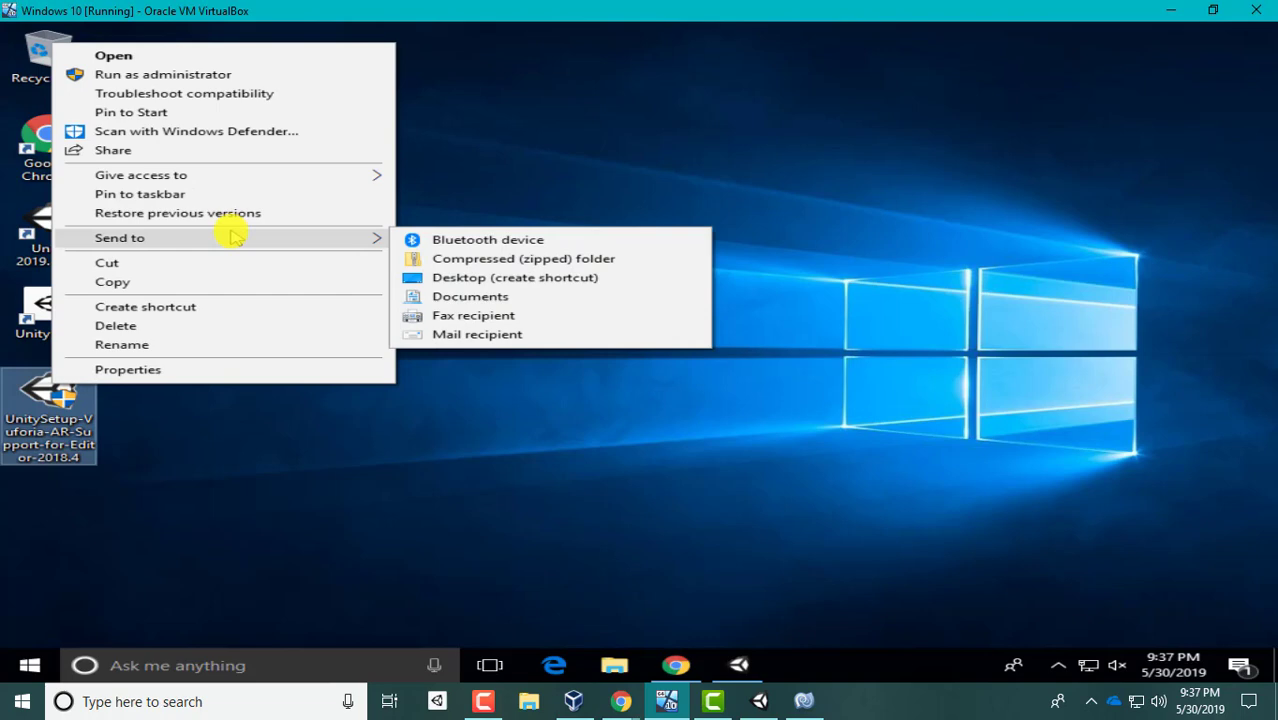
mouse_move(258, 175)
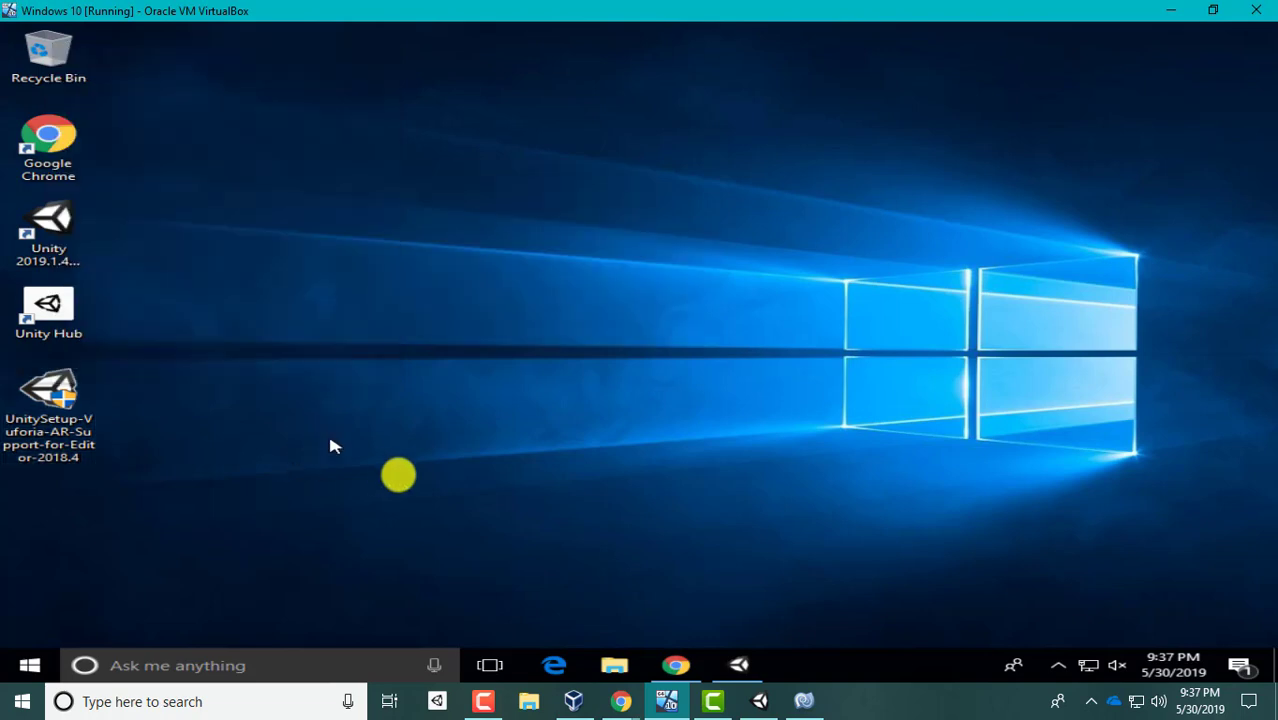
click(48, 395)
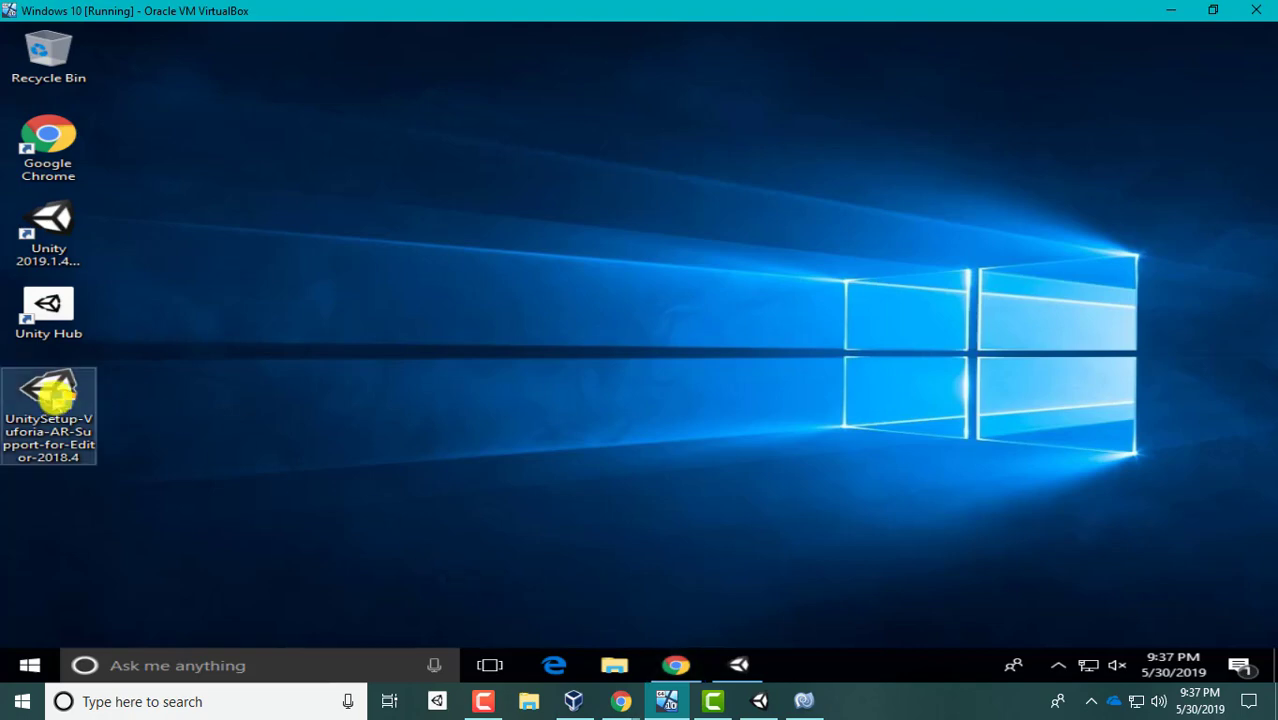
mouse_move(57, 418)
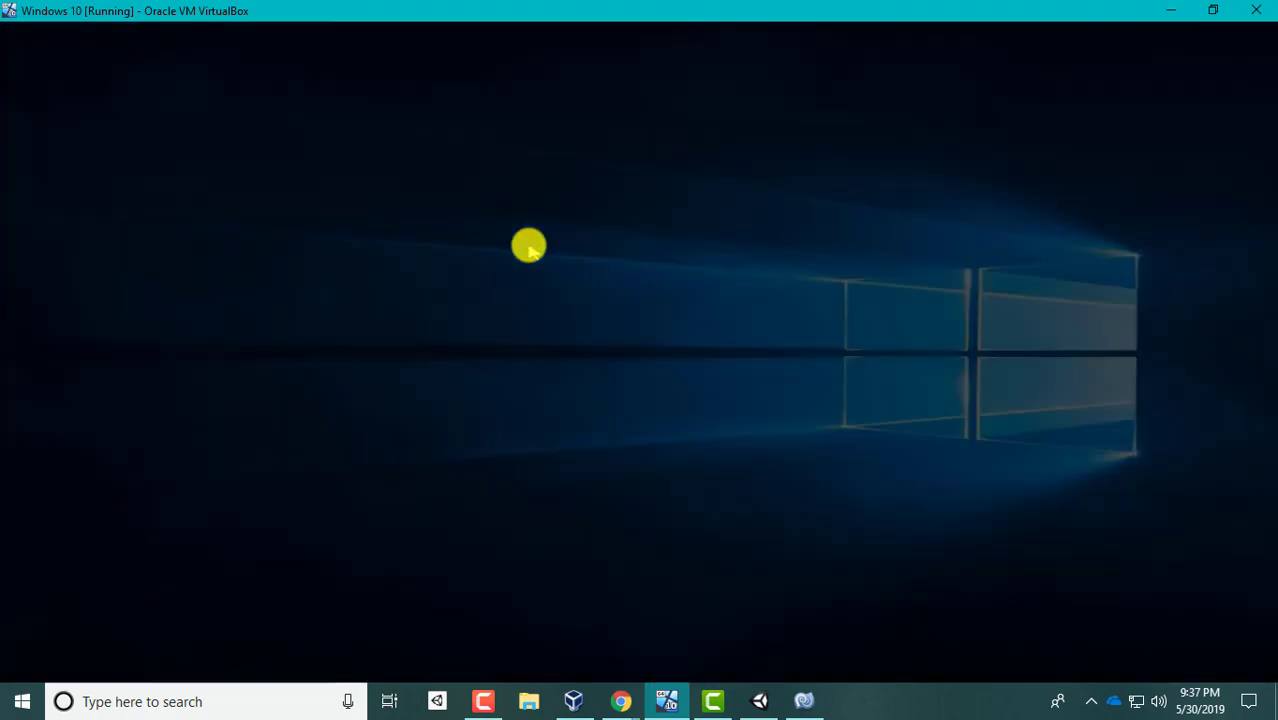
mouse_move(530, 463)
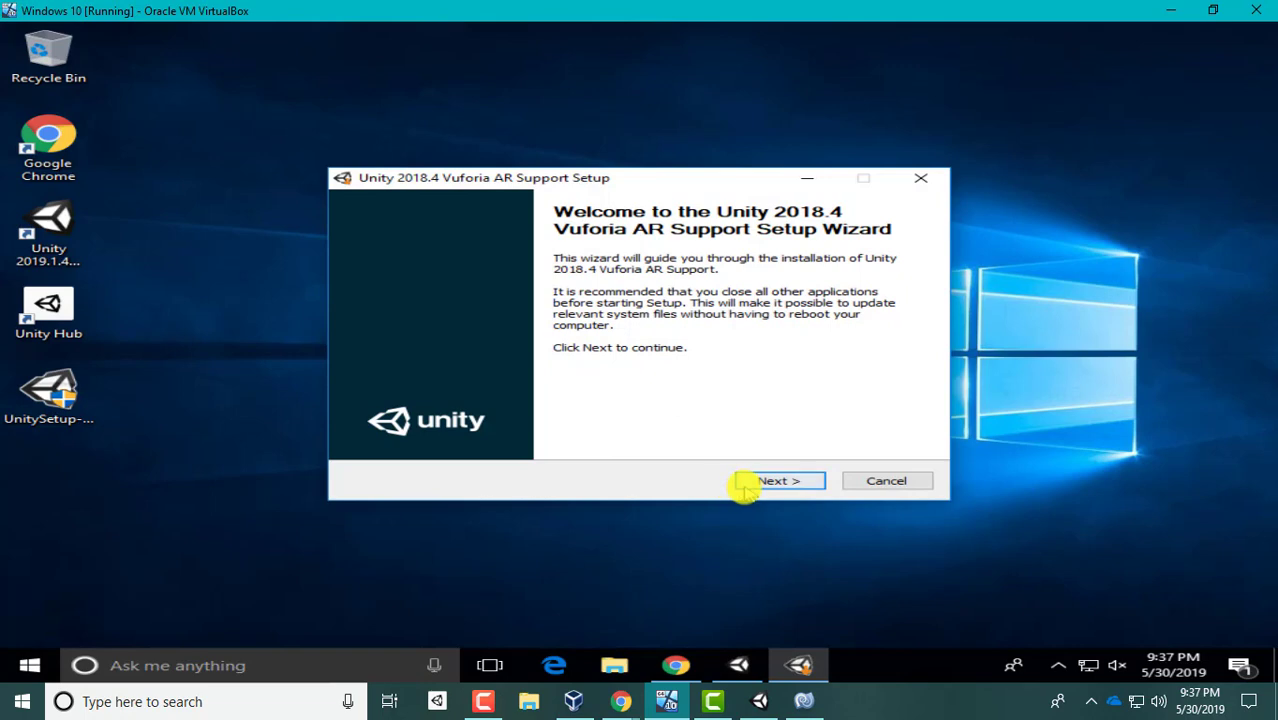
mouse_move(724, 485)
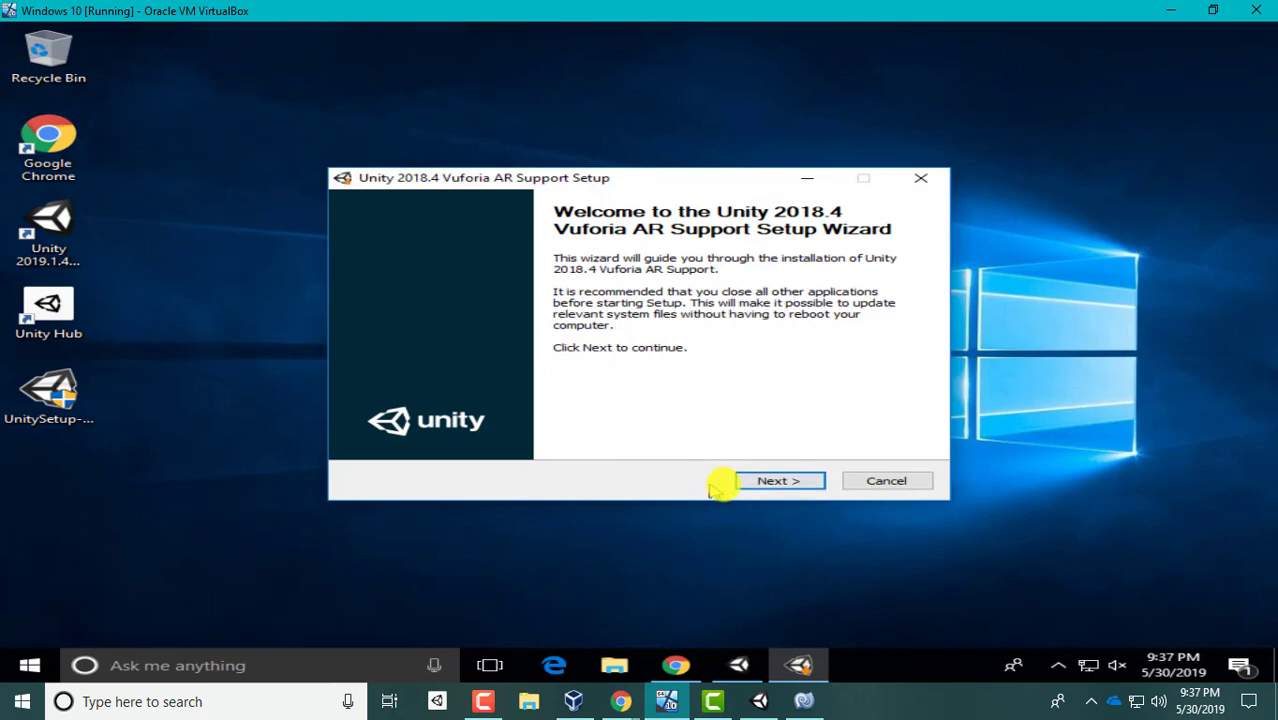
Advance the Vuforia AR Support setup past the welcome and component pages.
click(779, 480)
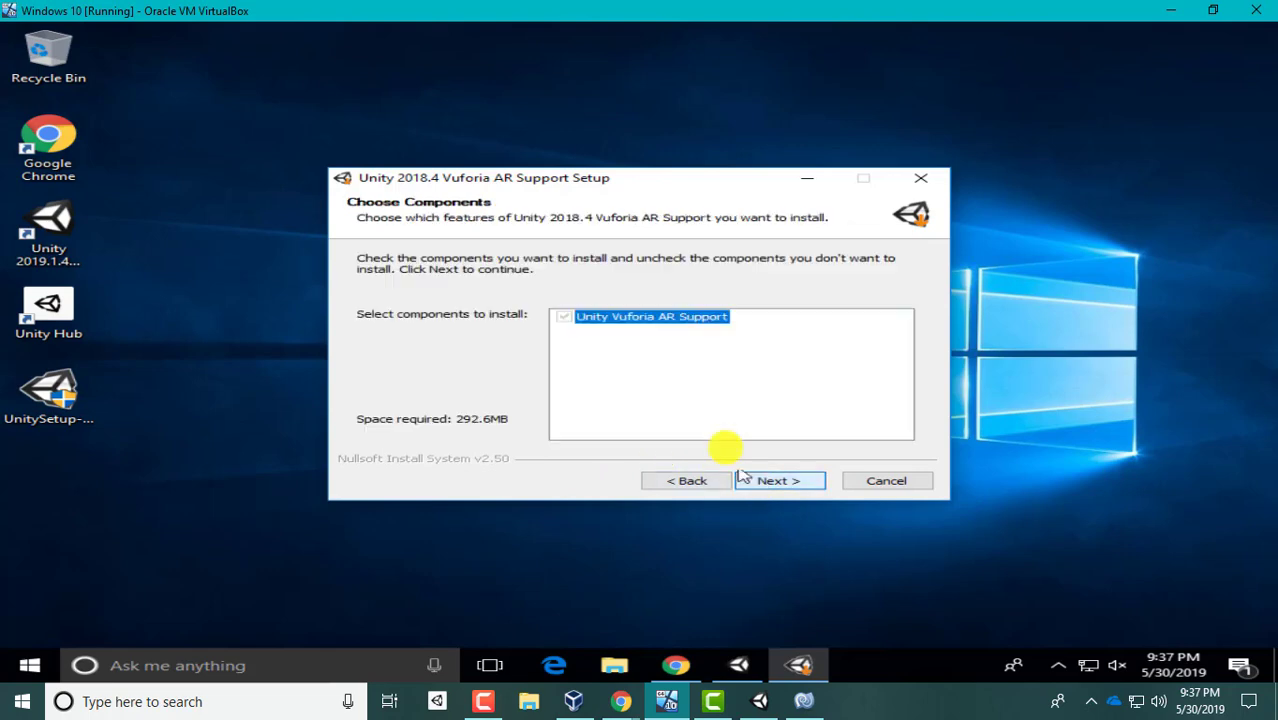
click(780, 480)
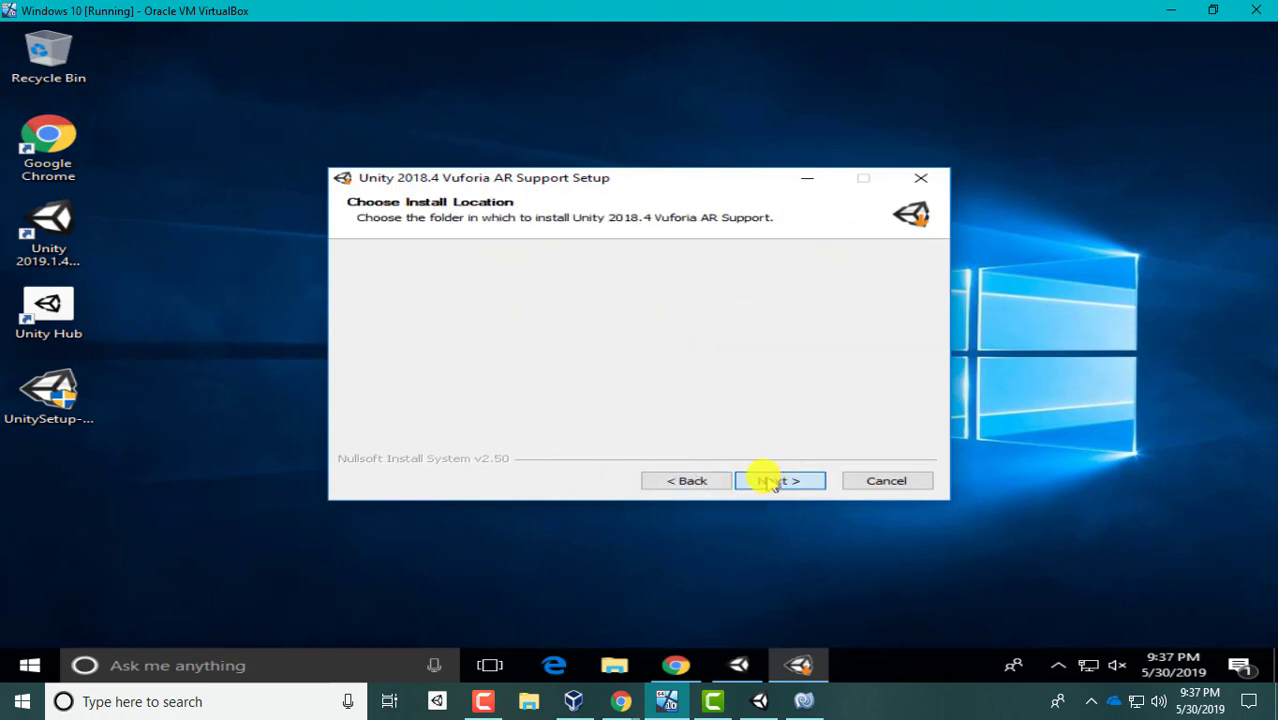
click(780, 480)
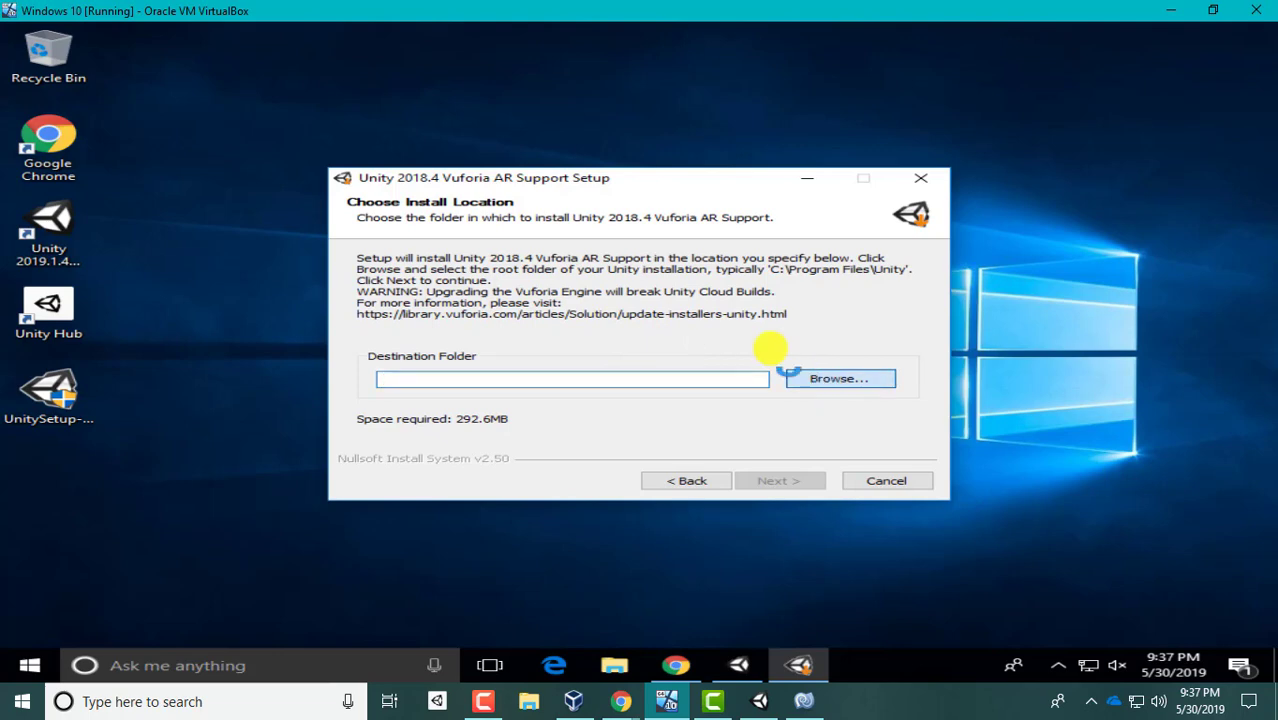
Browse to C:\Program Files\Unity\Hub\Editor and select the 2019.1.4f1 folder.
click(840, 378)
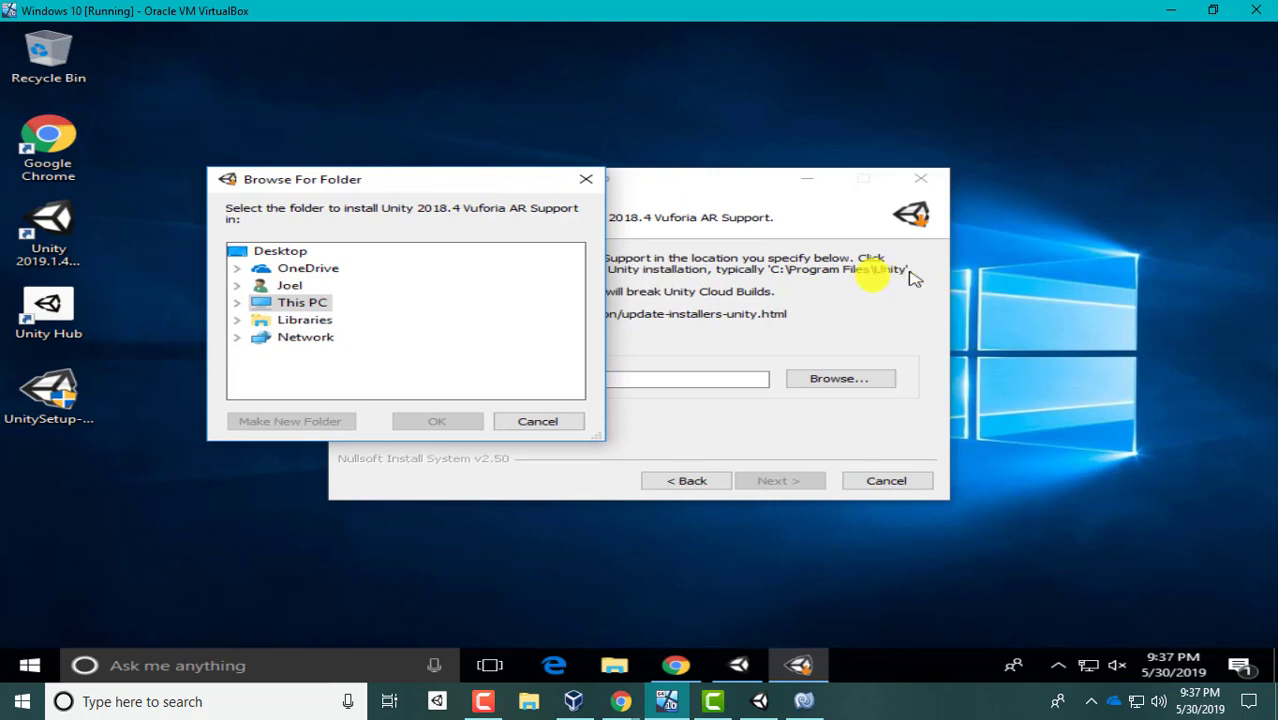
drag(302, 179, 172, 68)
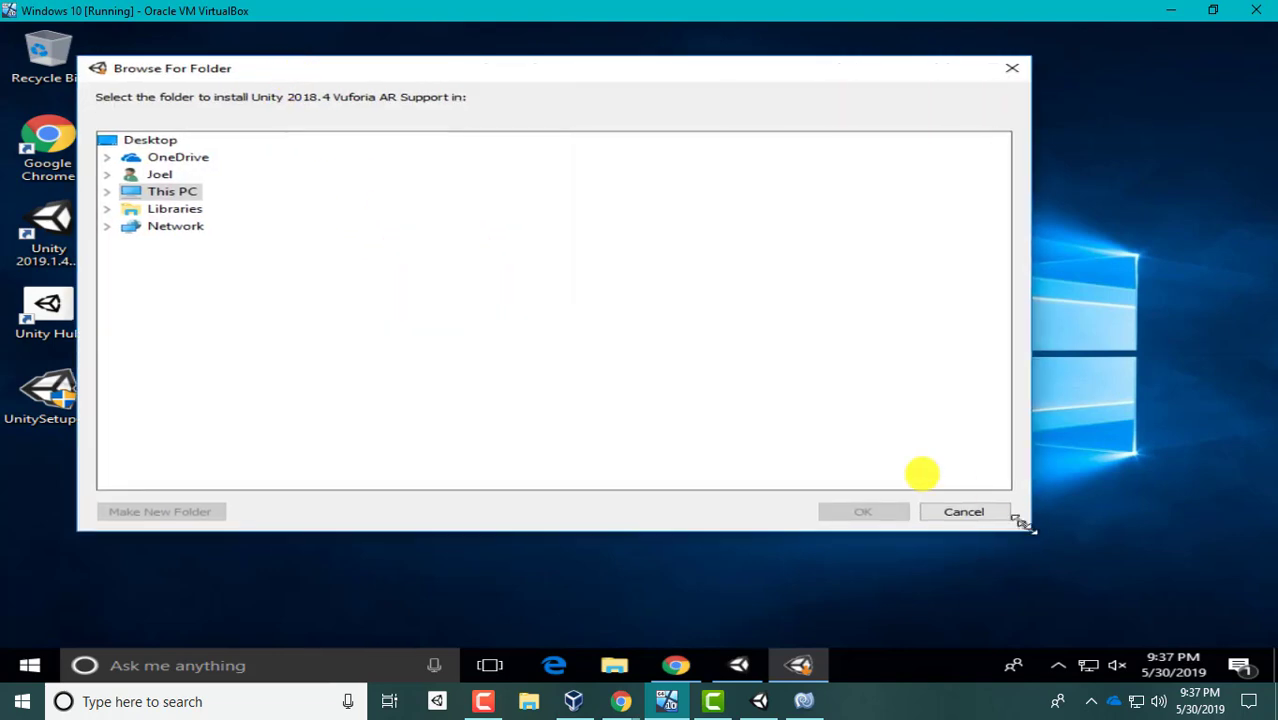
click(108, 191)
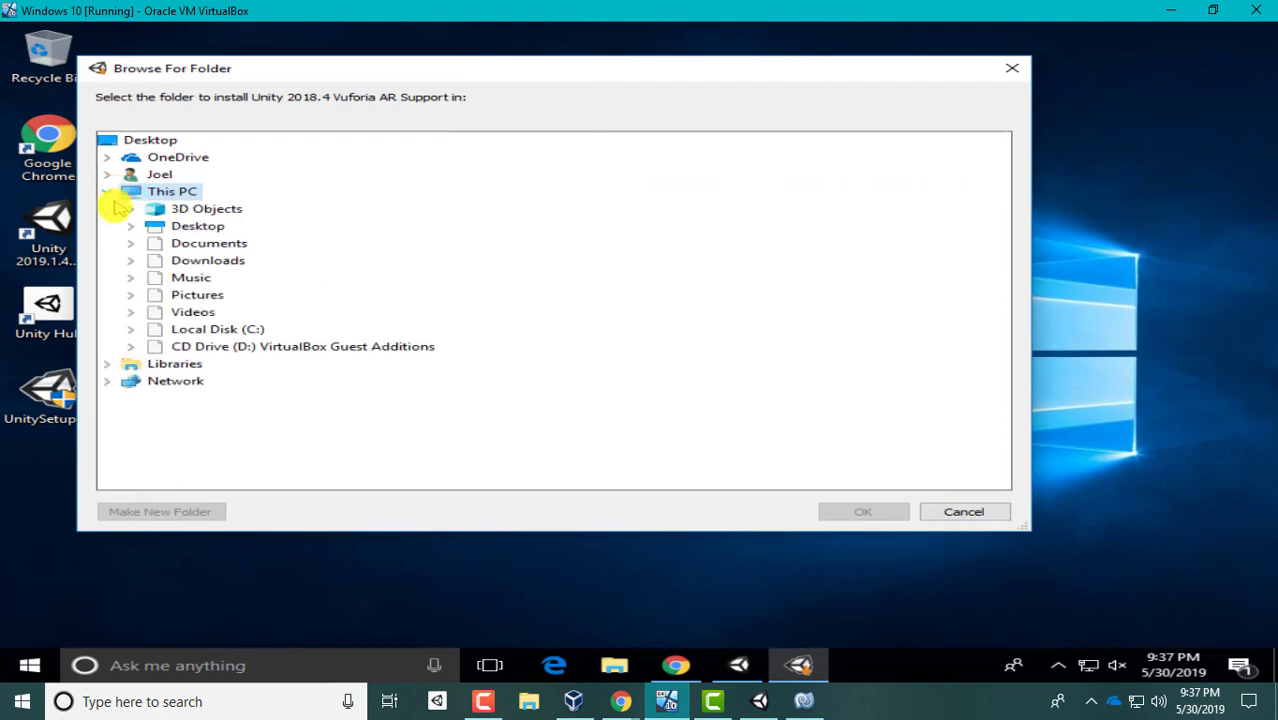
click(130, 329)
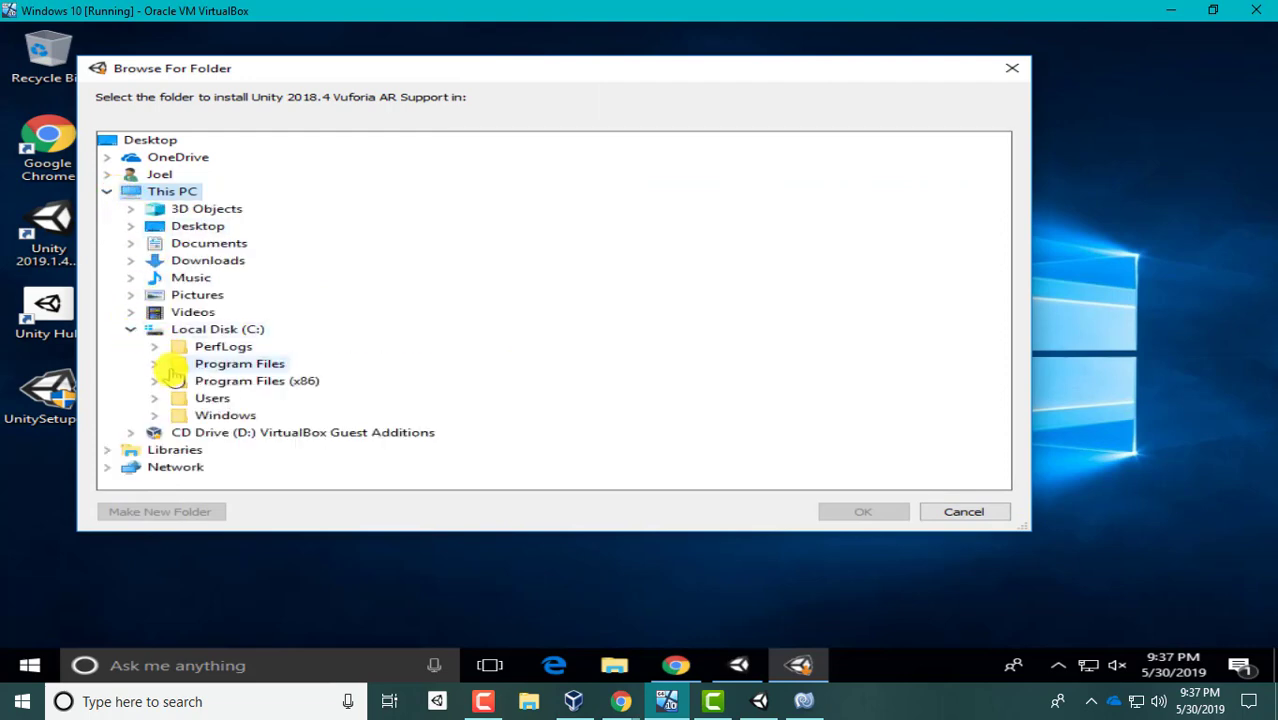
click(155, 363)
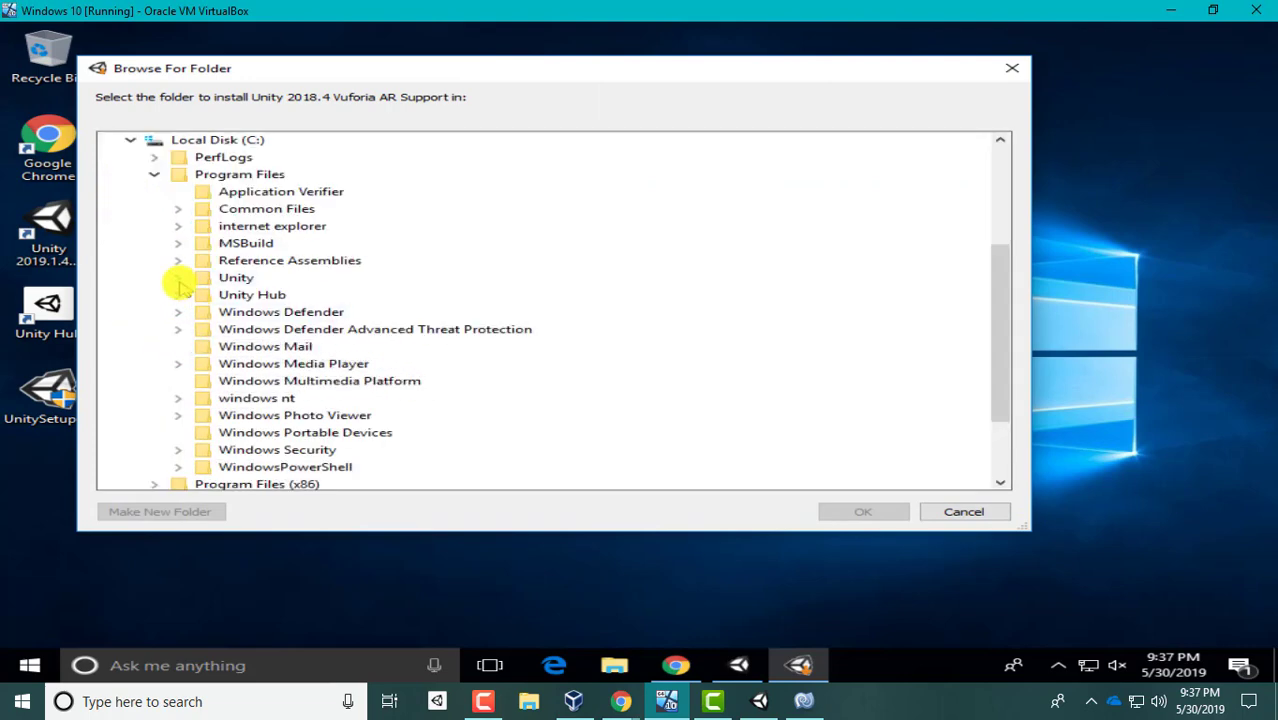
click(177, 277)
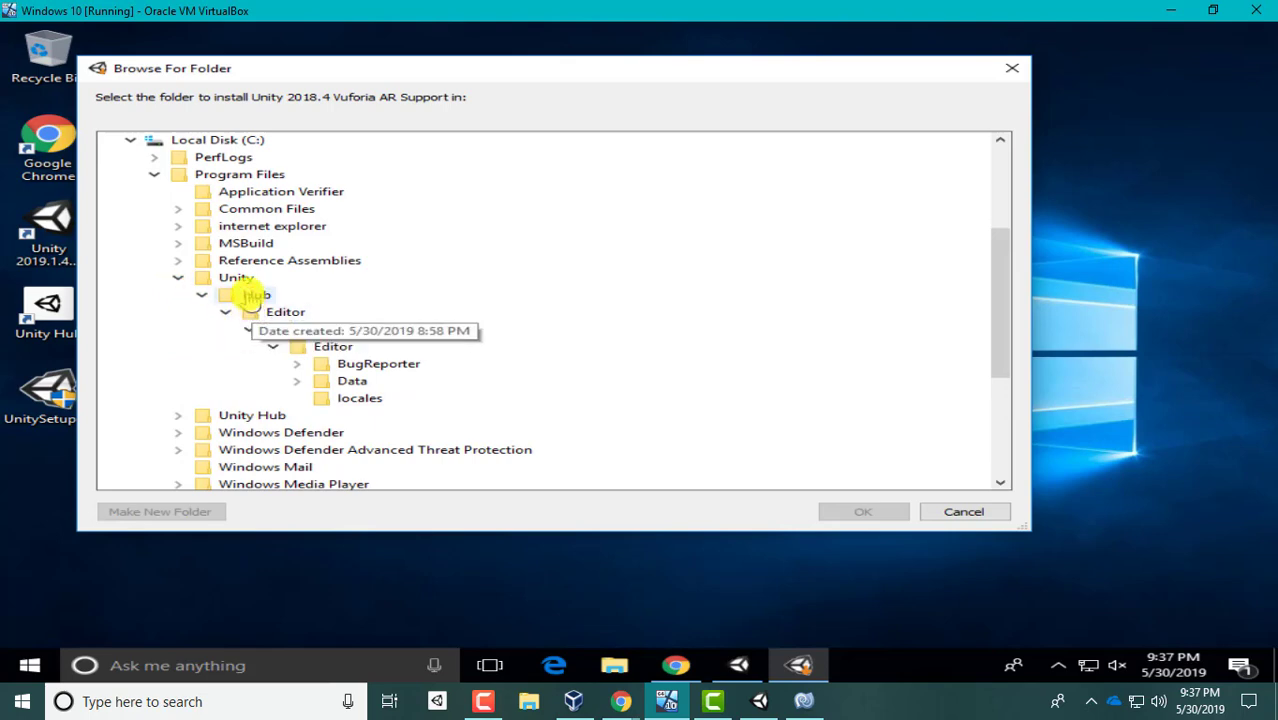
click(256, 294)
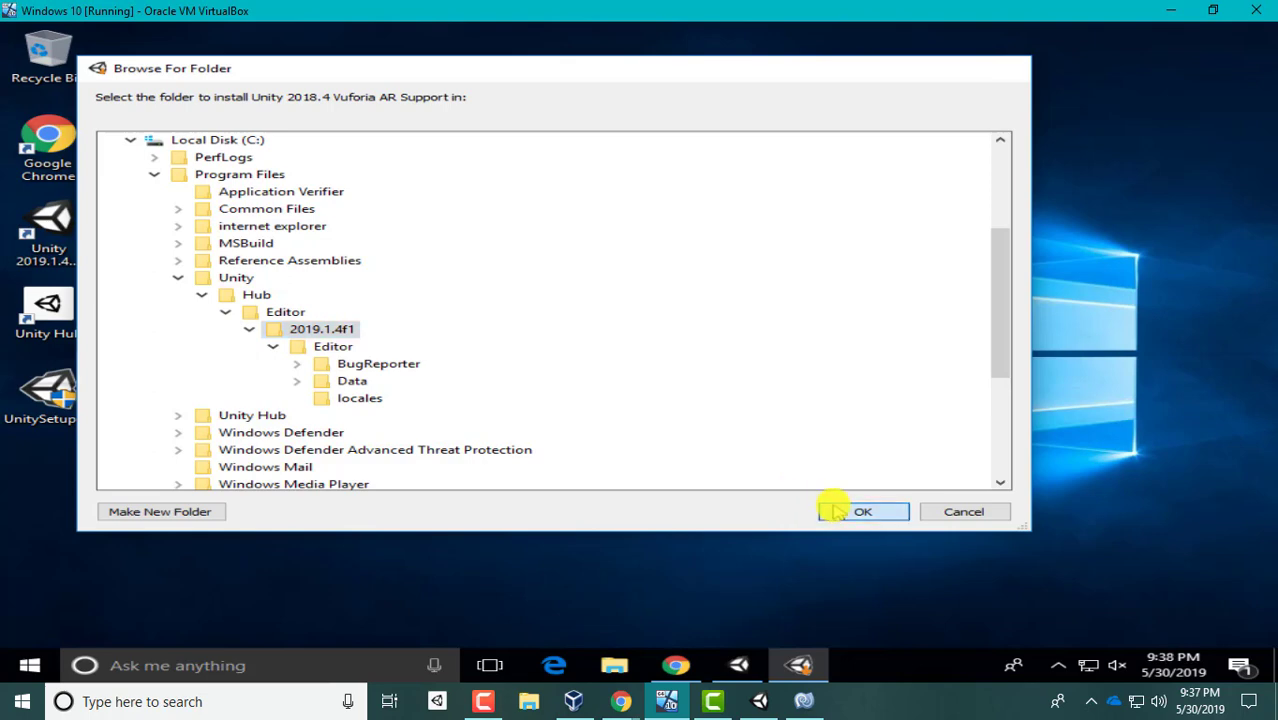
Confirm the 2019.1.4f1 destination, install Vuforia AR Support, and finish the wizard.
click(863, 511)
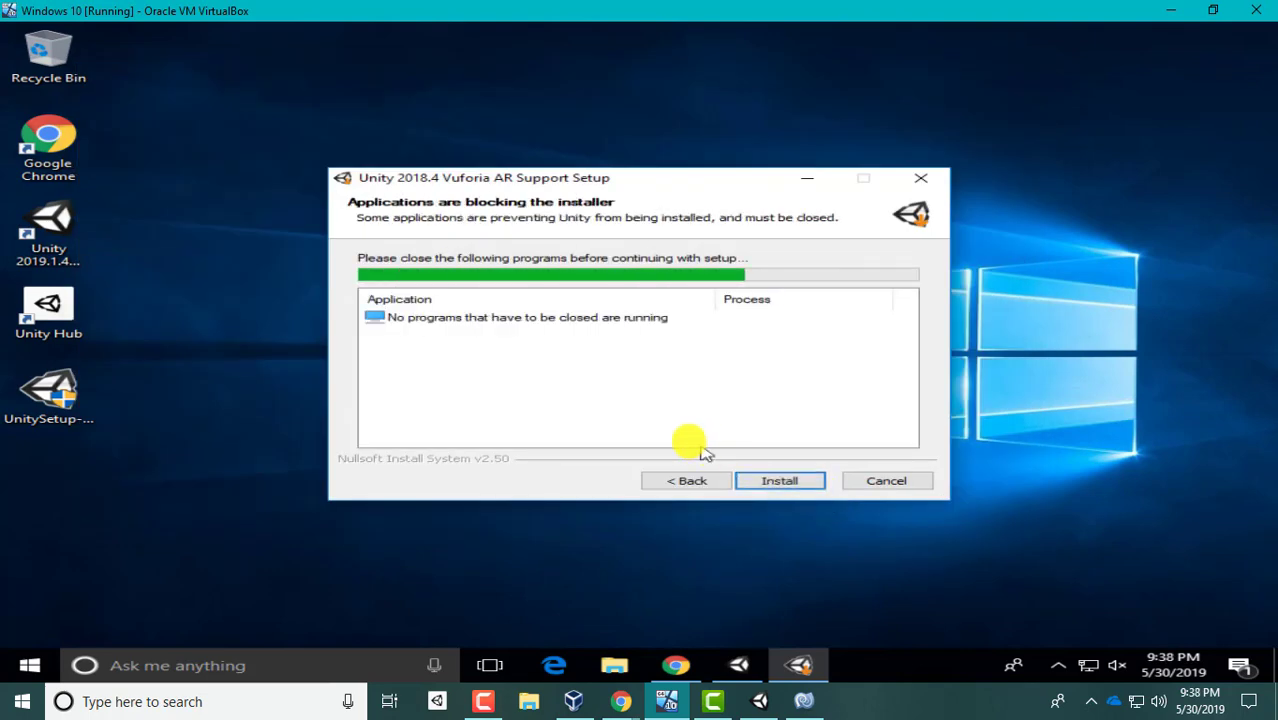
click(780, 481)
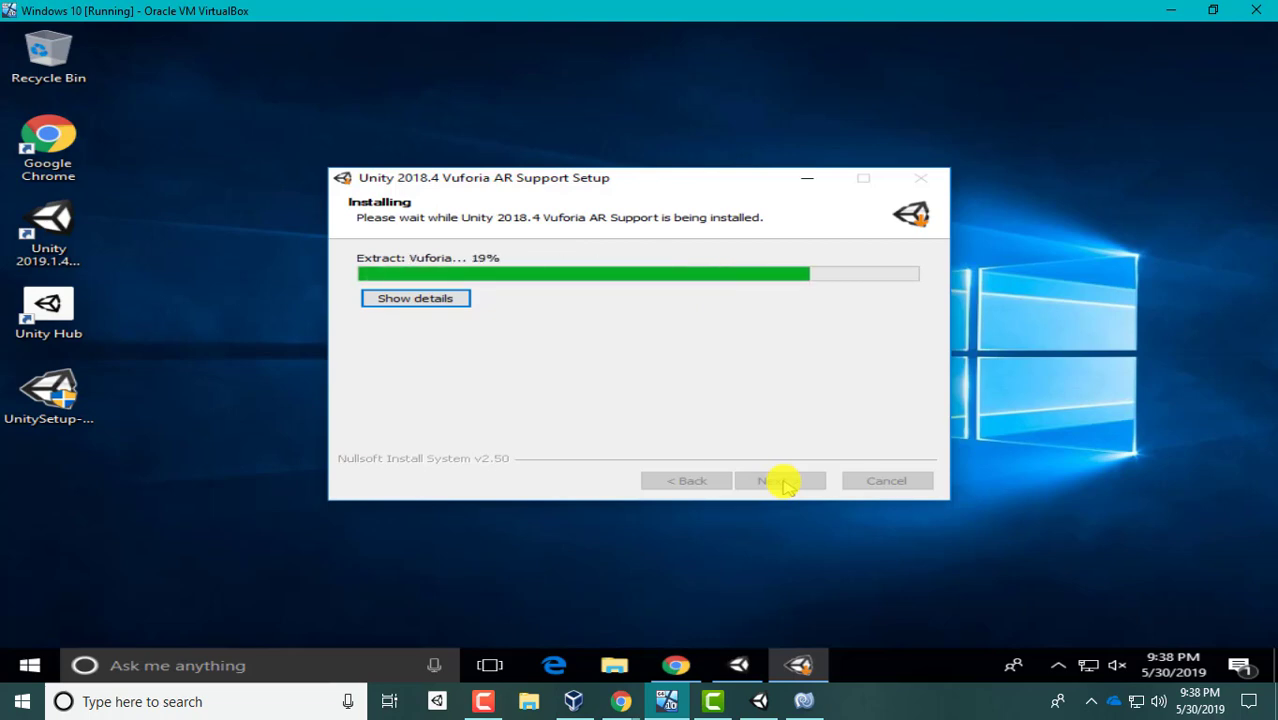
click(415, 298)
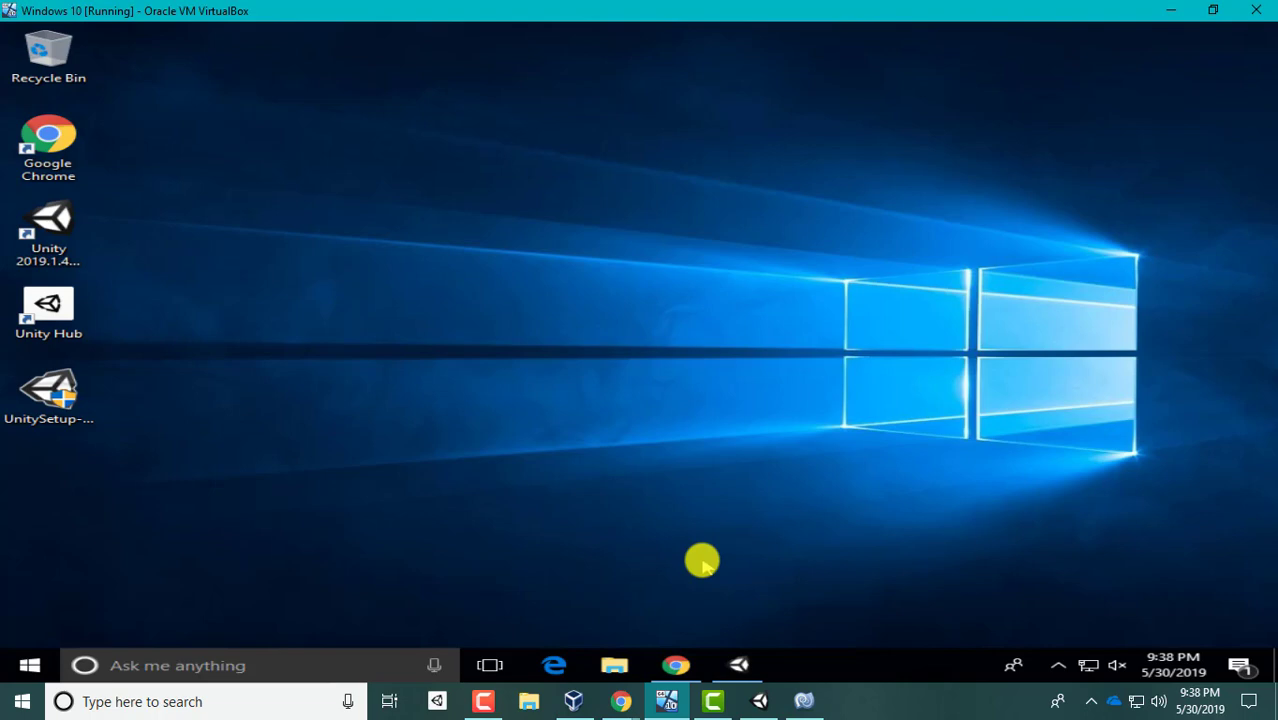
mouse_move(738, 665)
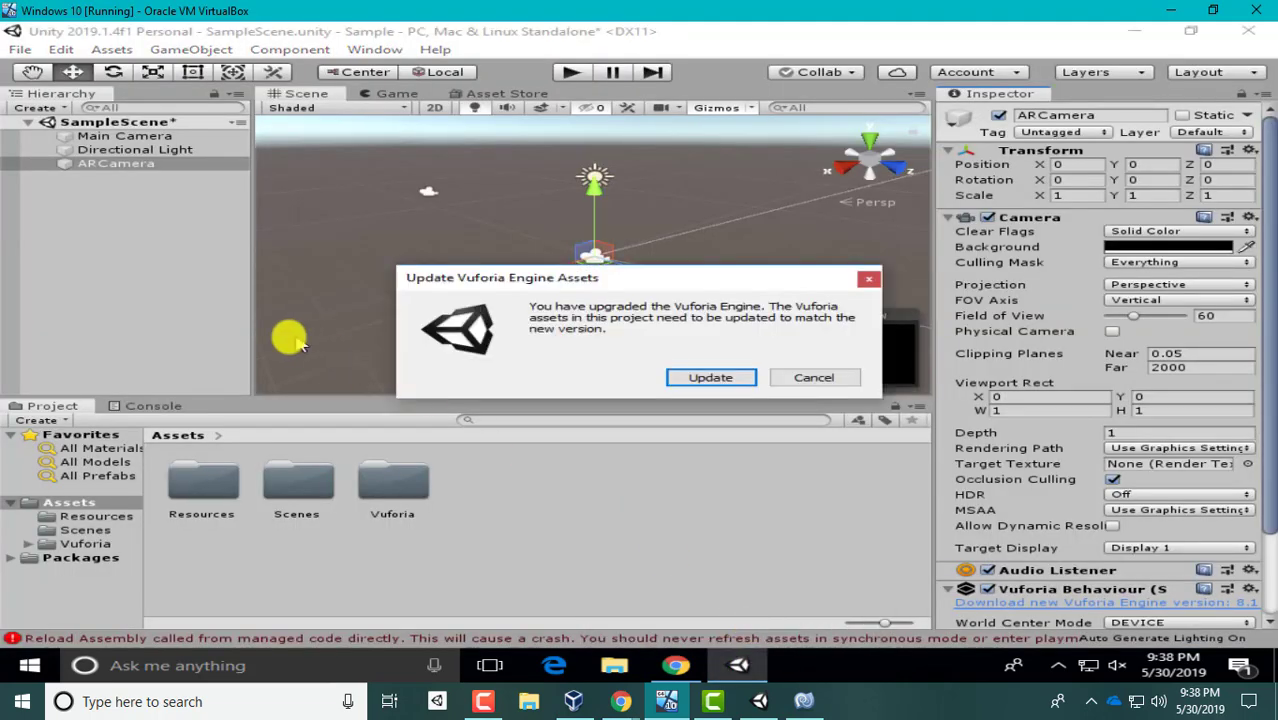
Accept the Vuforia Engine asset update so the new package version imports into the project.
click(711, 377)
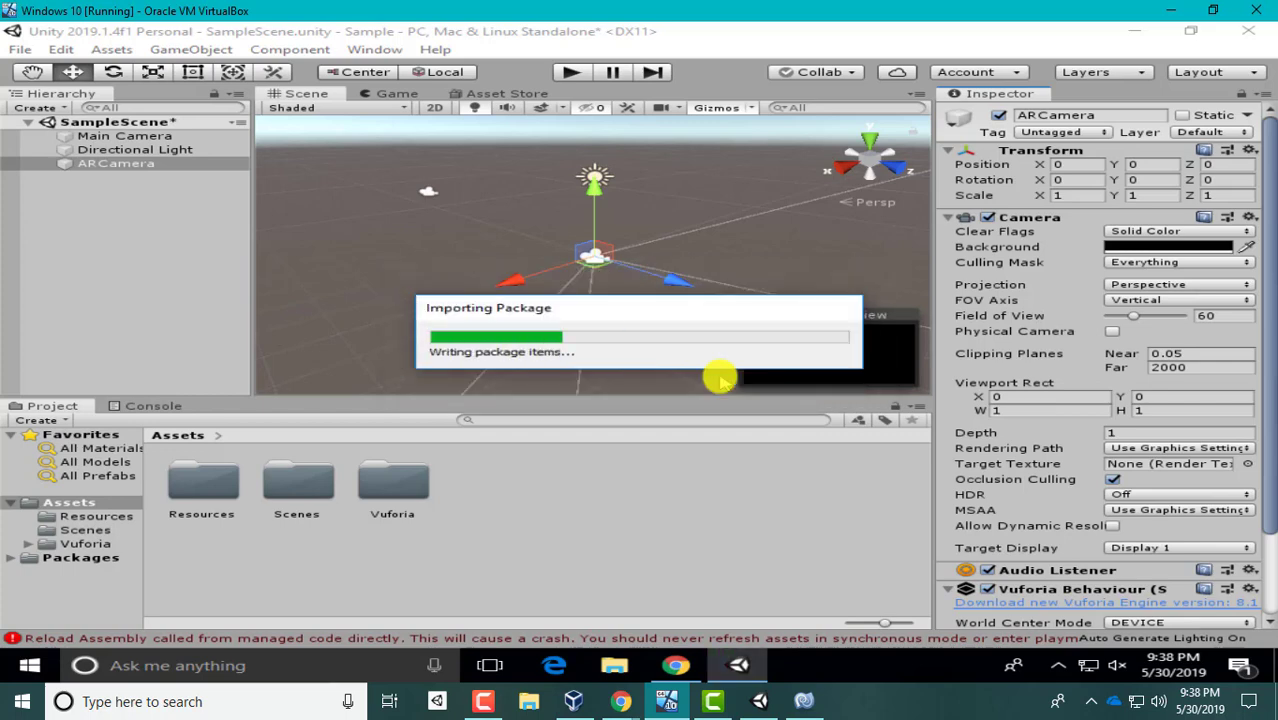